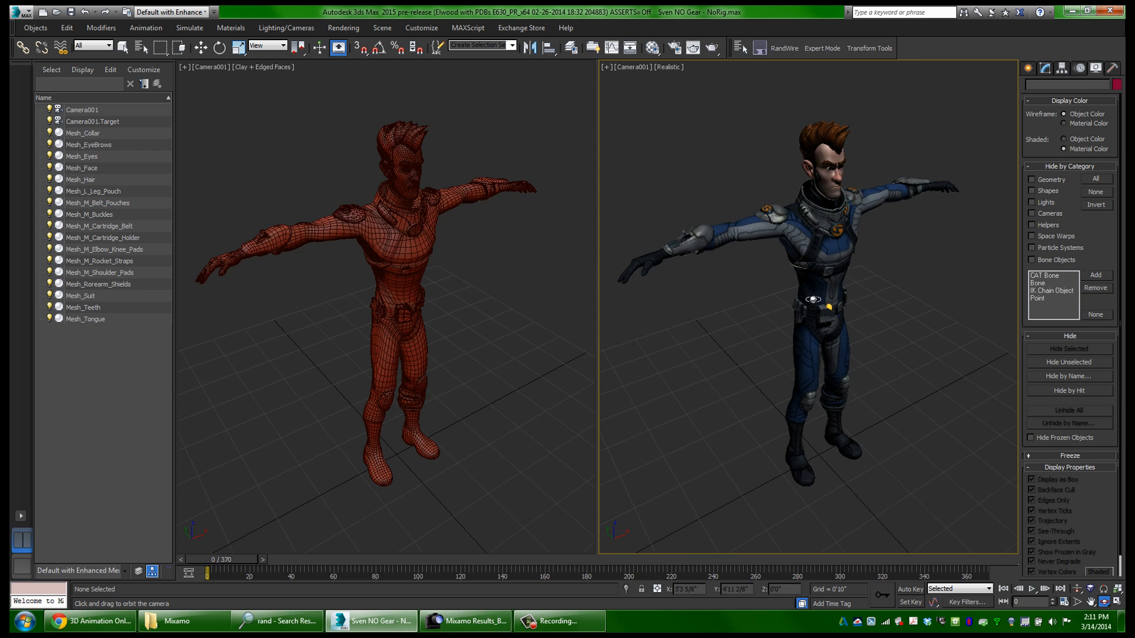
- Switch to mixamo.com, reach the Upload Character page via Rig, then return to the Sven scene
click(90, 627)
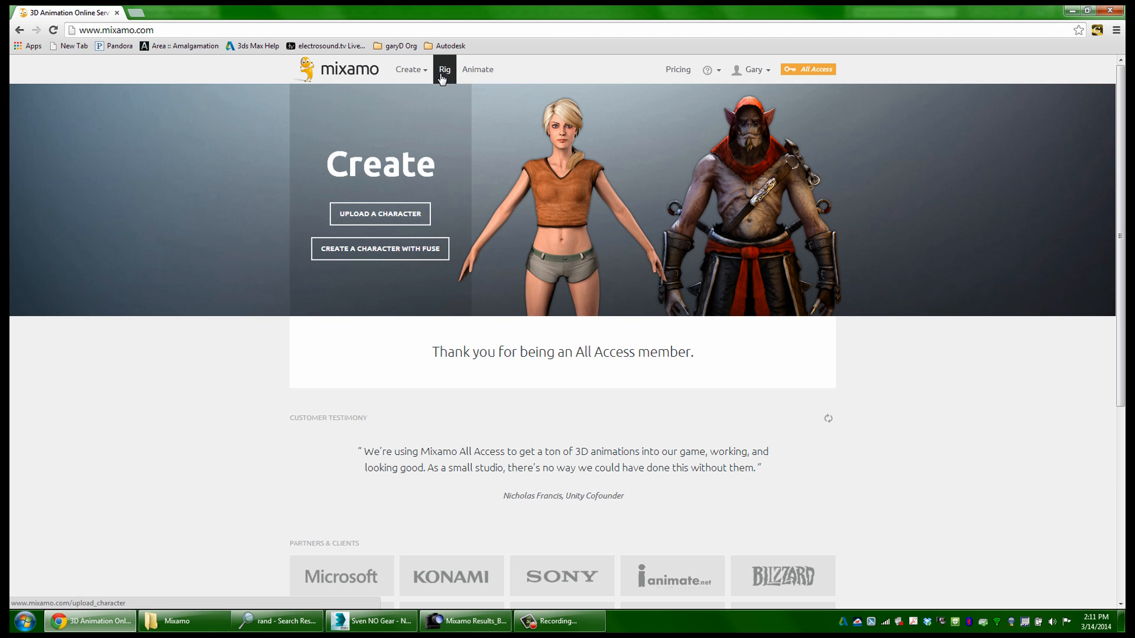
click(379, 214)
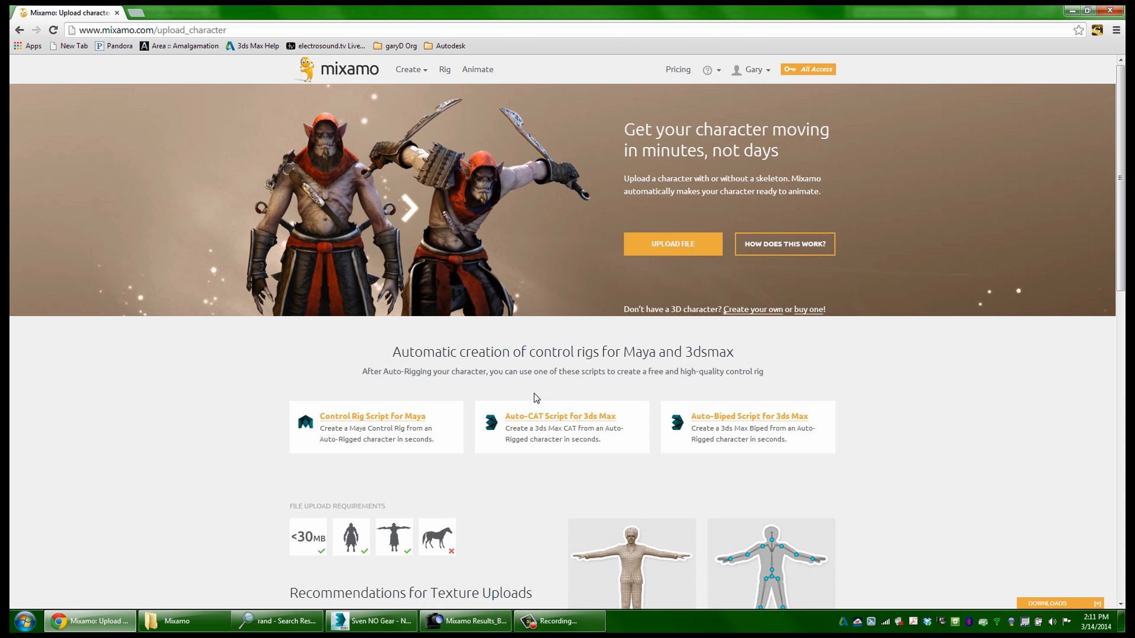
mouse_move(446, 360)
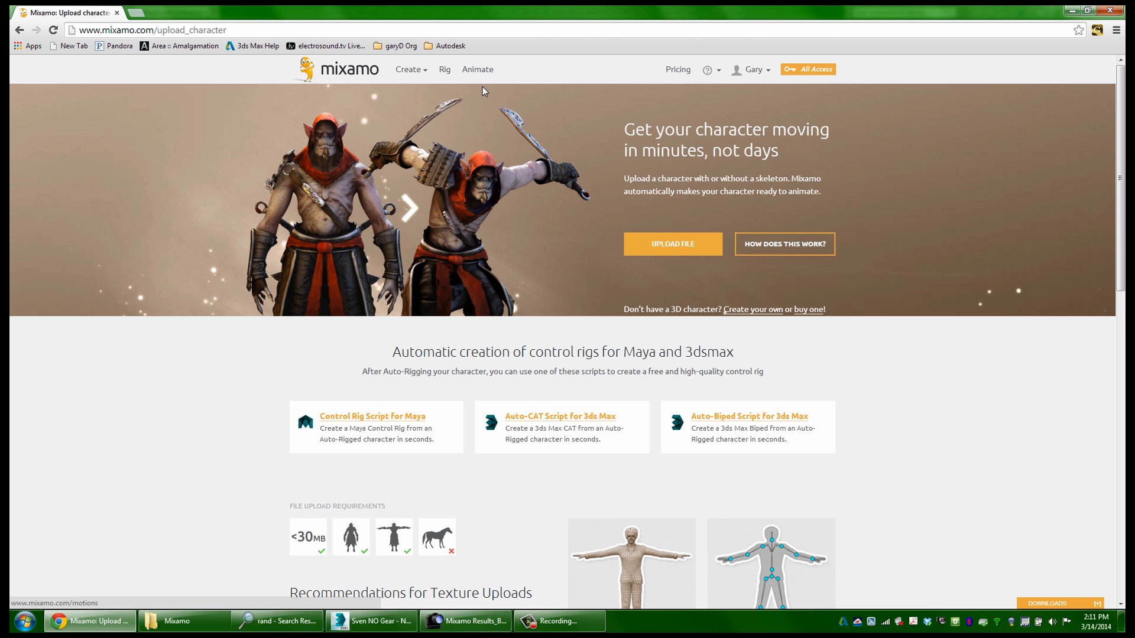
click(370, 621)
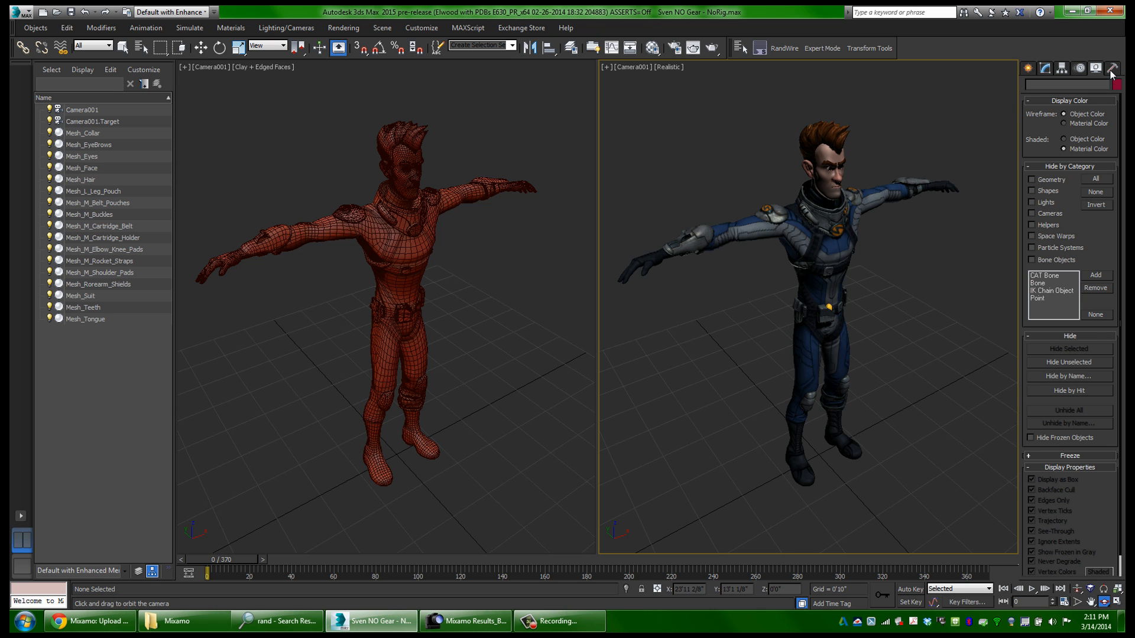
- Load the Animation Store utility from the Utilities panel's More... list (closed once, then reloaded)
click(1112, 68)
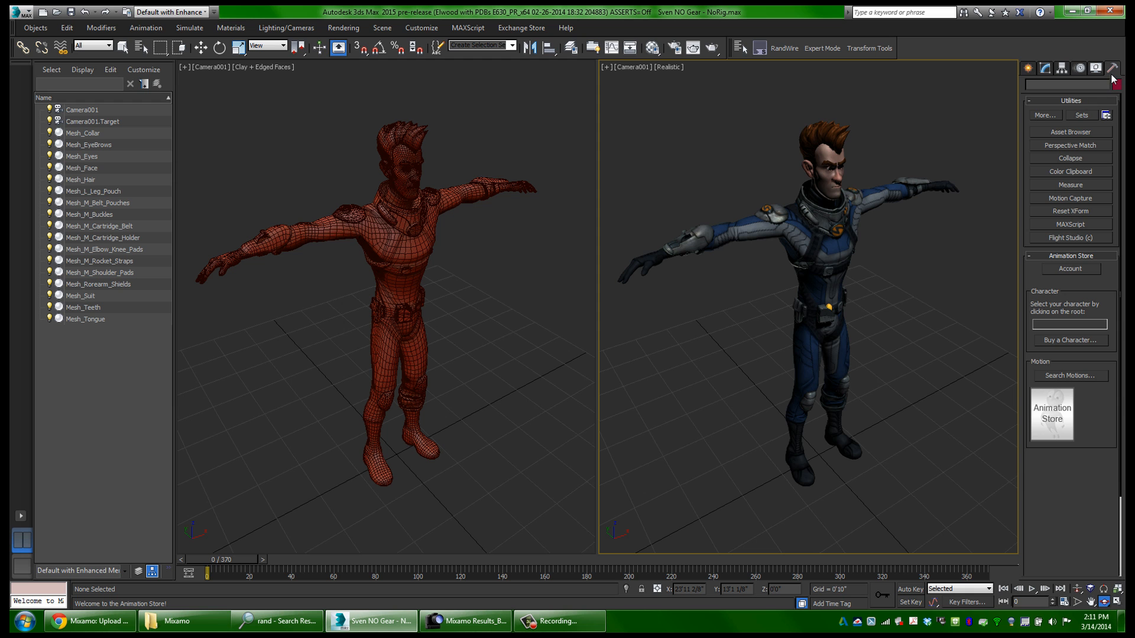
click(1043, 115)
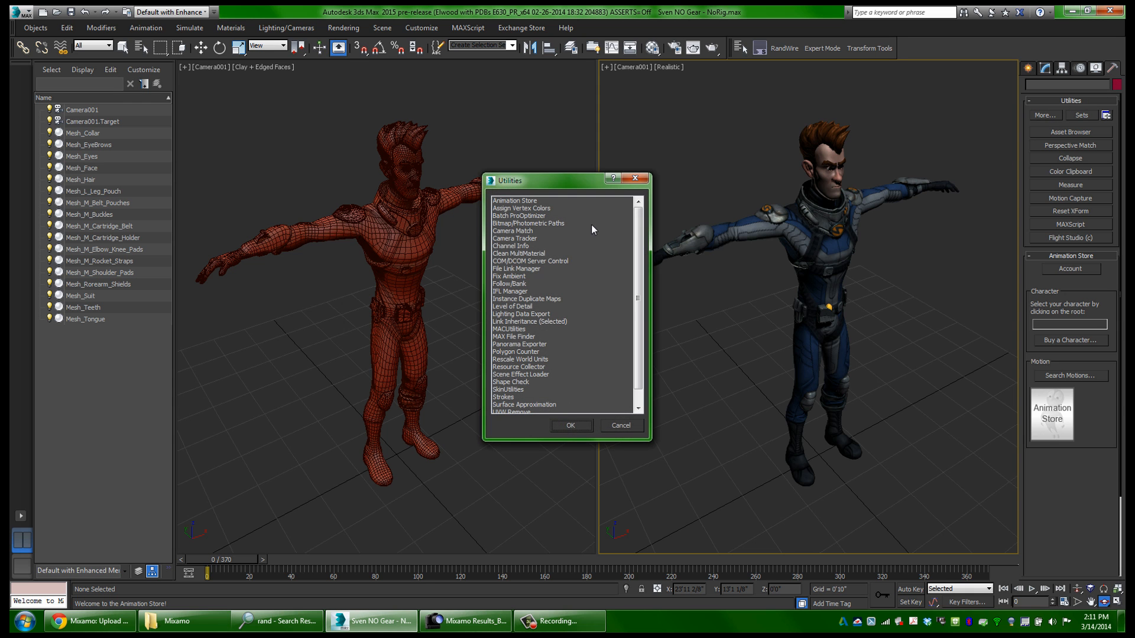
click(514, 200)
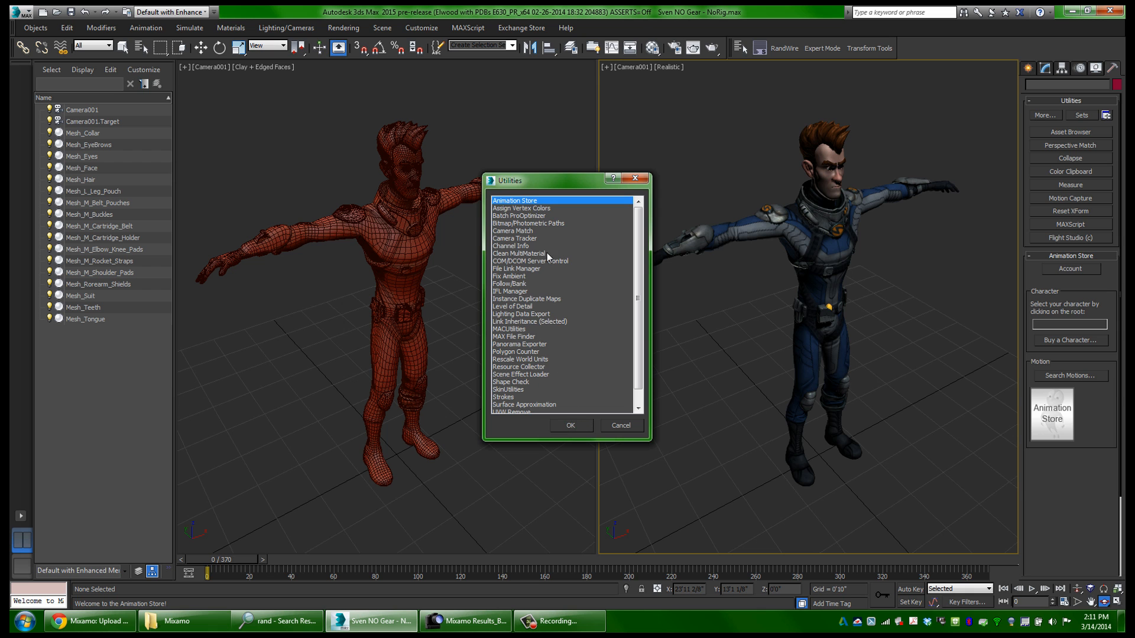
click(619, 424)
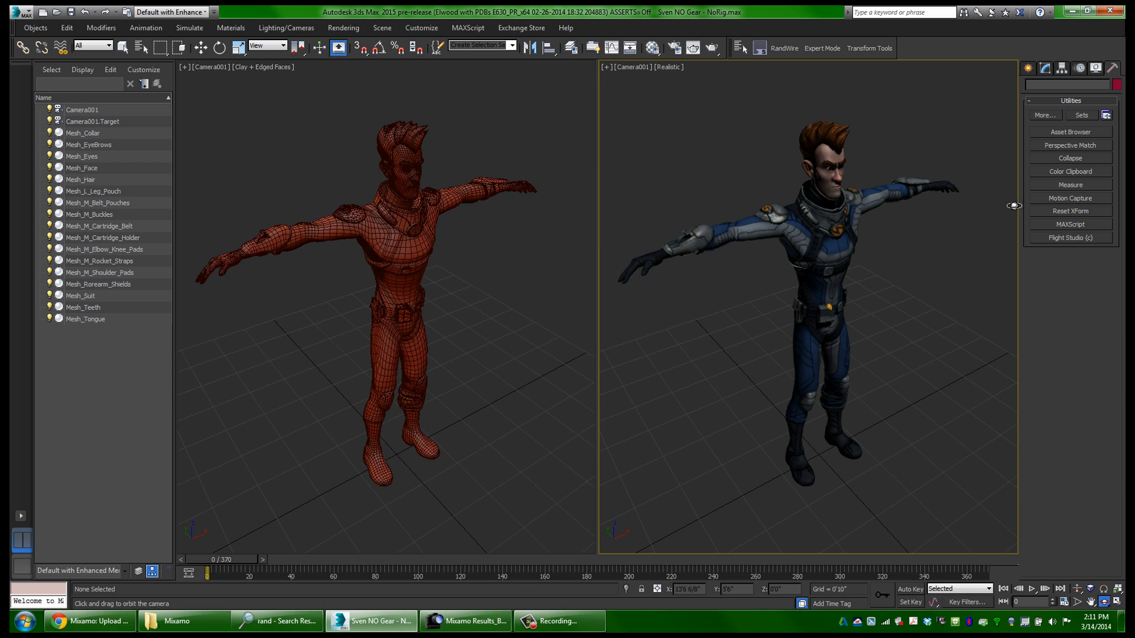
click(1043, 114)
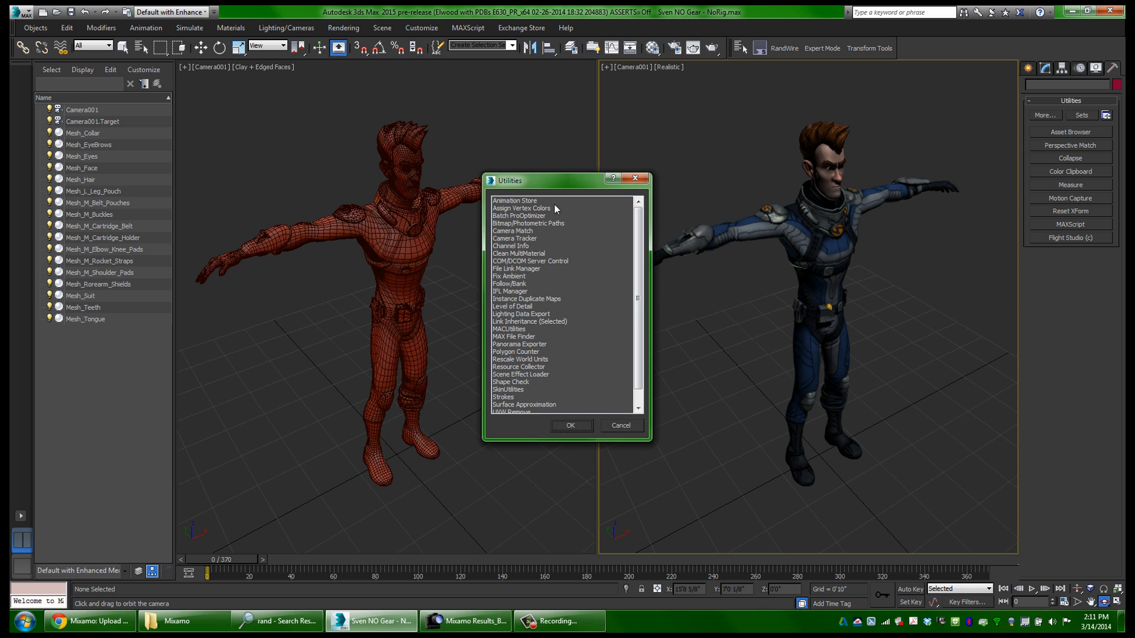
click(571, 424)
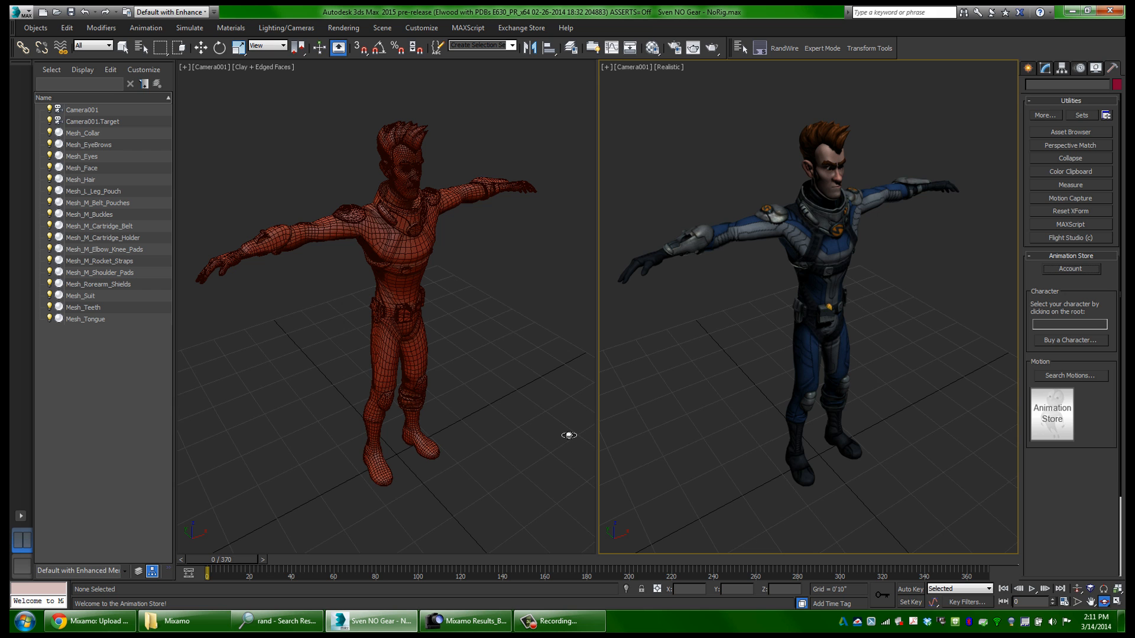
mouse_move(912, 488)
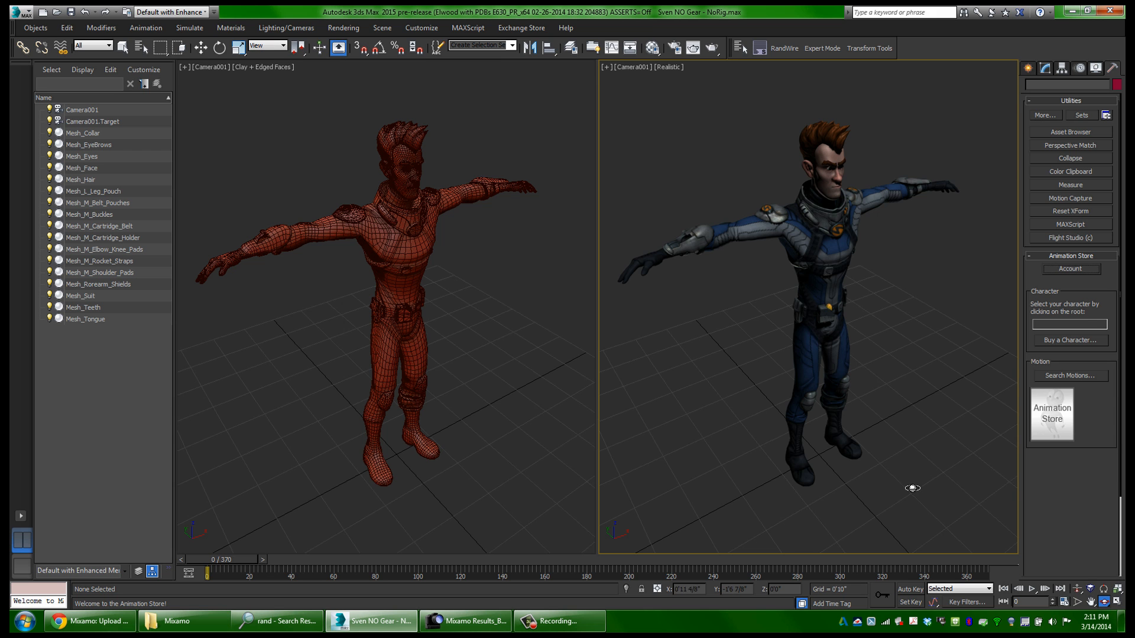
mouse_move(1062, 383)
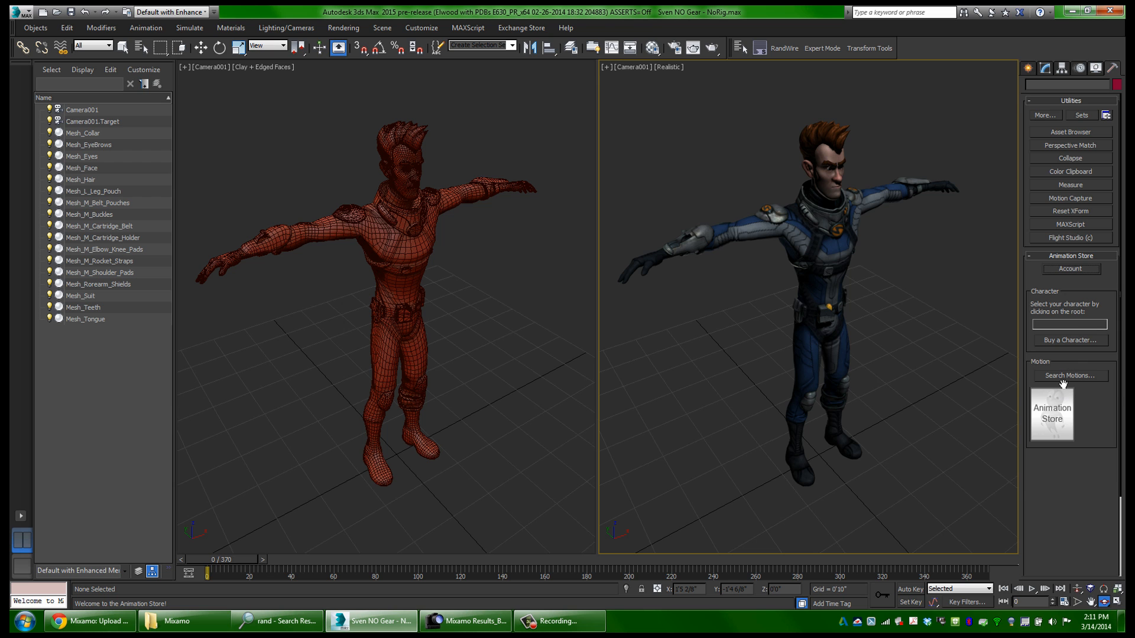
mouse_move(1070, 382)
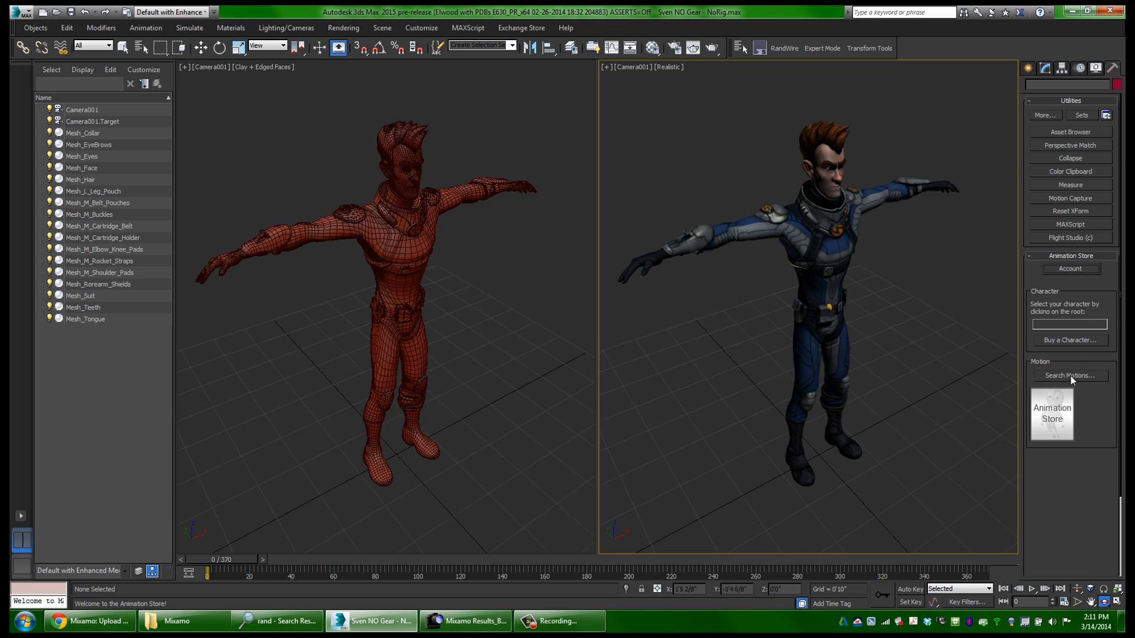
mouse_move(1062, 354)
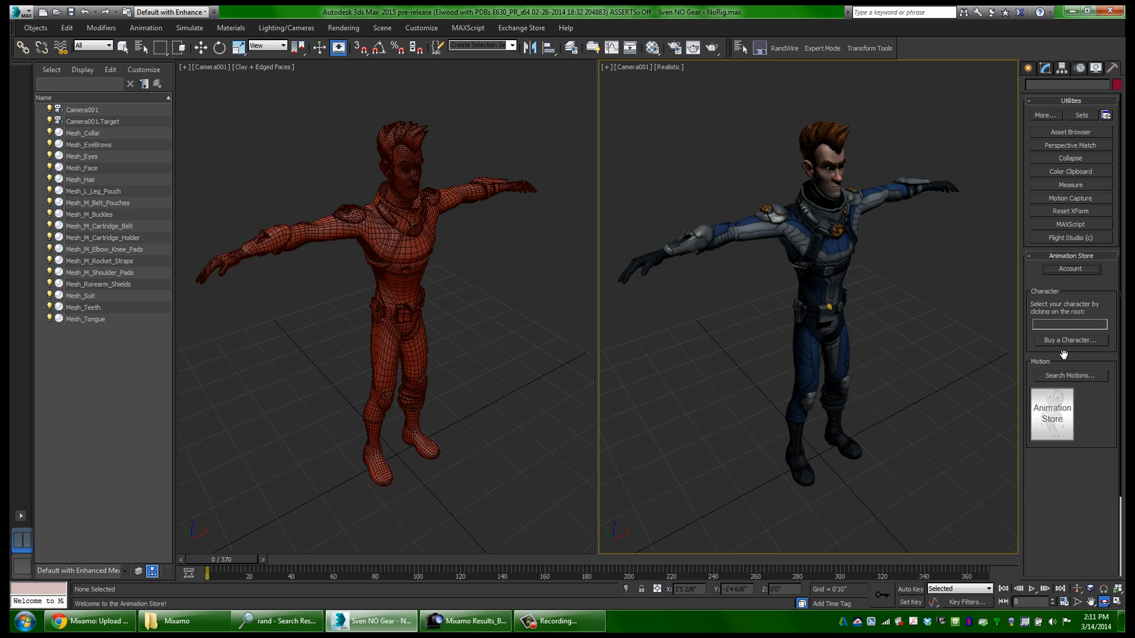
mouse_move(1071, 355)
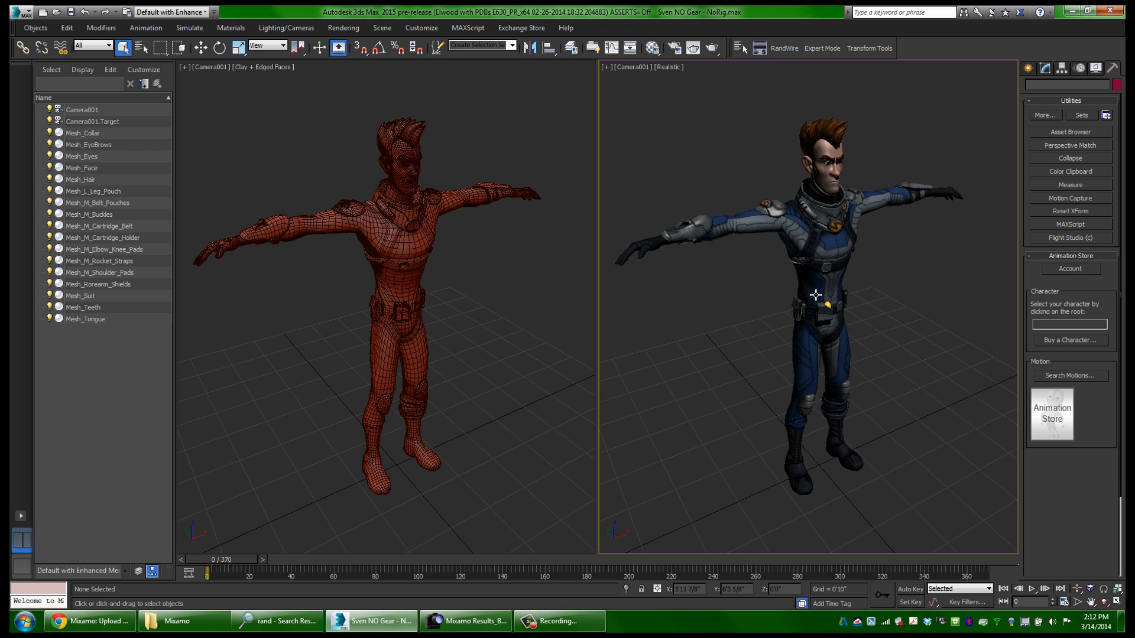
mouse_move(778, 305)
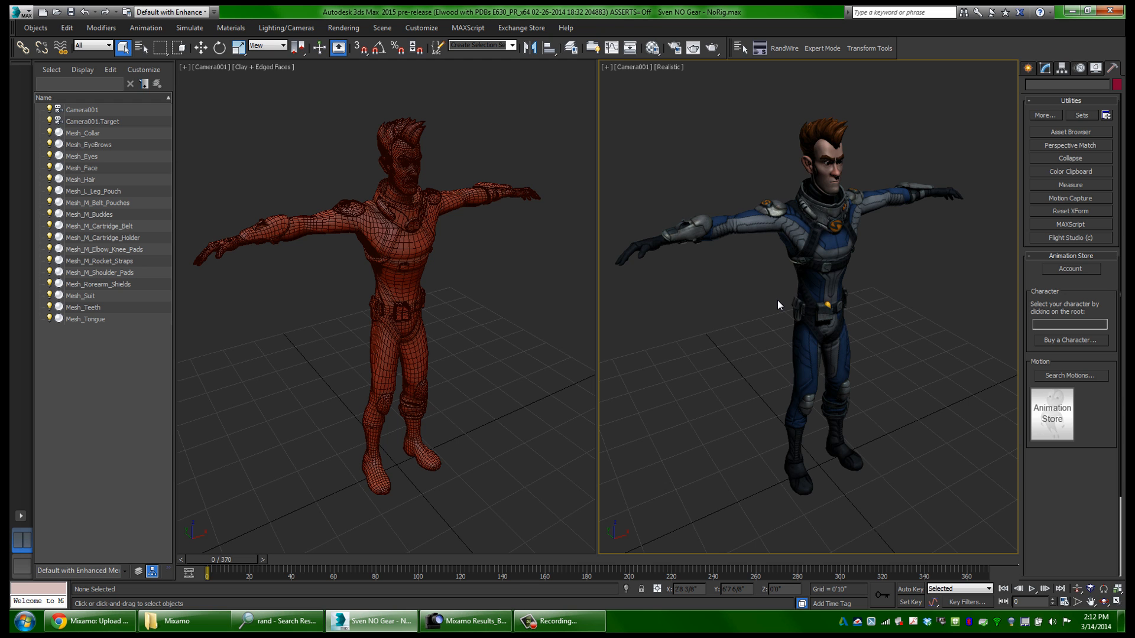
mouse_move(315, 276)
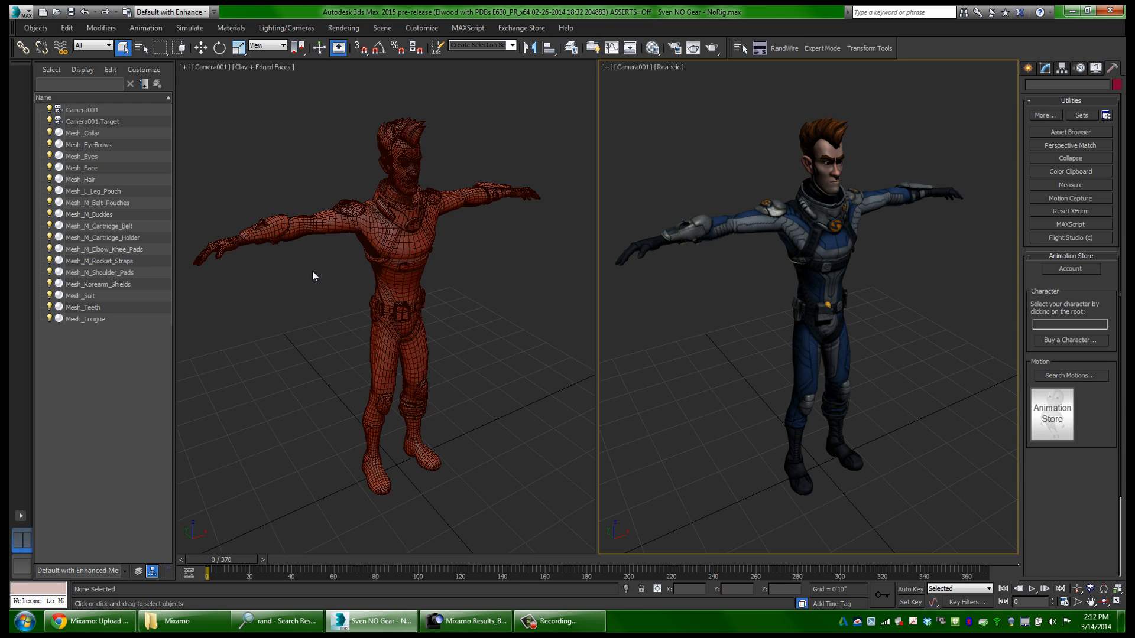
- Export the scene as sven.fbx to the data750 (D:) drive
click(21, 11)
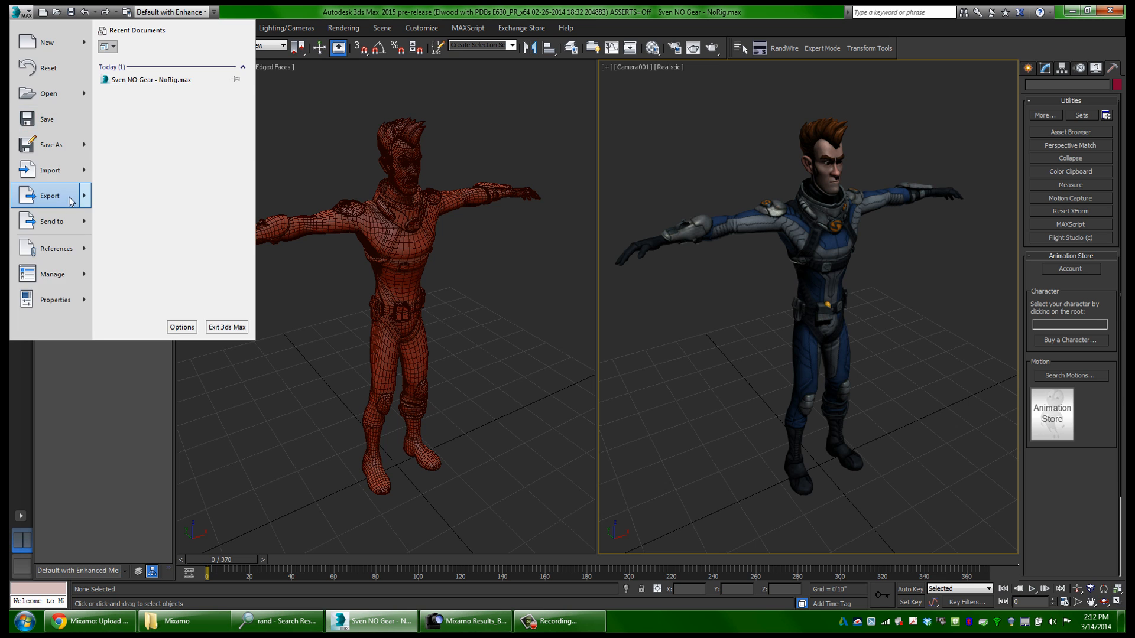
click(50, 195)
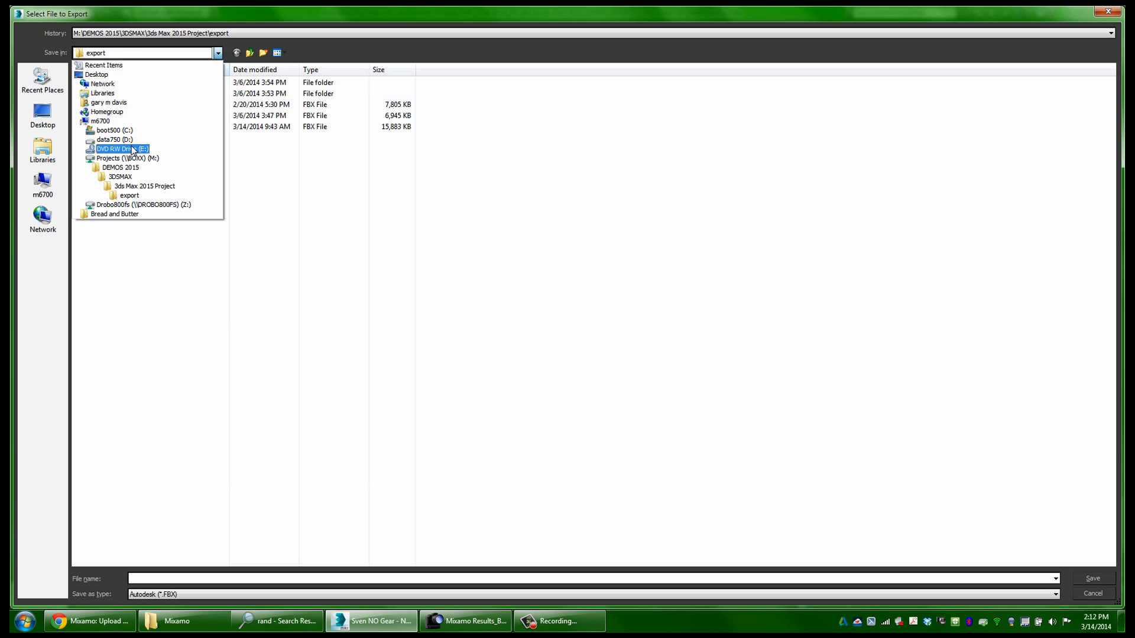
click(115, 139)
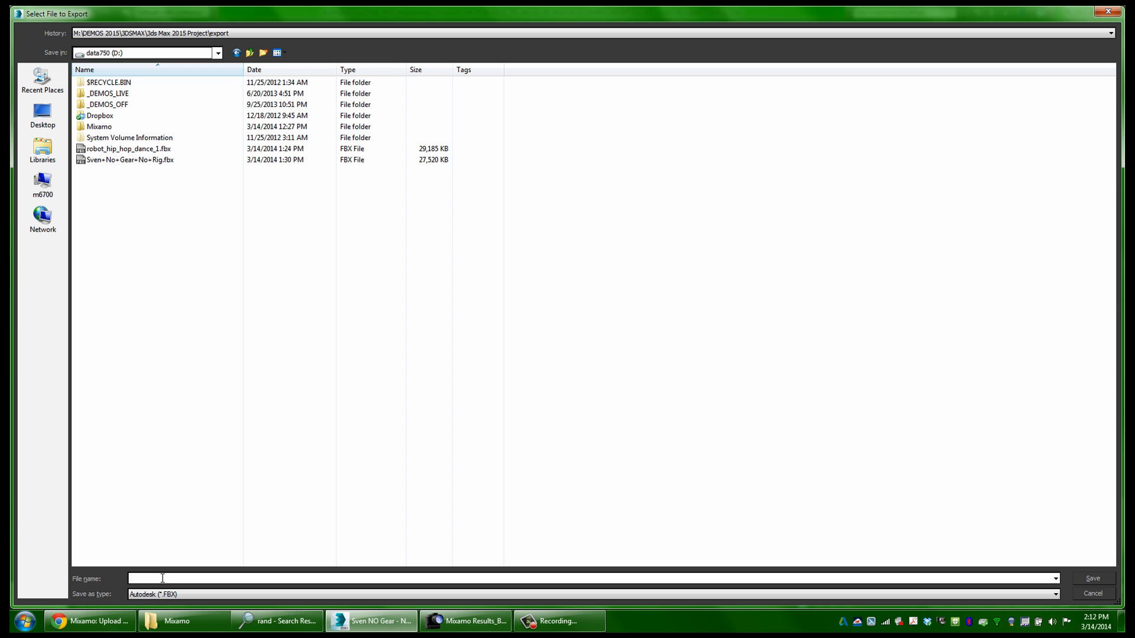
text(sven)
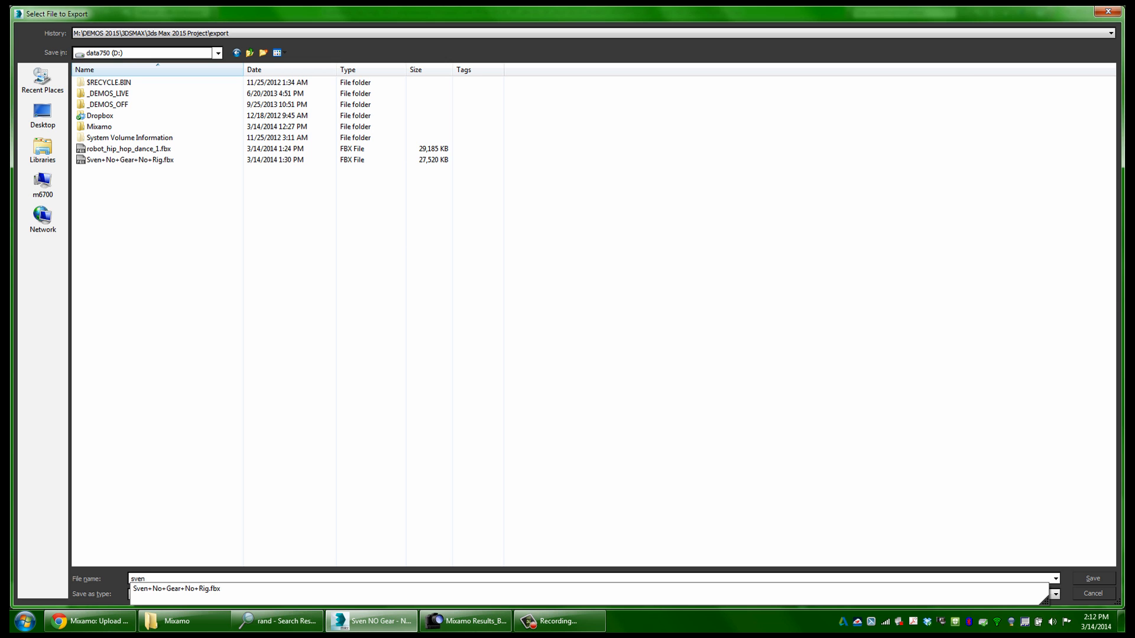
text(.fbx)
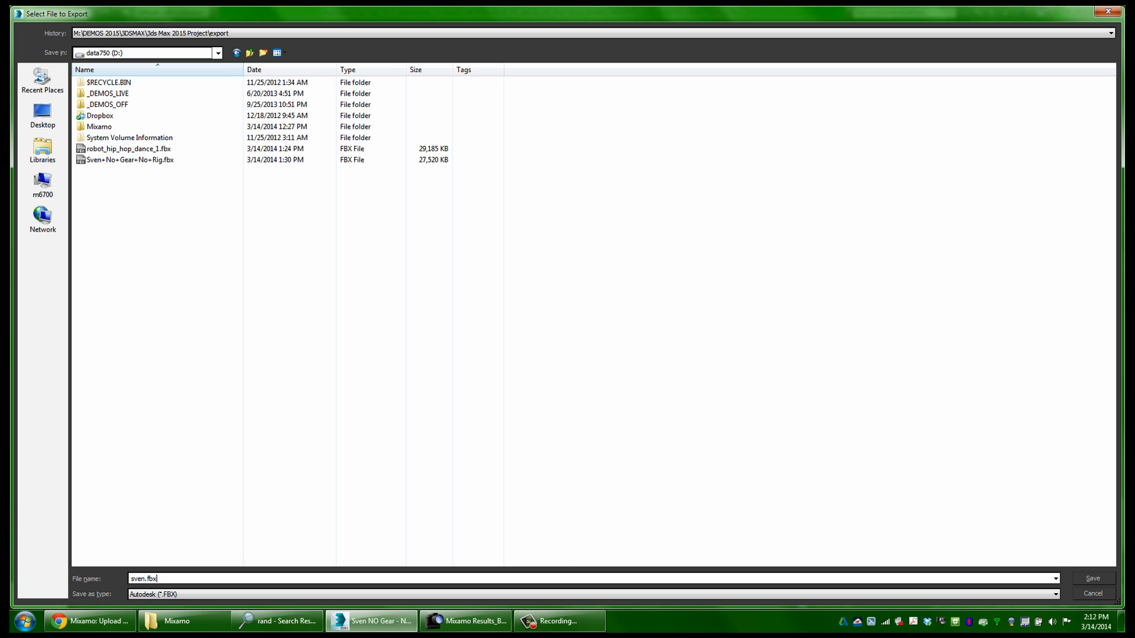
click(1092, 578)
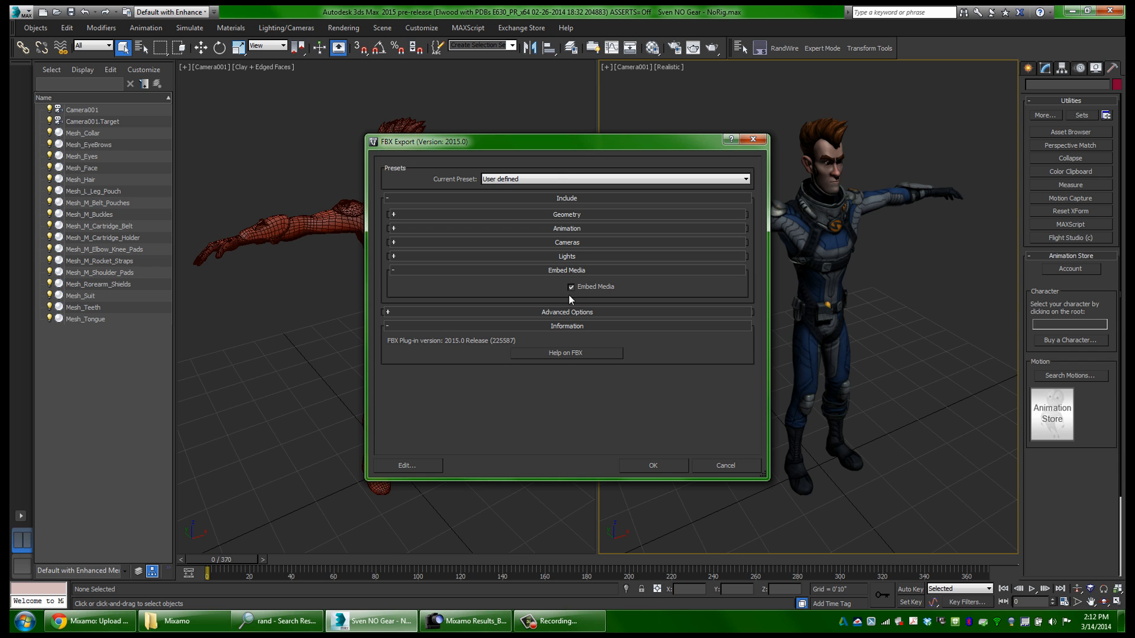
- Confirm the FBX Export settings with Embed Media enabled
click(650, 466)
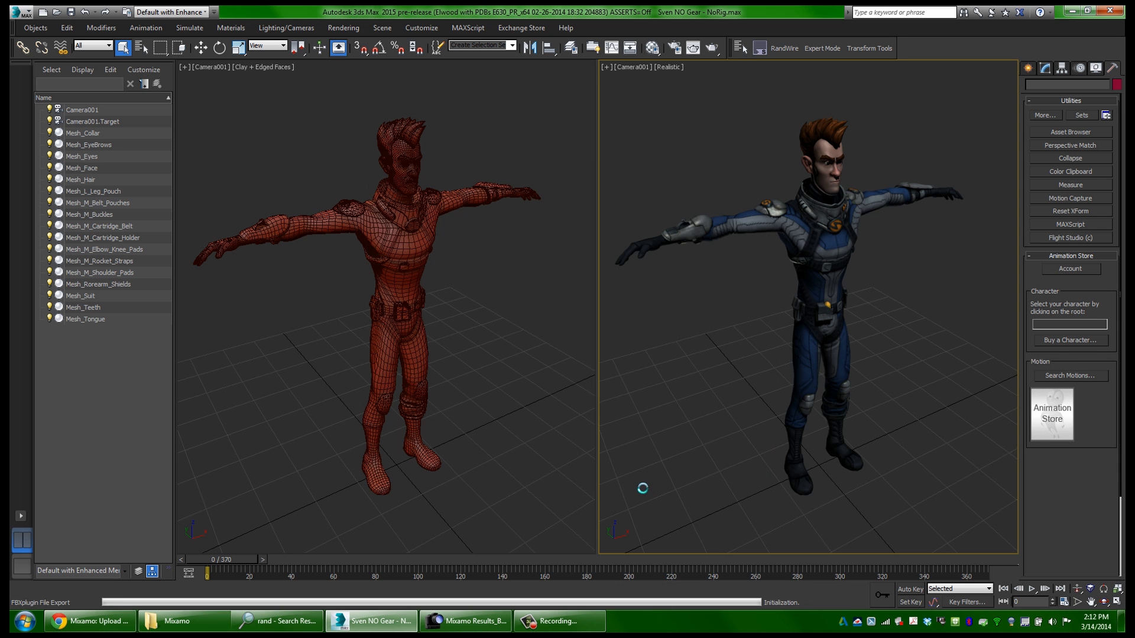
click(636, 495)
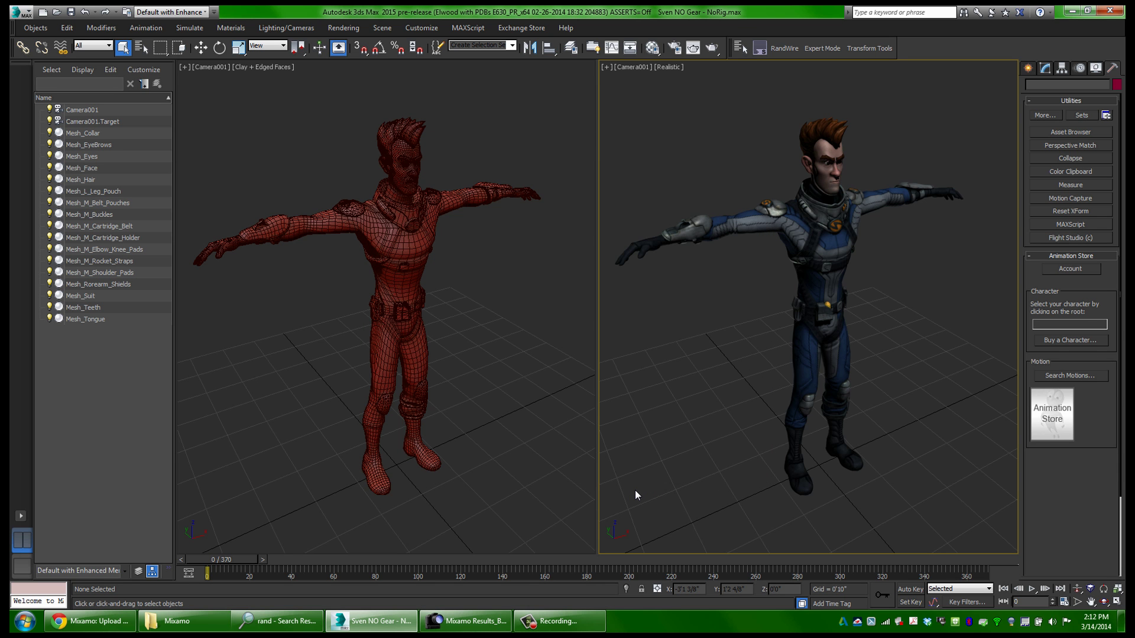
- Locate the exported sven.fbx on the data750 drive and bring it up in FBX Review
click(176, 620)
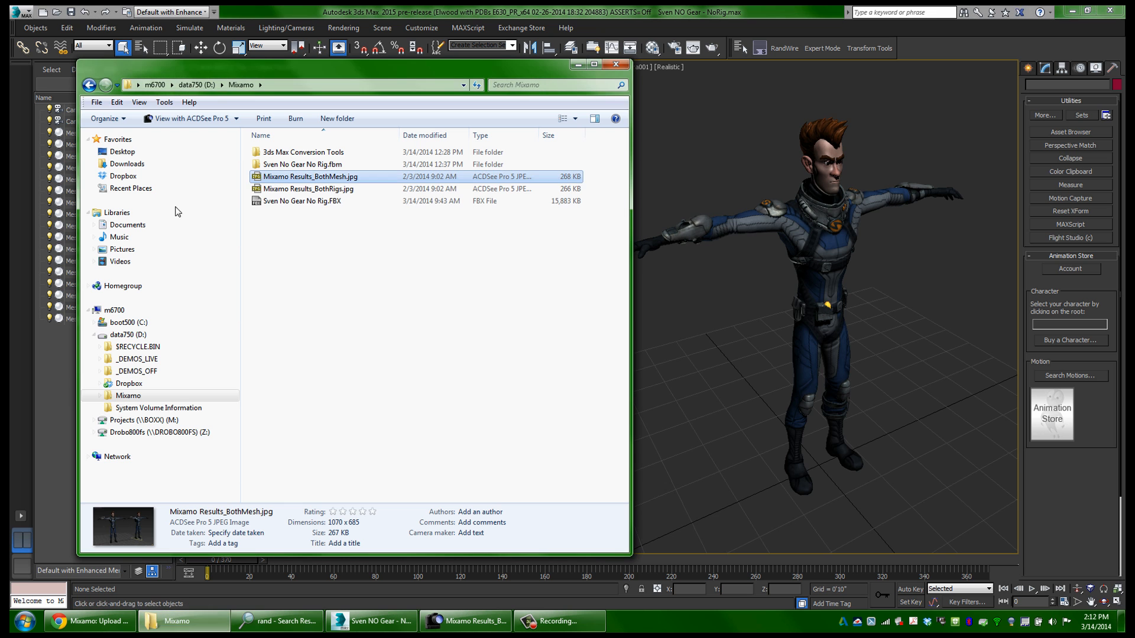
click(129, 334)
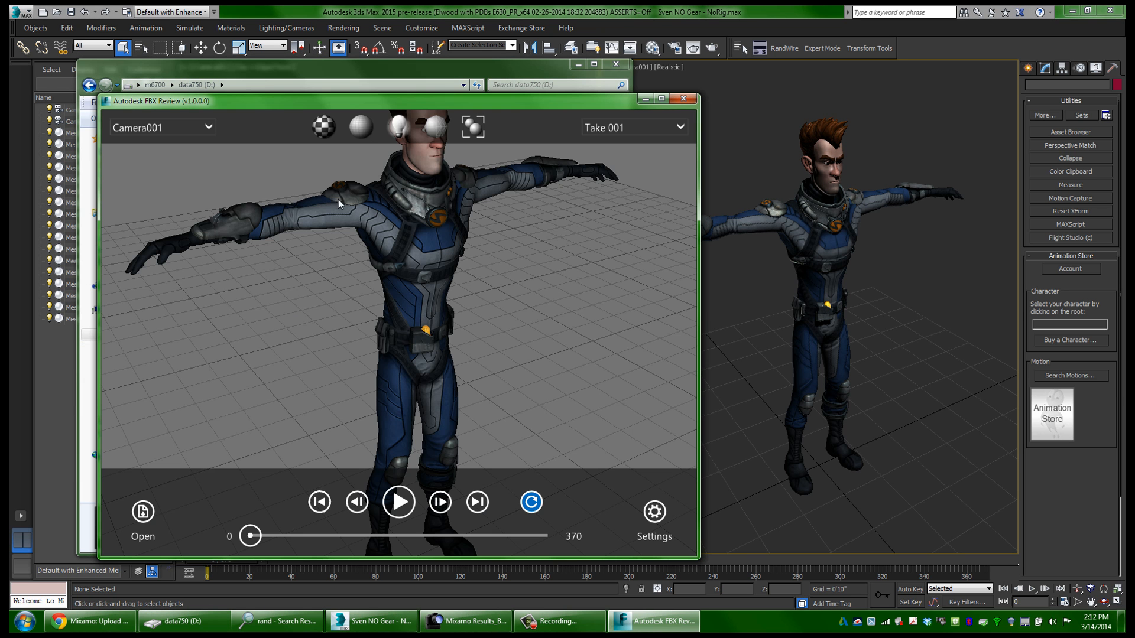
click(660, 99)
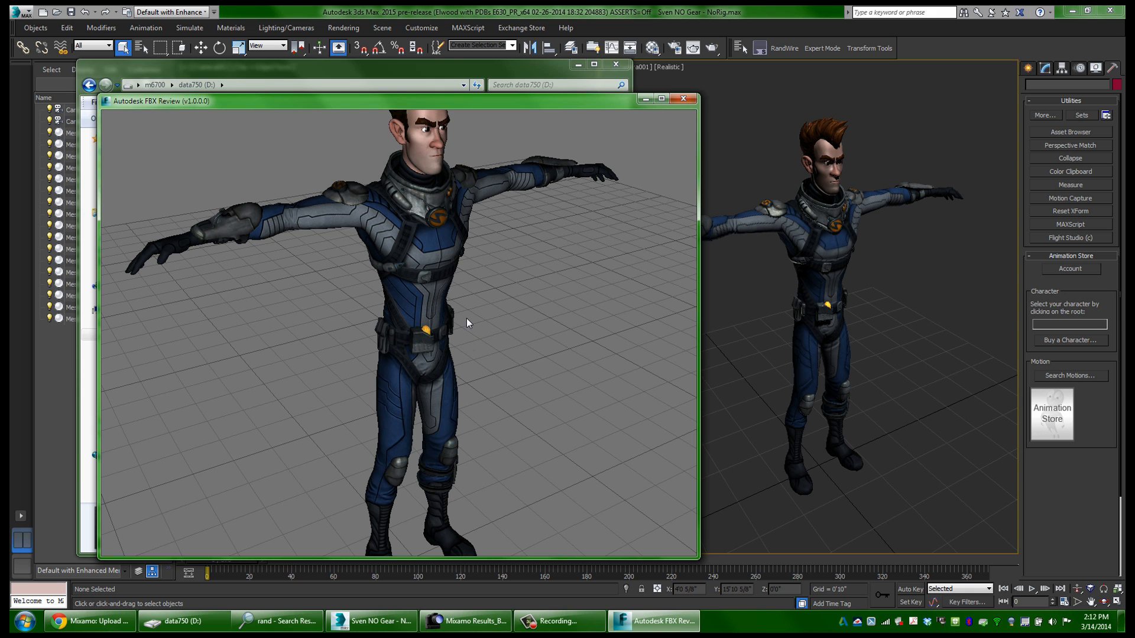
mouse_move(383, 275)
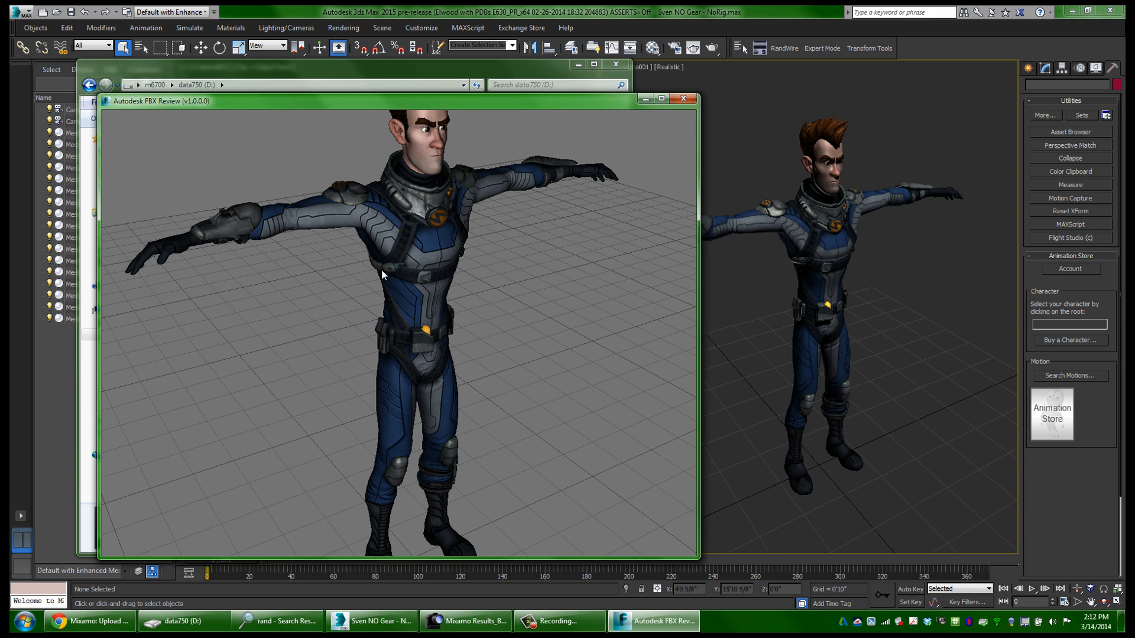
- Play then pause the character's take, then return to the Mixamo page in Chrome
click(398, 501)
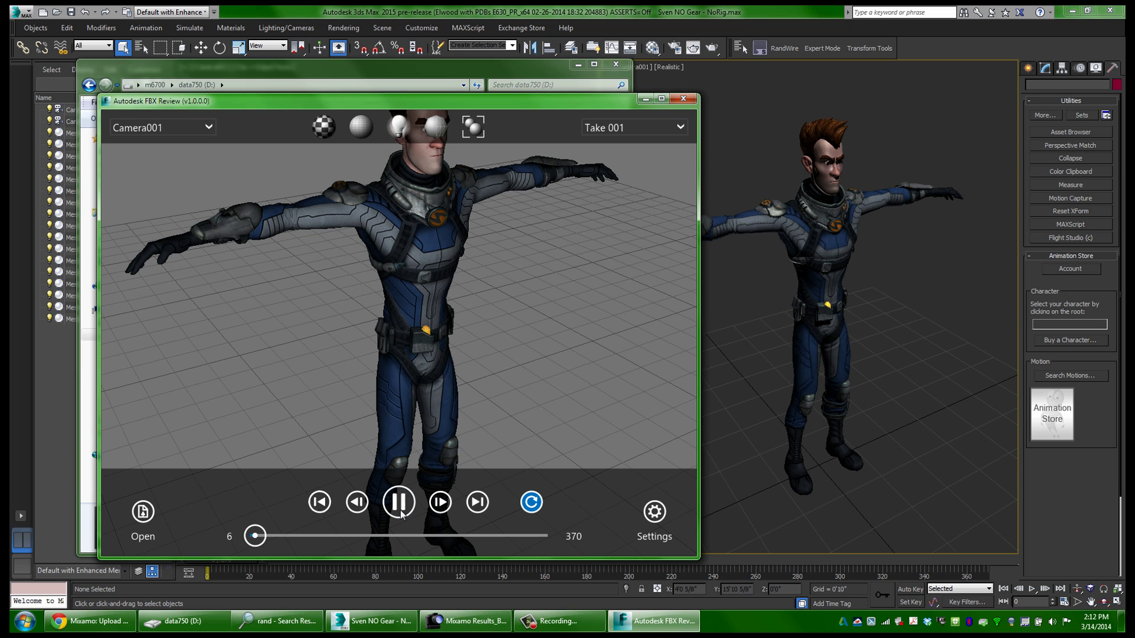
click(398, 501)
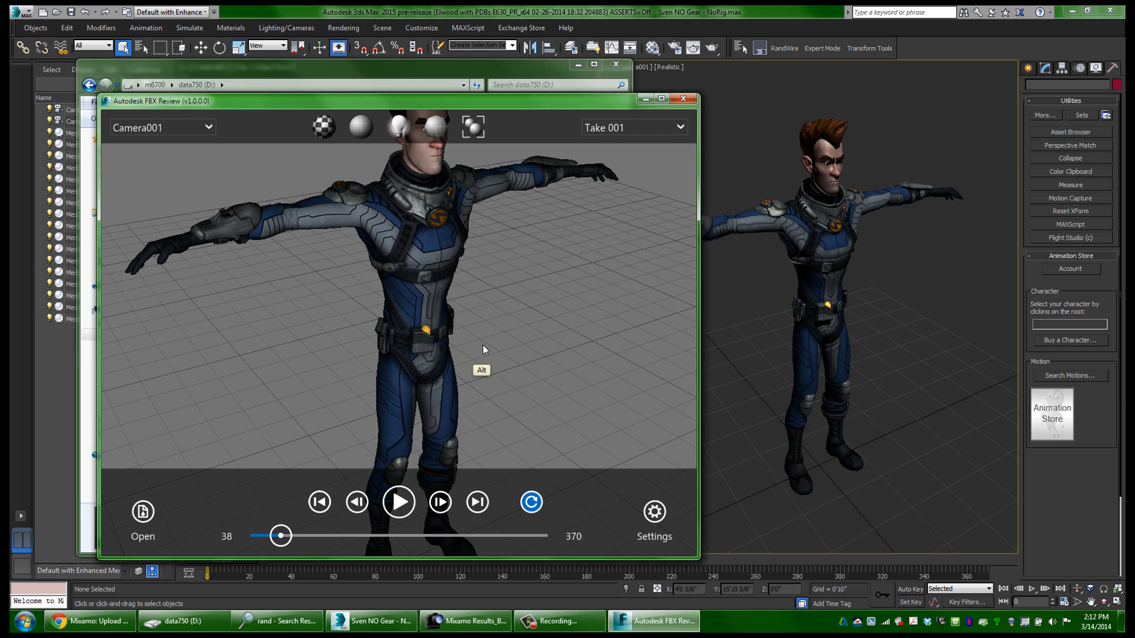
click(683, 99)
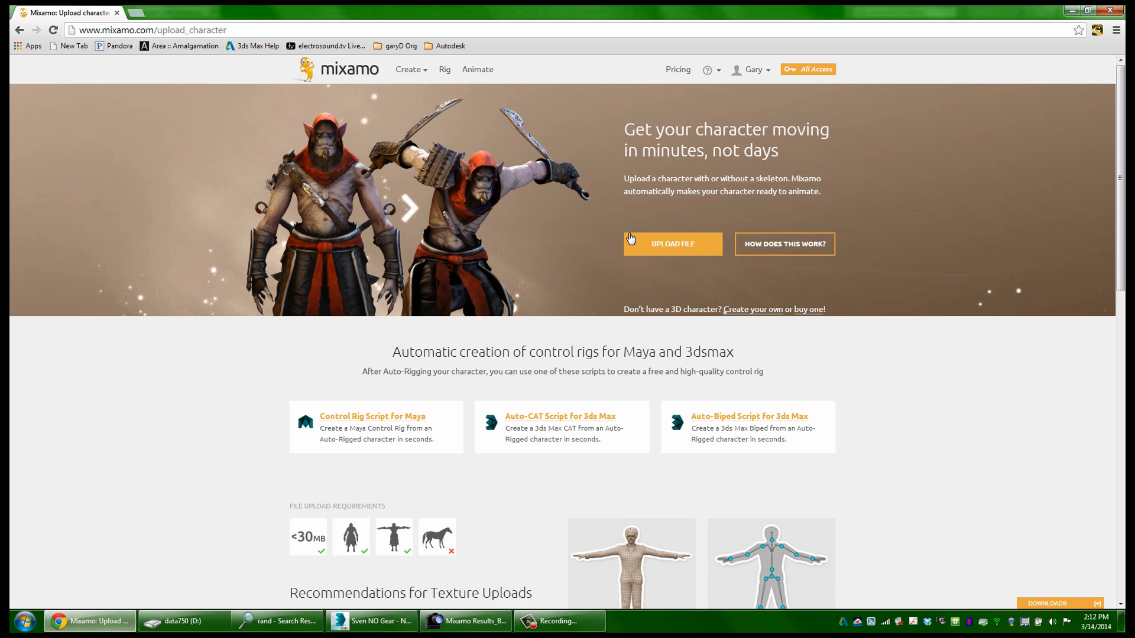
- Upload sven.fbx to Mixamo so processing begins
click(671, 243)
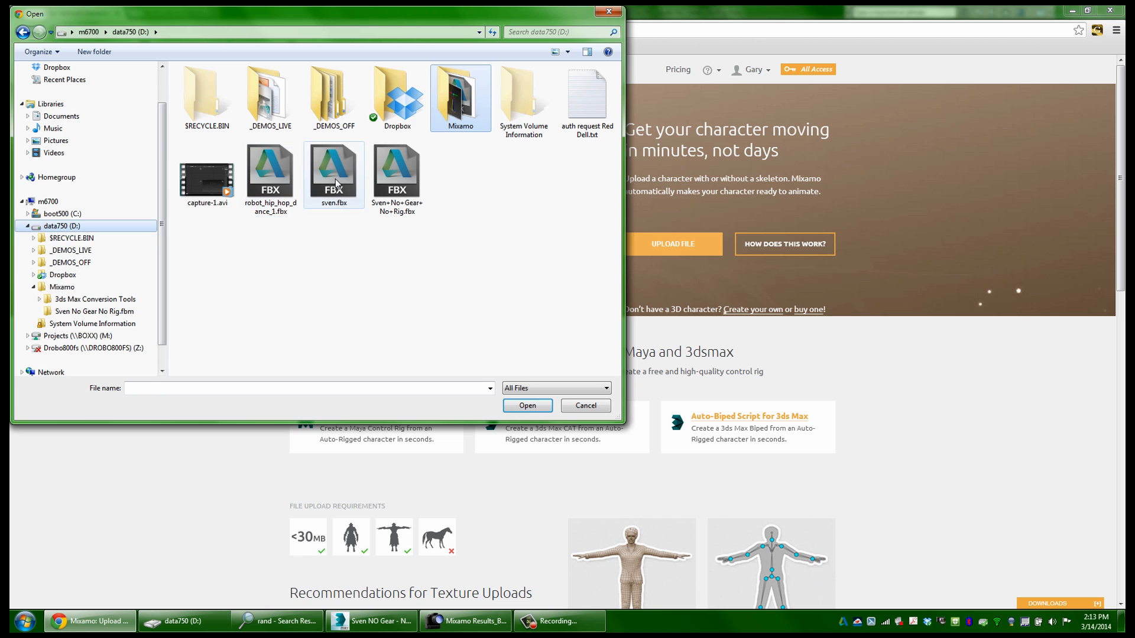
click(526, 405)
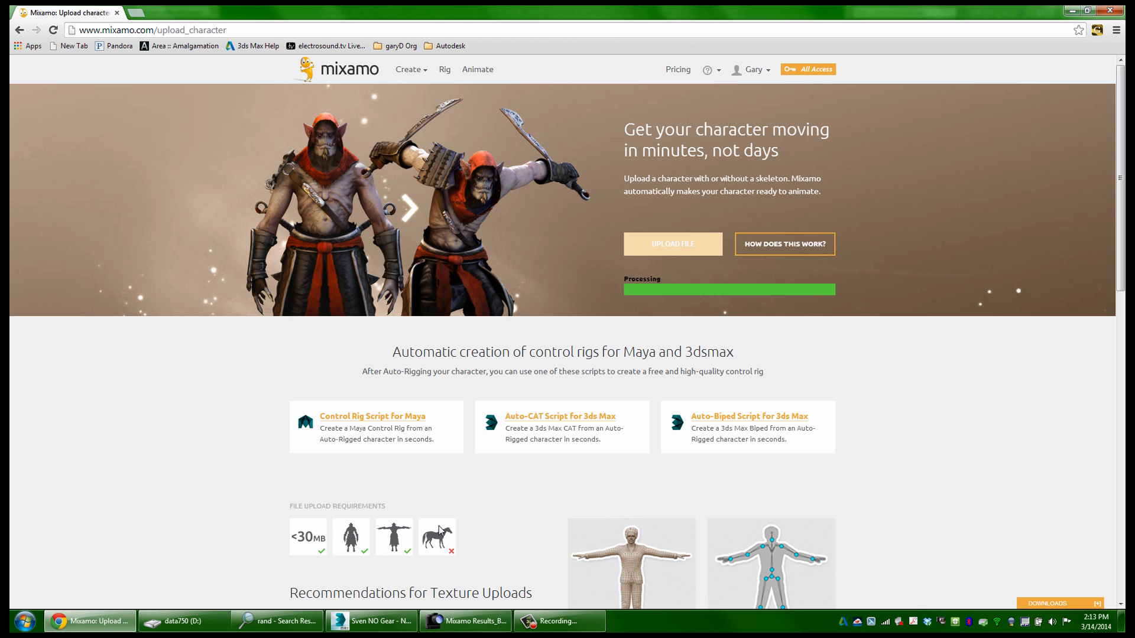
mouse_move(447, 520)
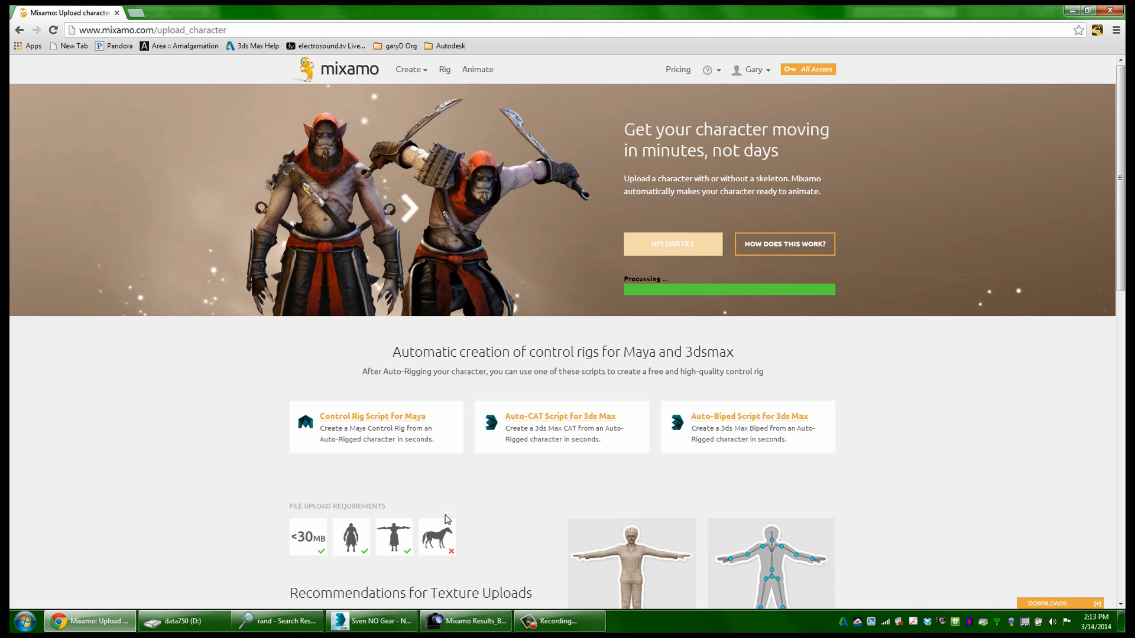
mouse_move(335, 555)
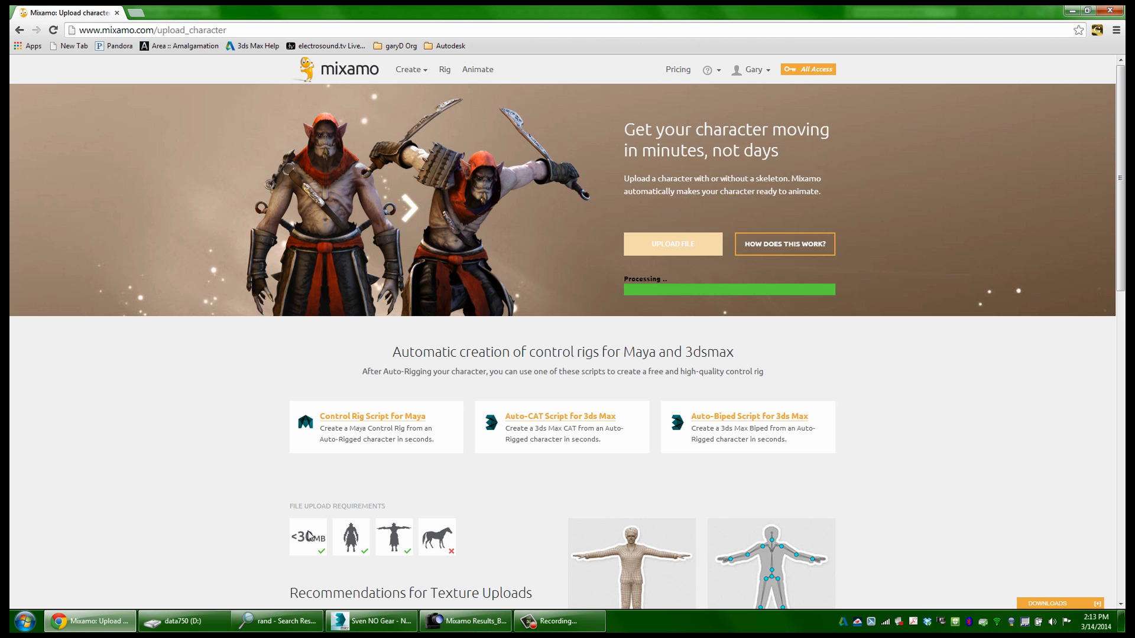
mouse_move(595, 437)
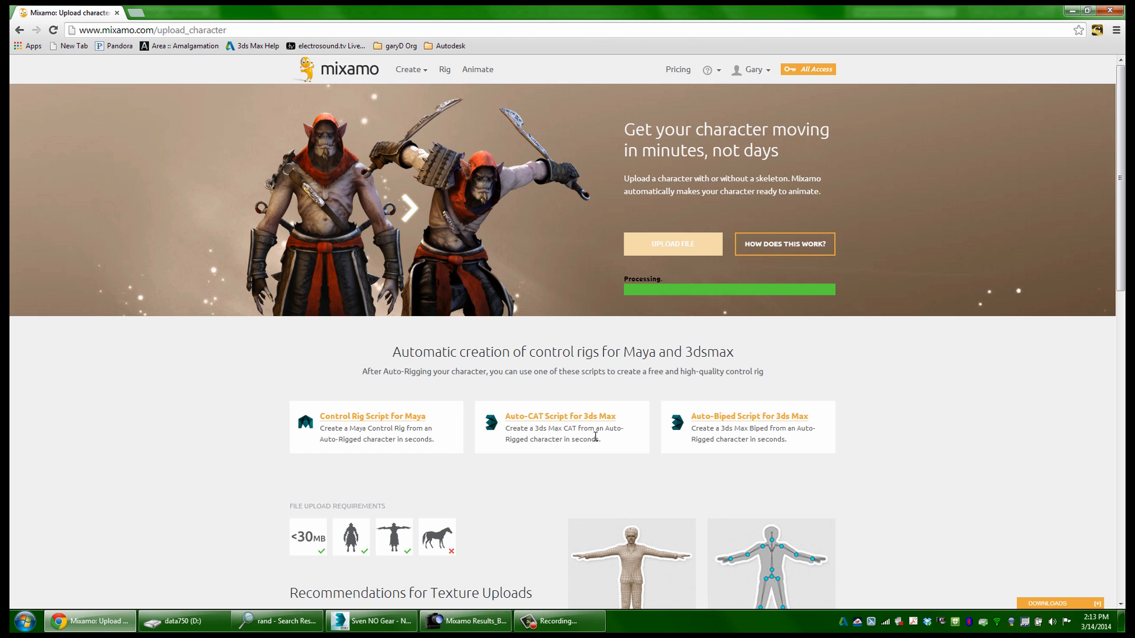
mouse_move(539, 424)
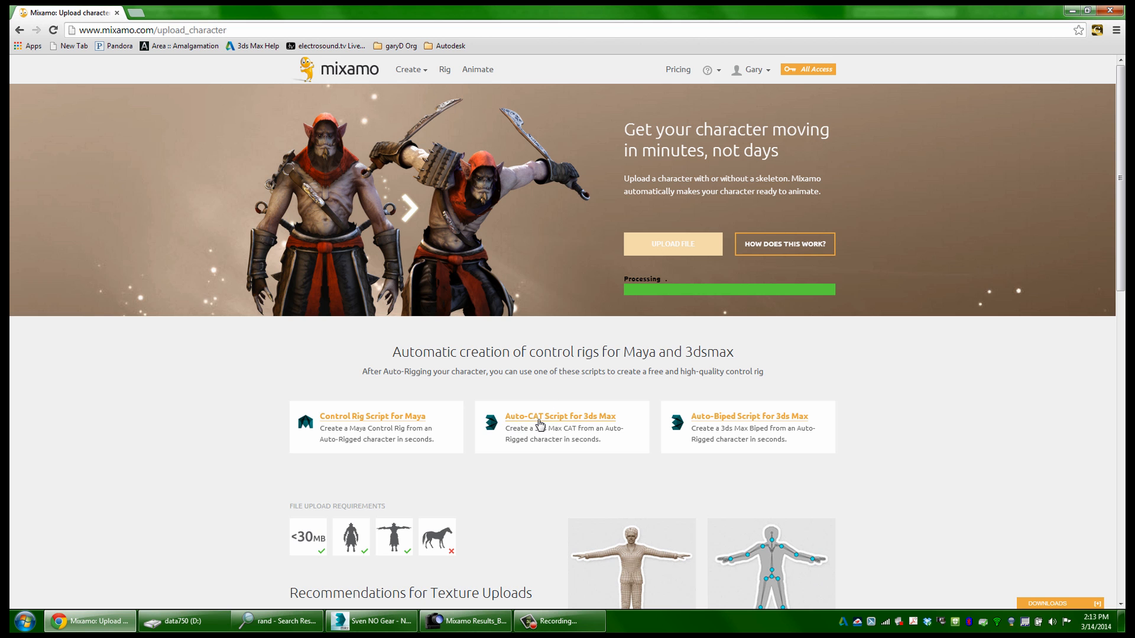
mouse_move(708, 425)
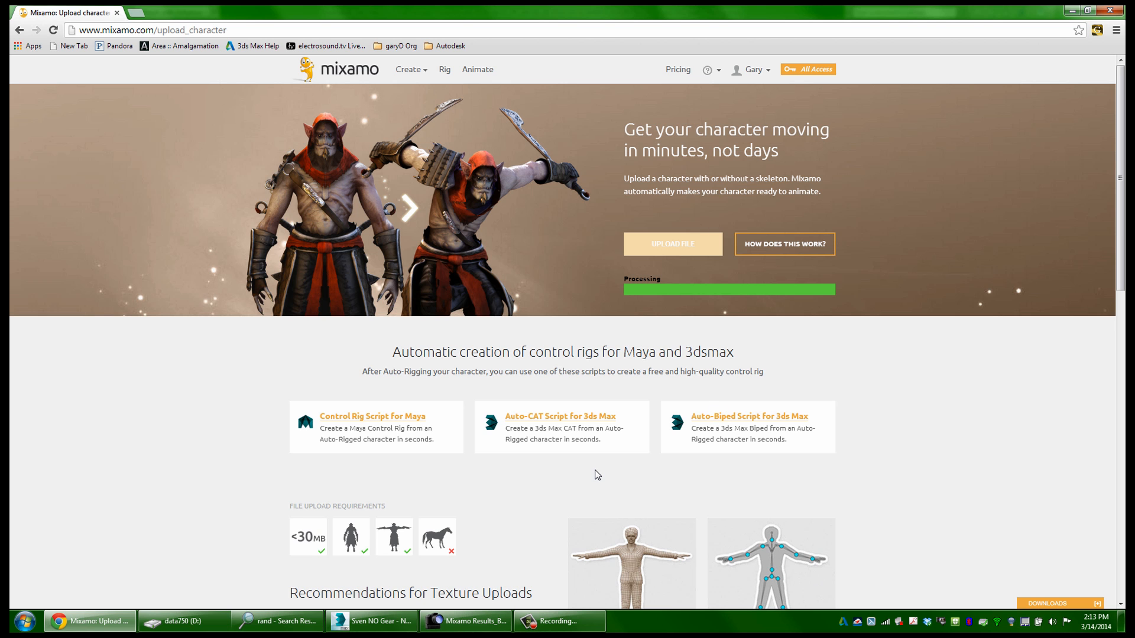
mouse_move(495, 404)
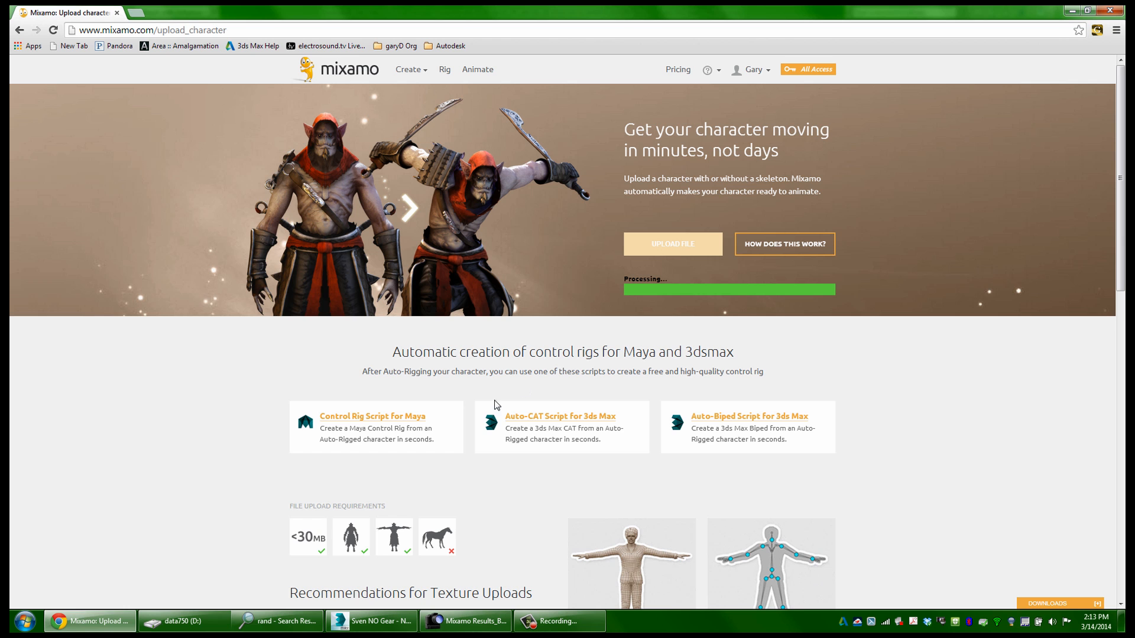
mouse_move(510, 426)
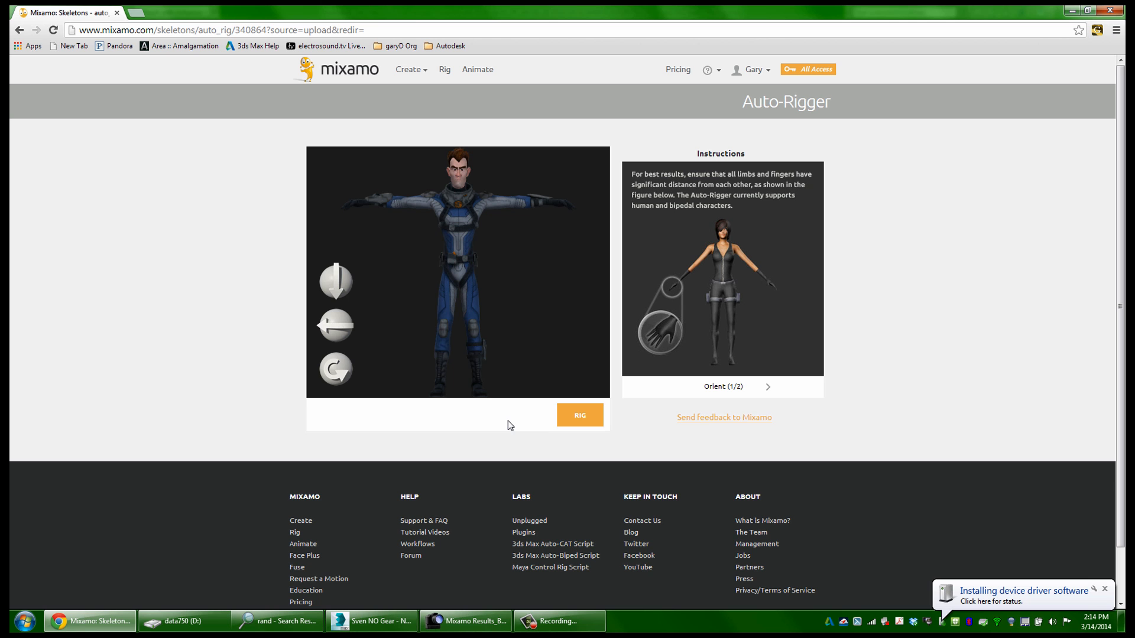
mouse_move(305, 288)
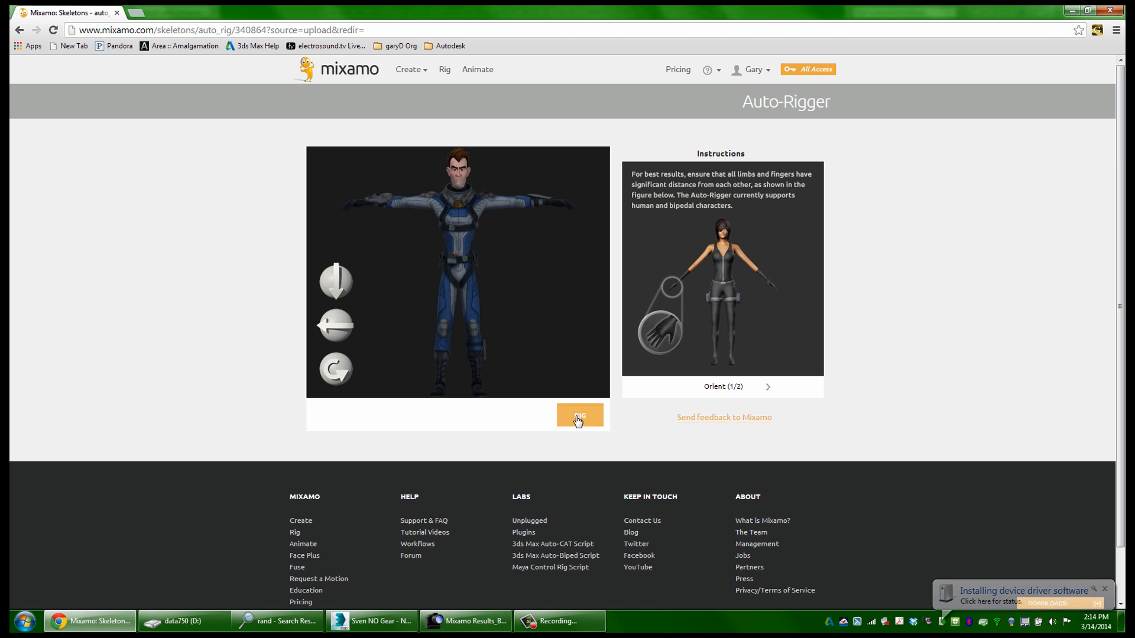
- Accept Sven's orientation in the Auto-Rigger to move on to marker placement
click(579, 415)
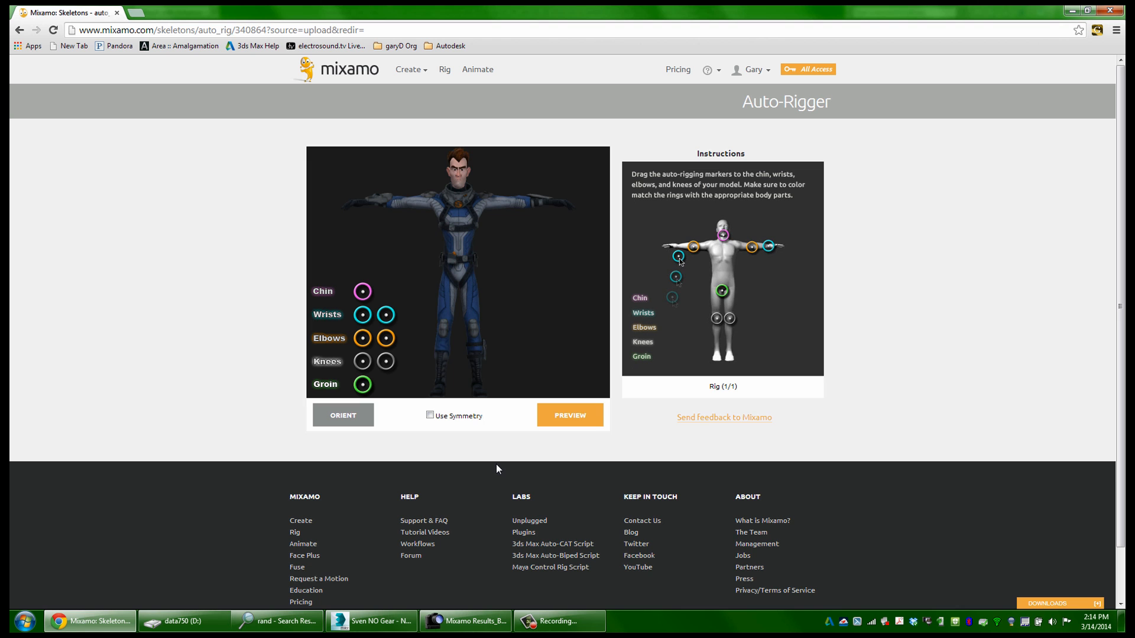
mouse_move(457, 356)
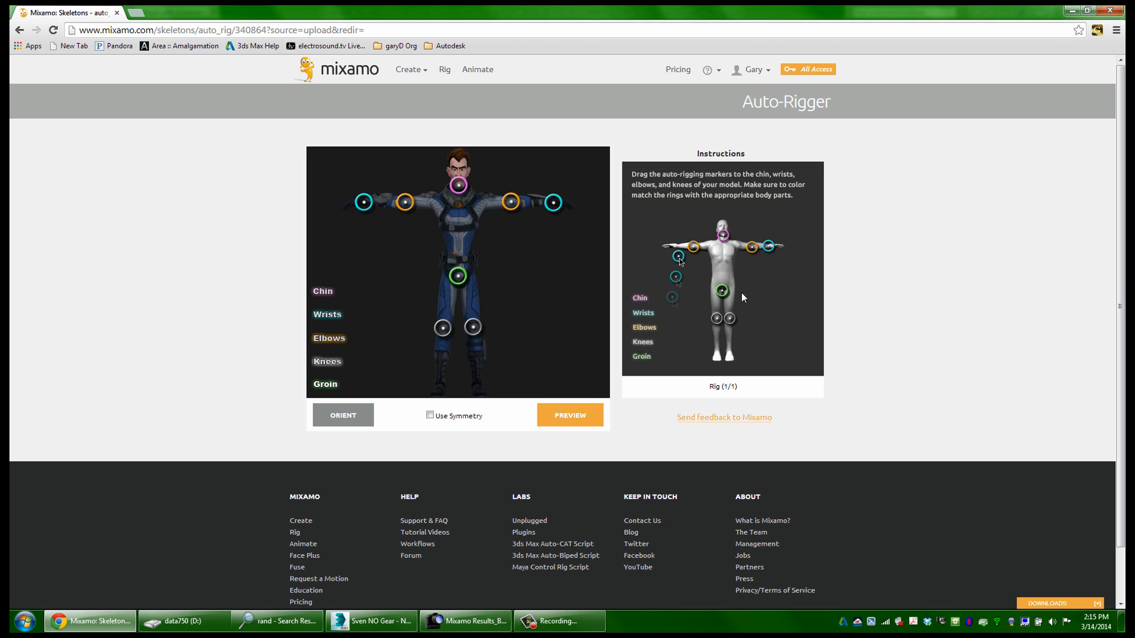
mouse_move(660, 276)
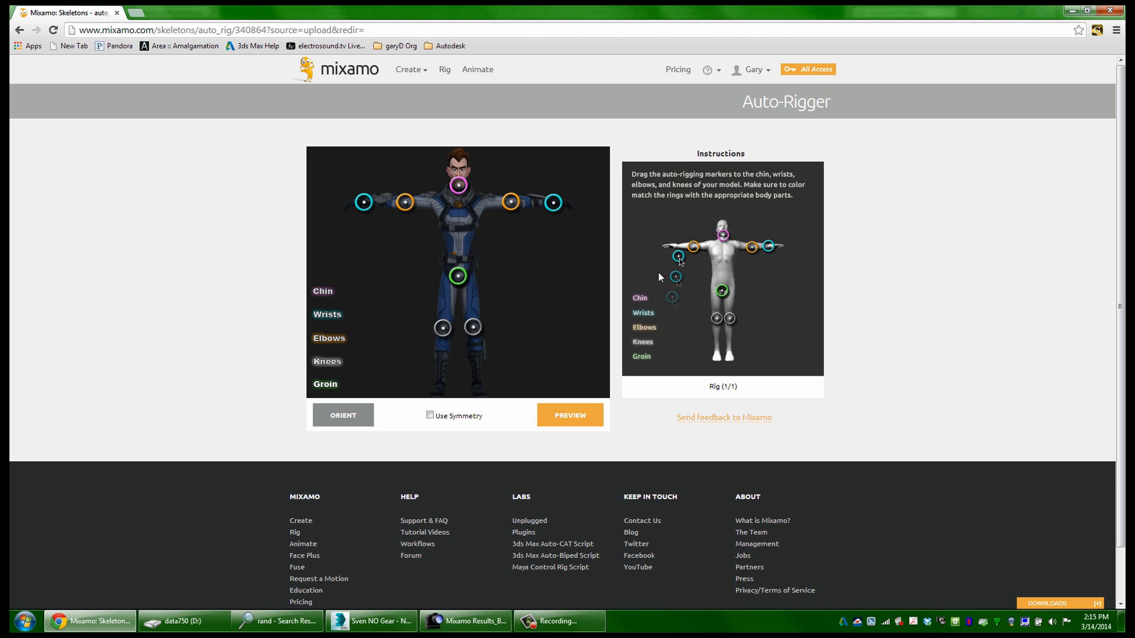
mouse_move(568, 389)
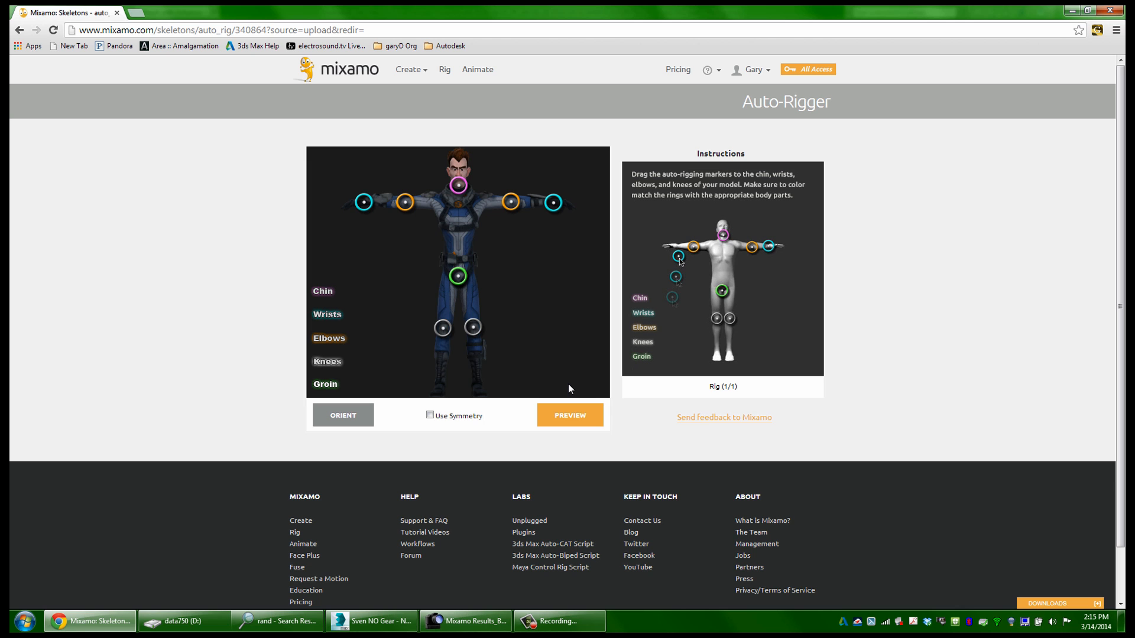
mouse_move(571, 392)
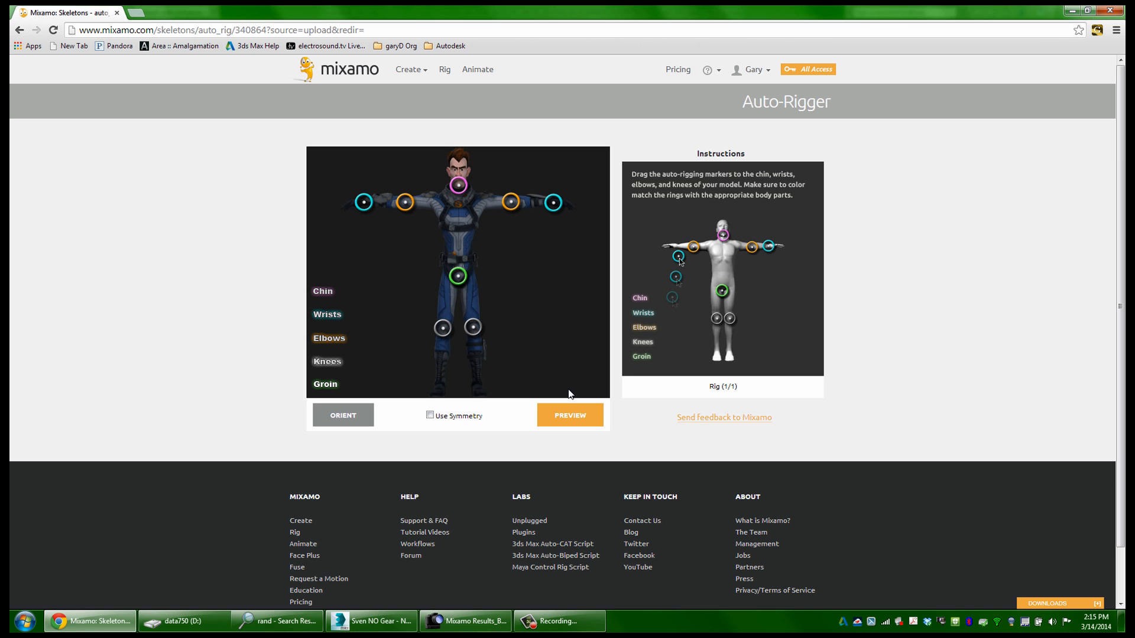
- Start auto-rigging with the placed markers and bring up the saved Mixamo results image
click(569, 415)
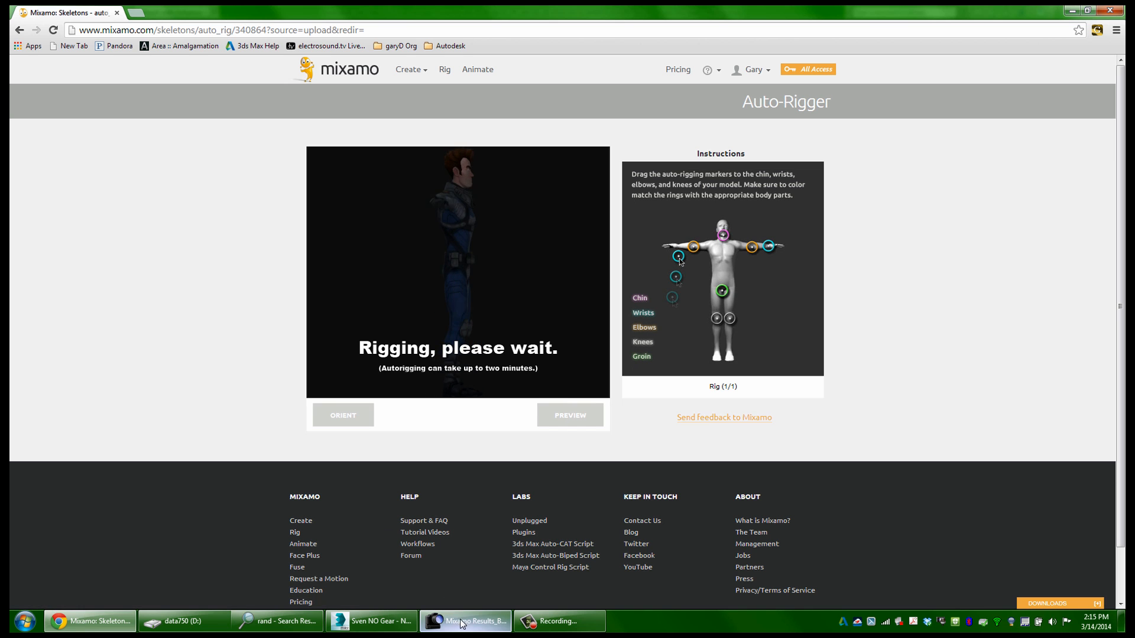
click(465, 621)
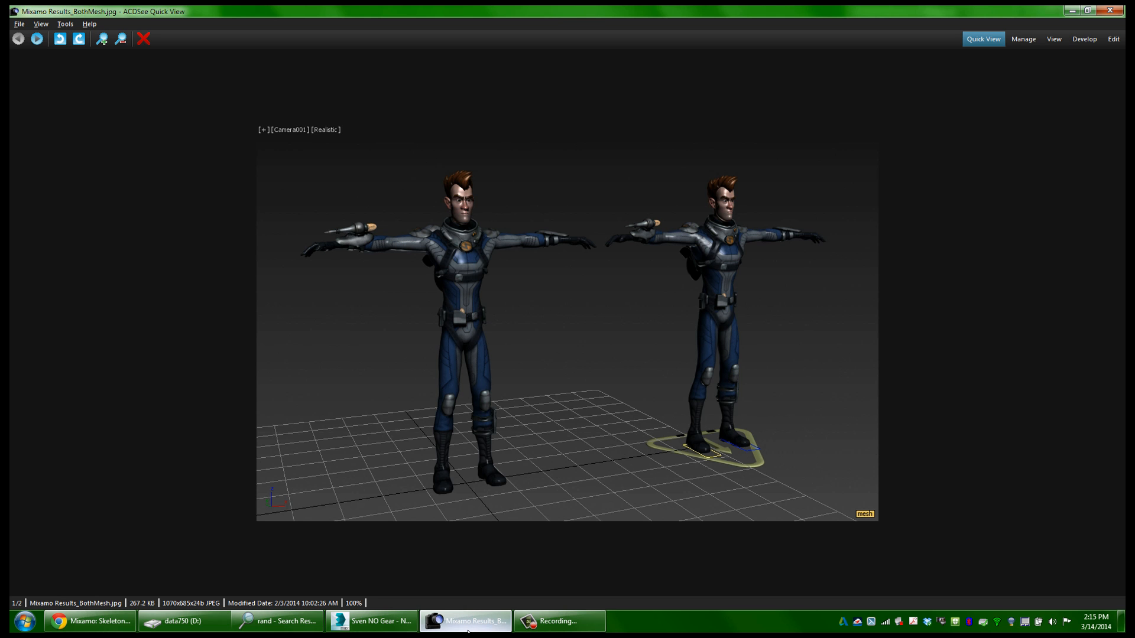
mouse_move(735, 433)
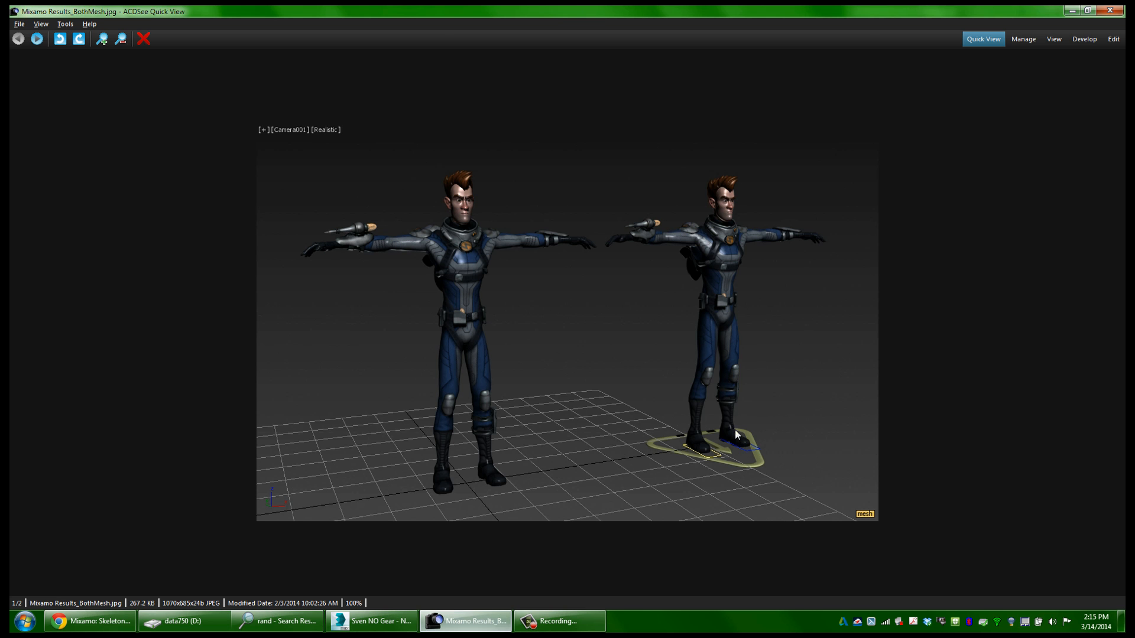
- Advance to BothRigs.jpg showing the two skeleton rigs side by side
click(37, 38)
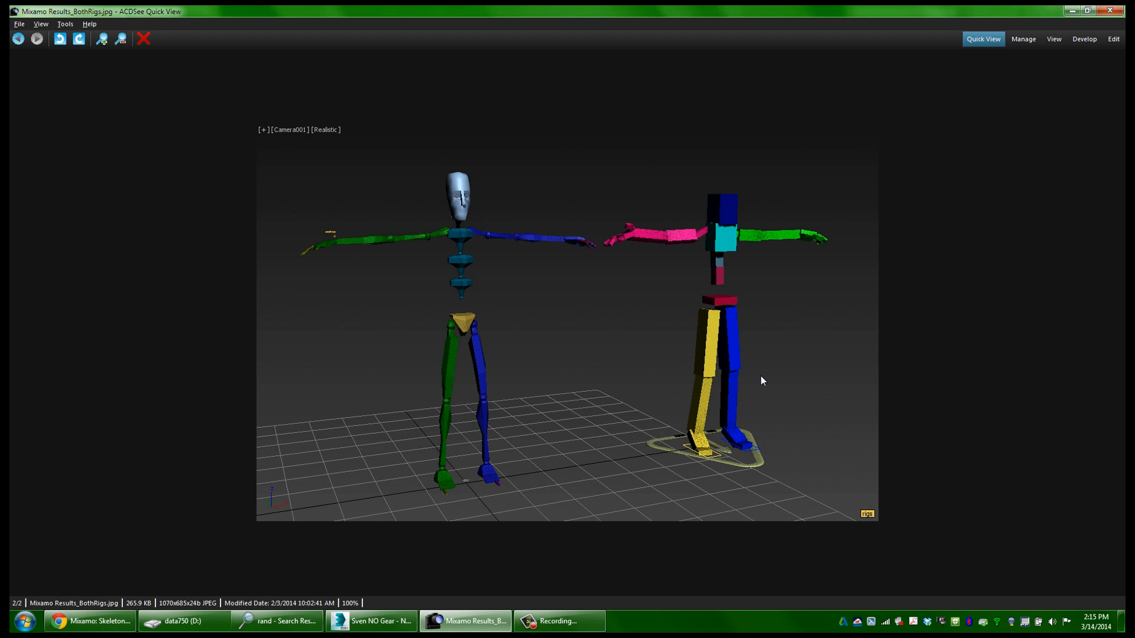
mouse_move(477, 224)
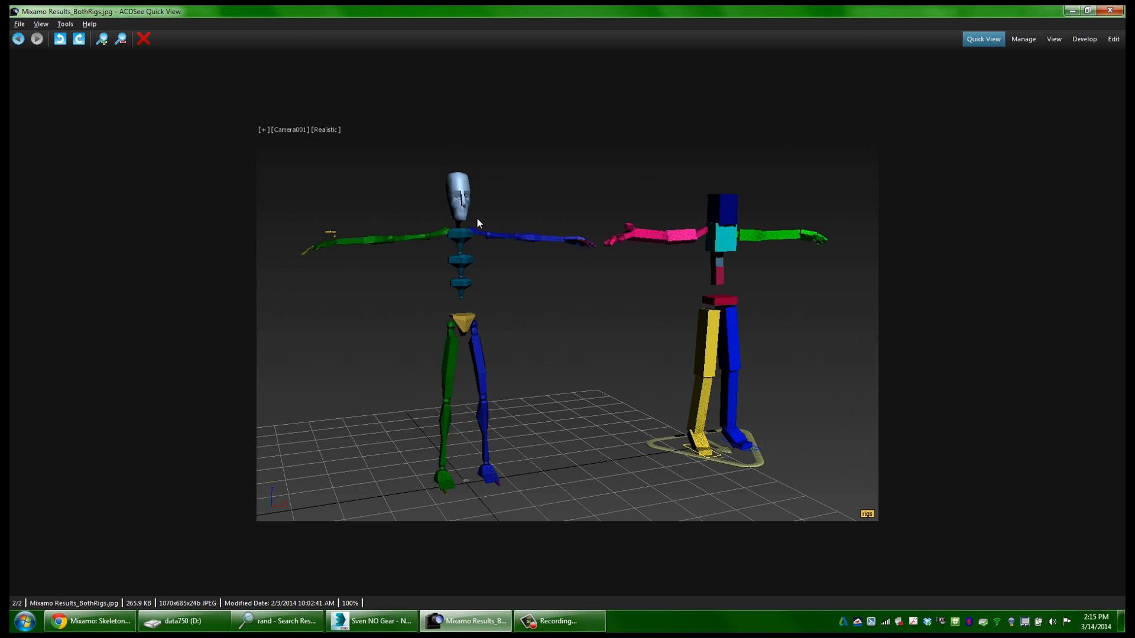
mouse_move(686, 330)
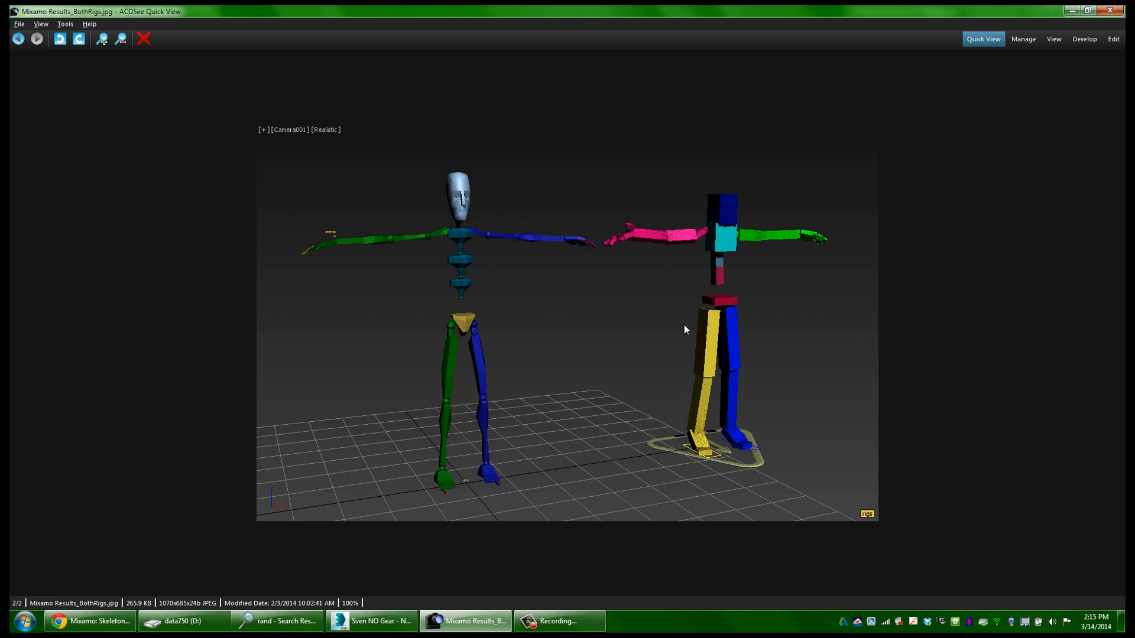
mouse_move(658, 302)
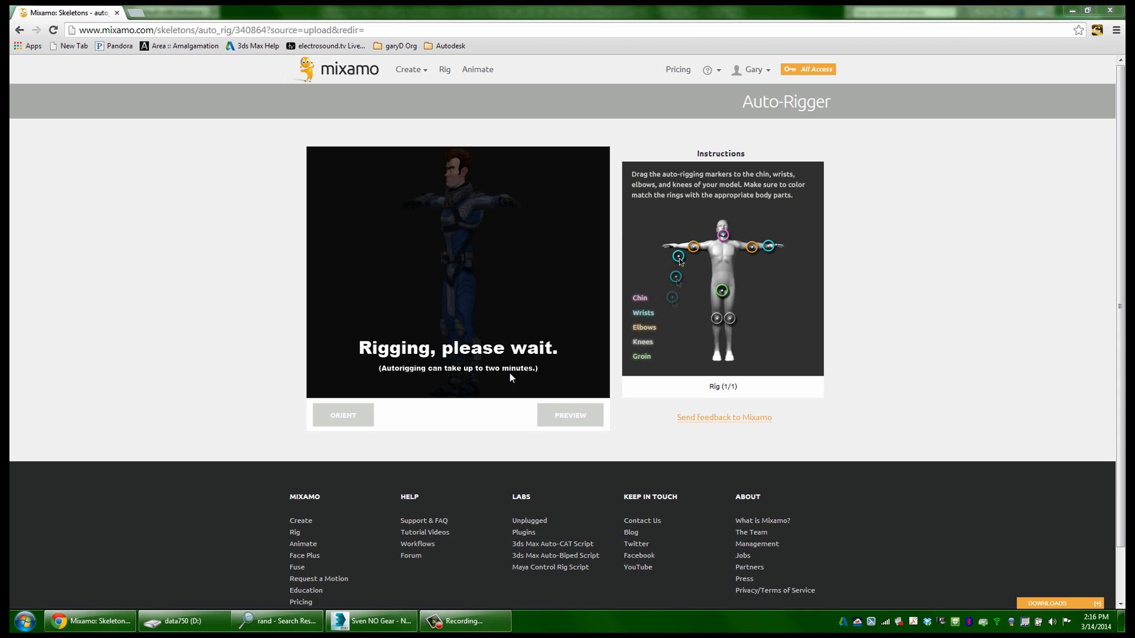
- Open the hip-hop dance FBX from the data750 folder in FBX Review, inspect it up close, then close it
click(184, 620)
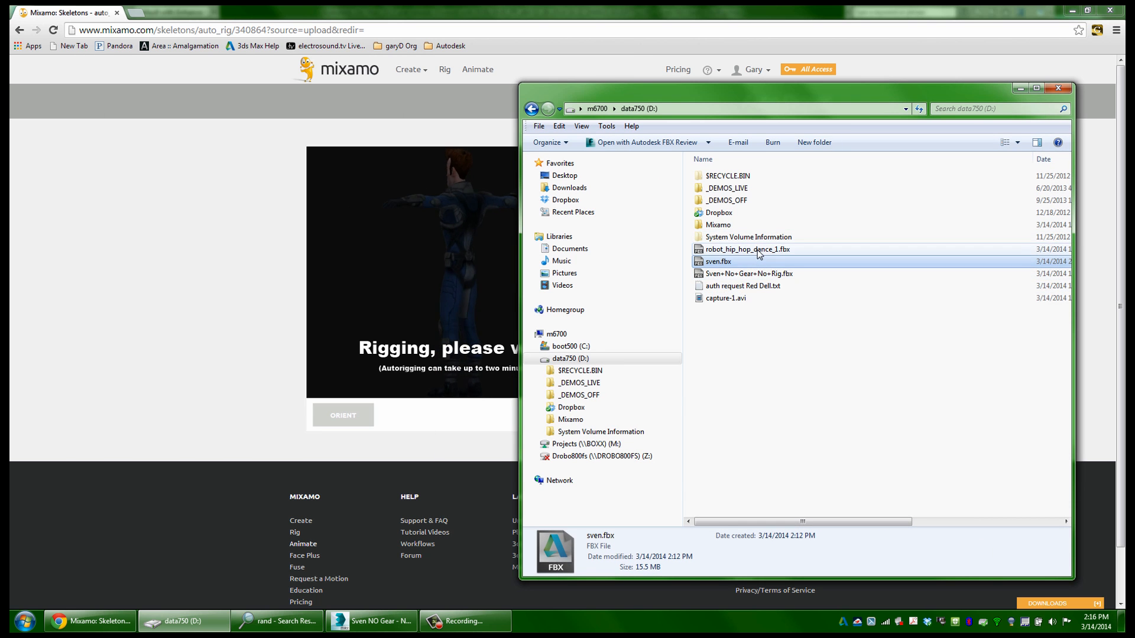
double_click(720, 262)
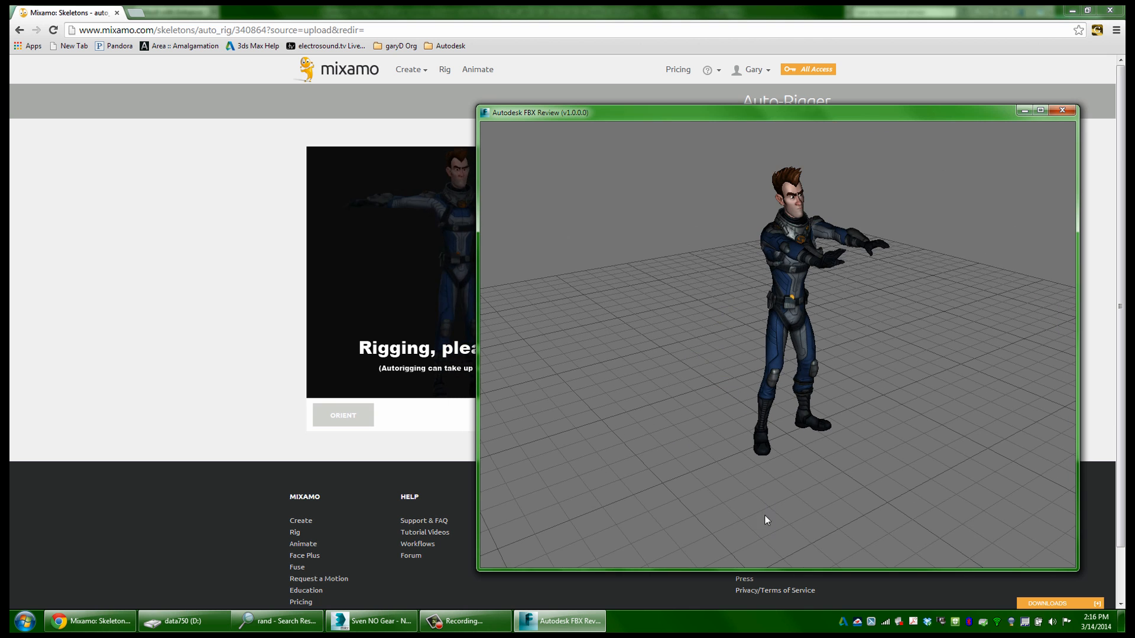
click(776, 514)
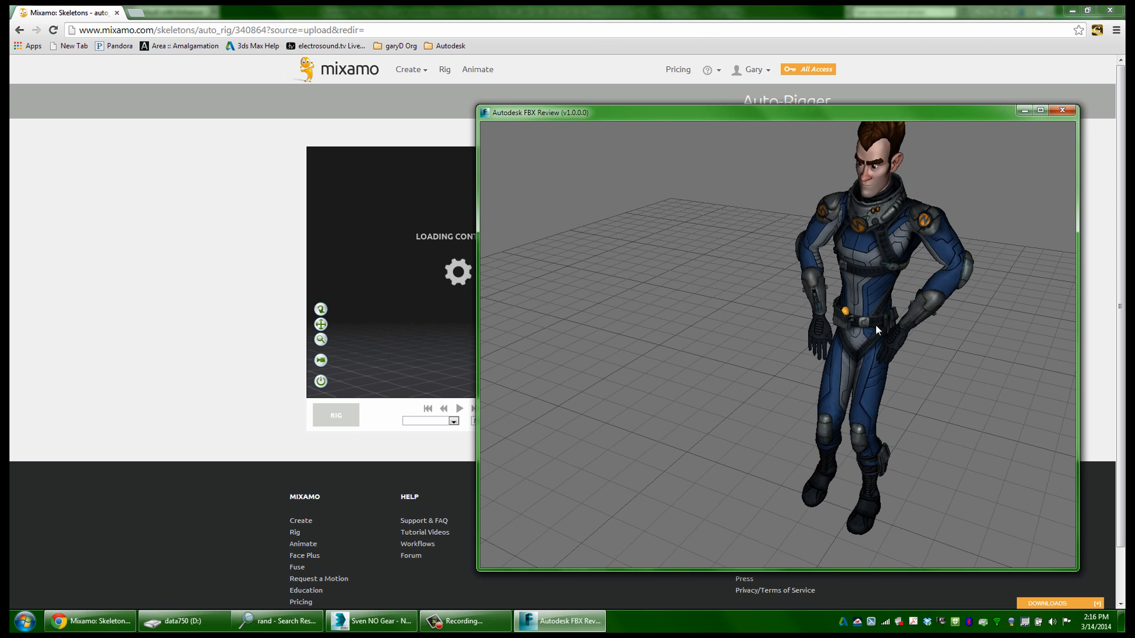
click(1061, 110)
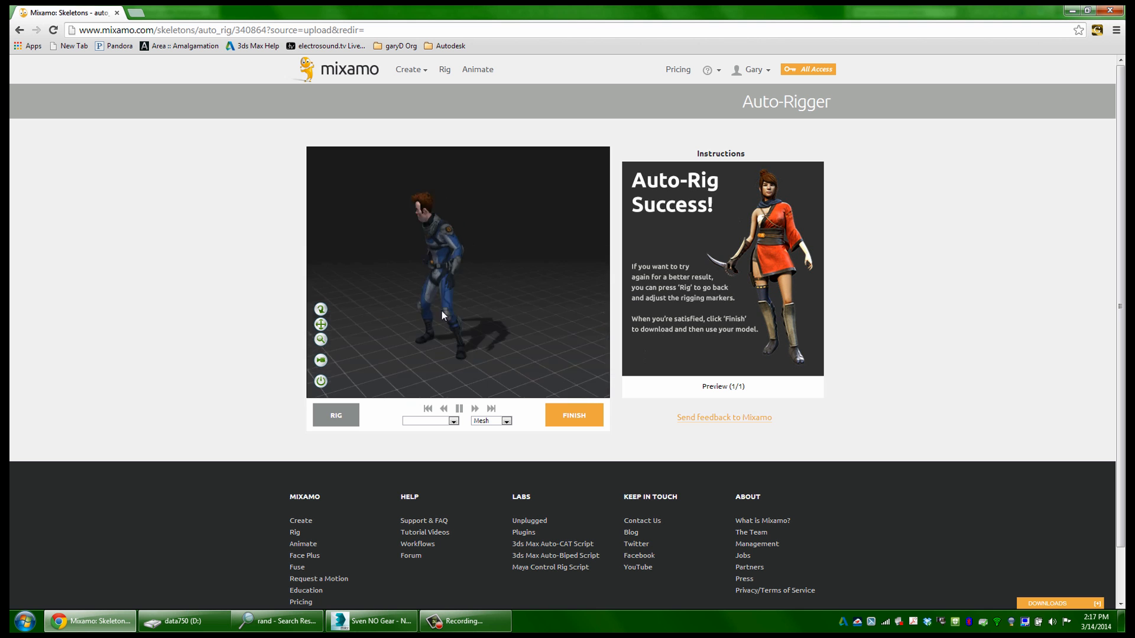
mouse_move(589, 421)
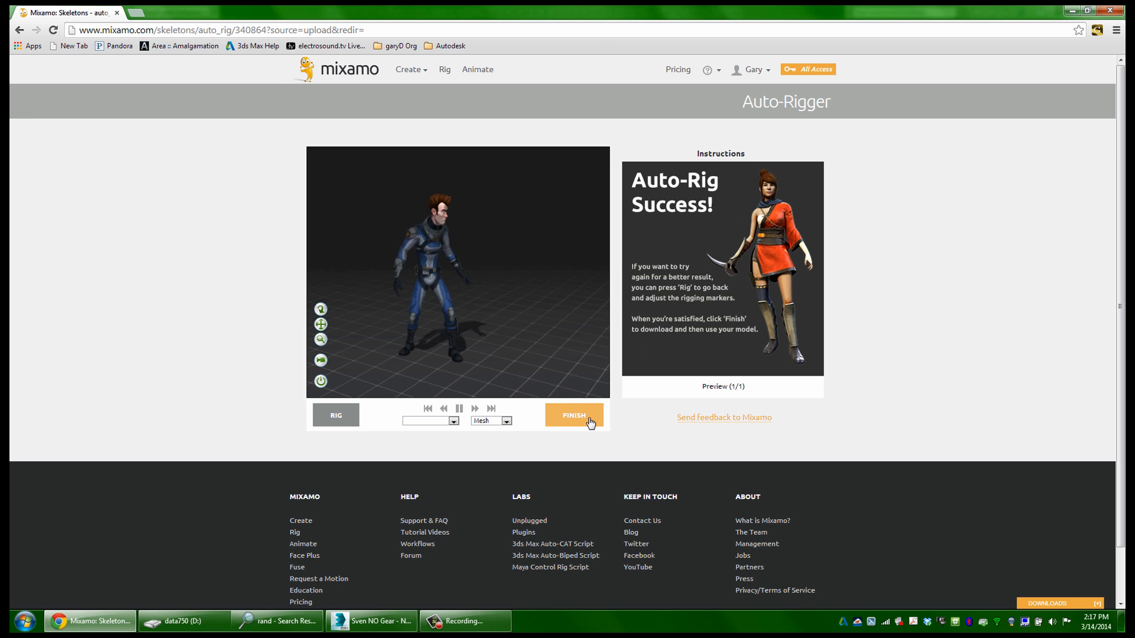
- Finish the Auto-Rig Success page and start the download to reach Checkout for the T-Pose
click(573, 415)
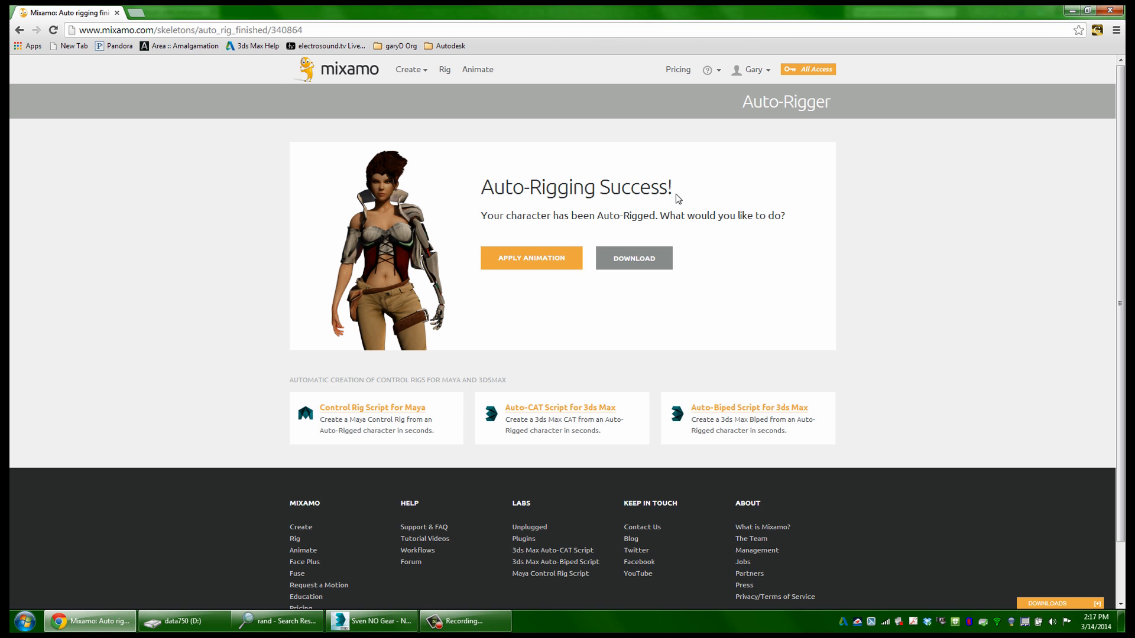
mouse_move(749, 233)
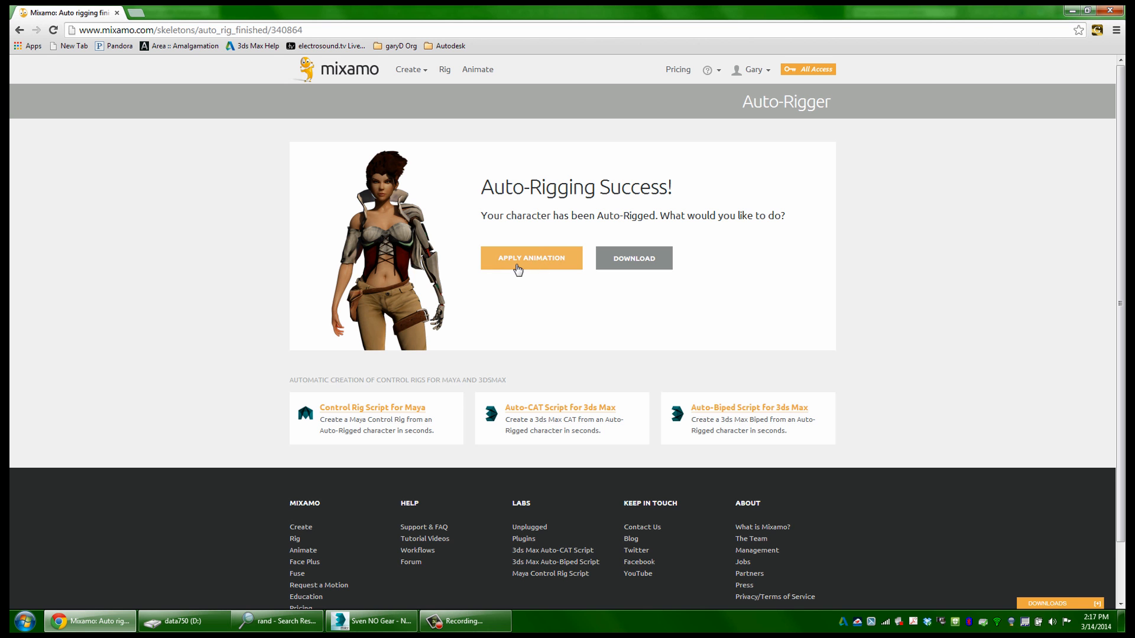
mouse_move(476, 68)
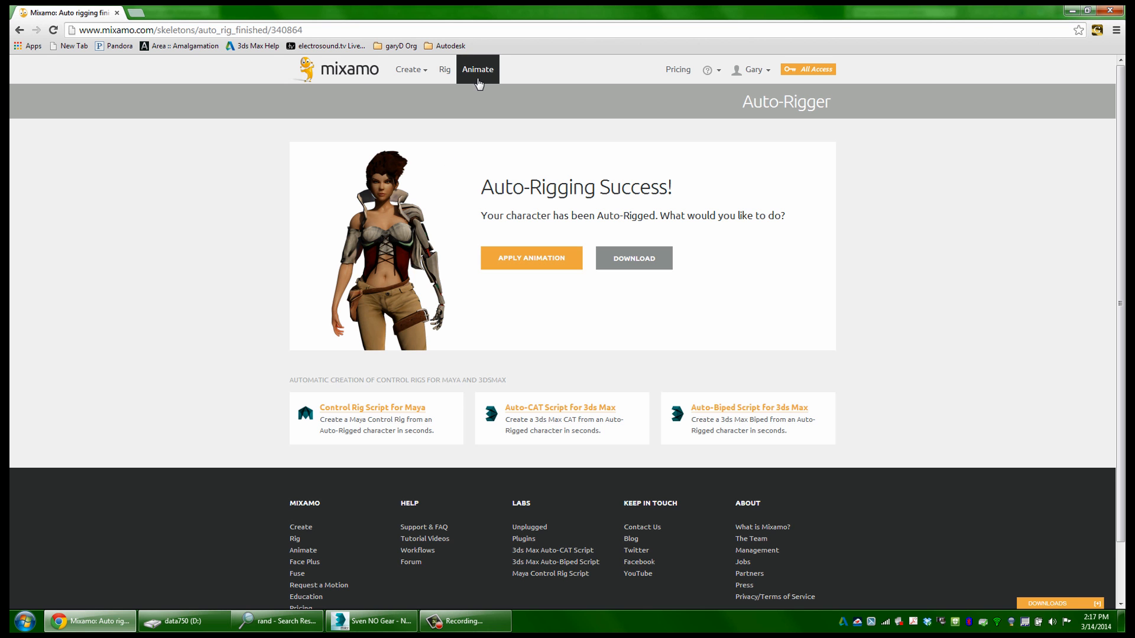
mouse_move(652, 293)
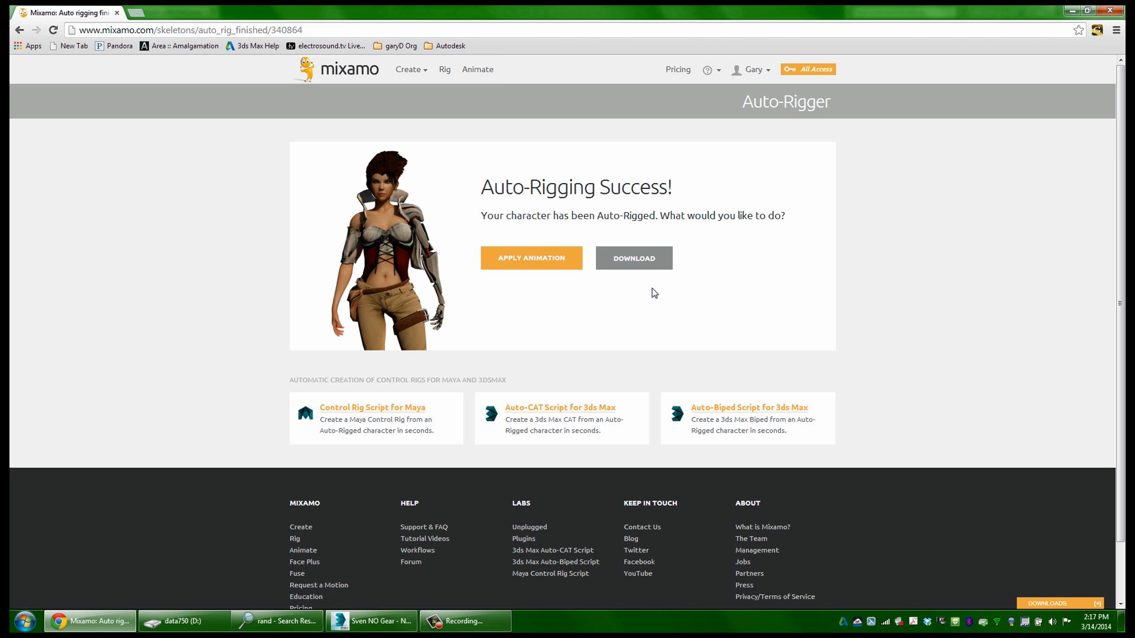
mouse_move(680, 304)
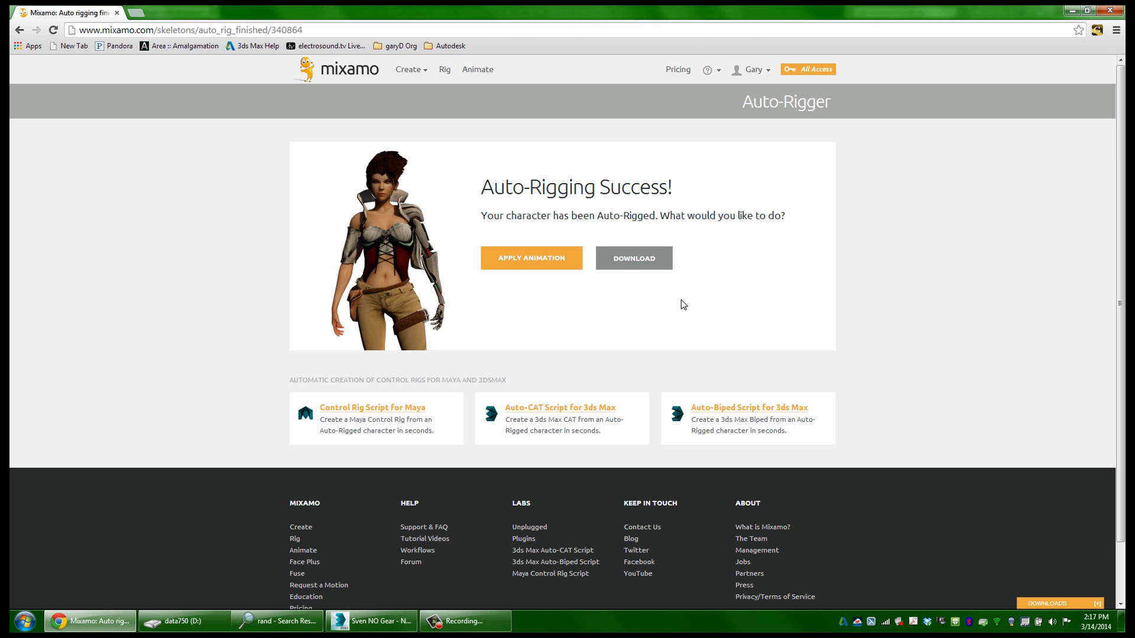
mouse_move(656, 296)
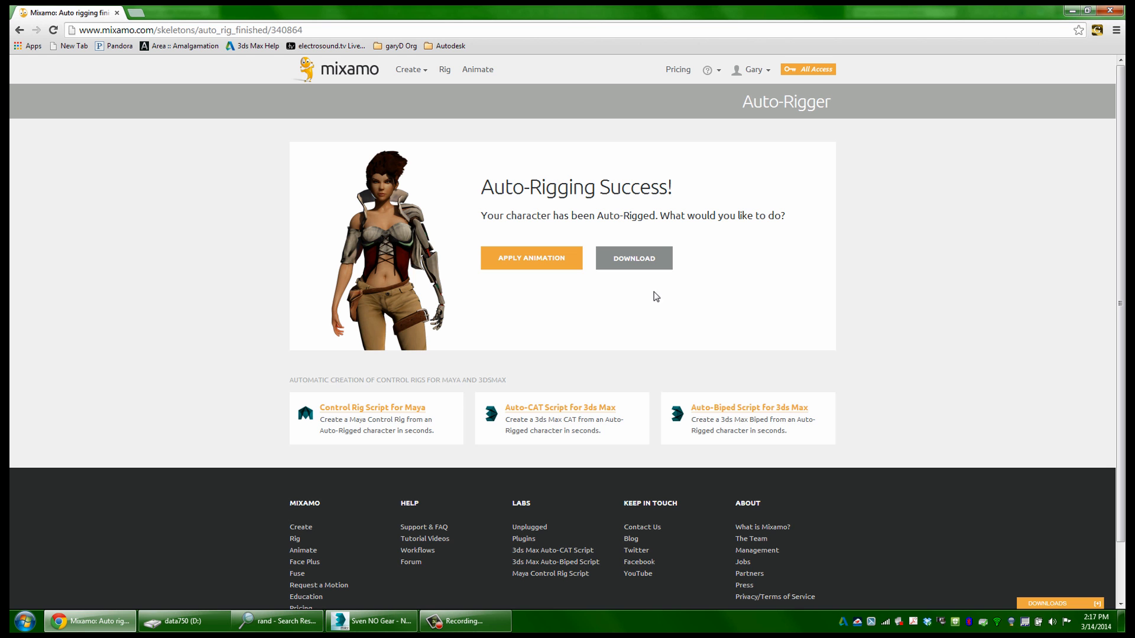
mouse_move(738, 282)
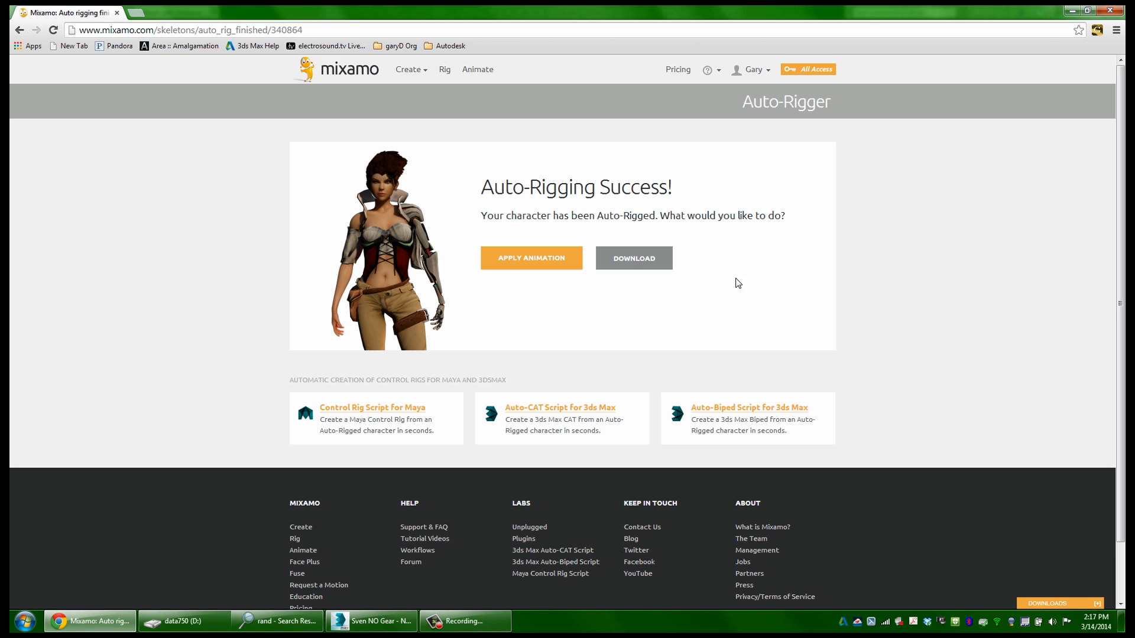
click(633, 258)
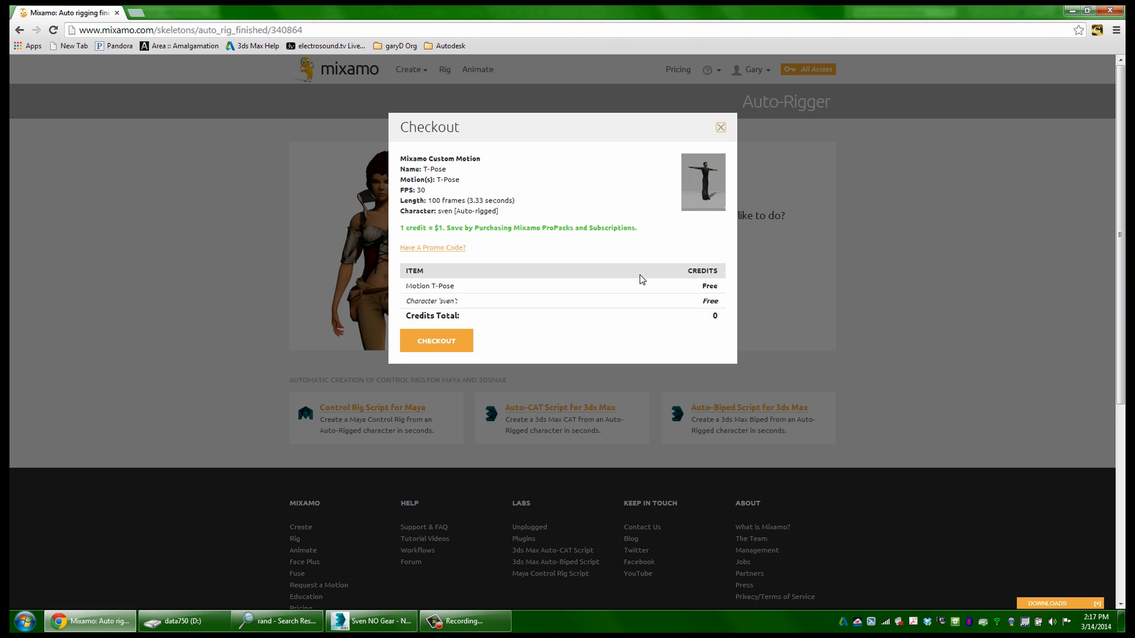
- Check out the free Sven character and download it as FBX (.fbx) in T-Pose
click(436, 340)
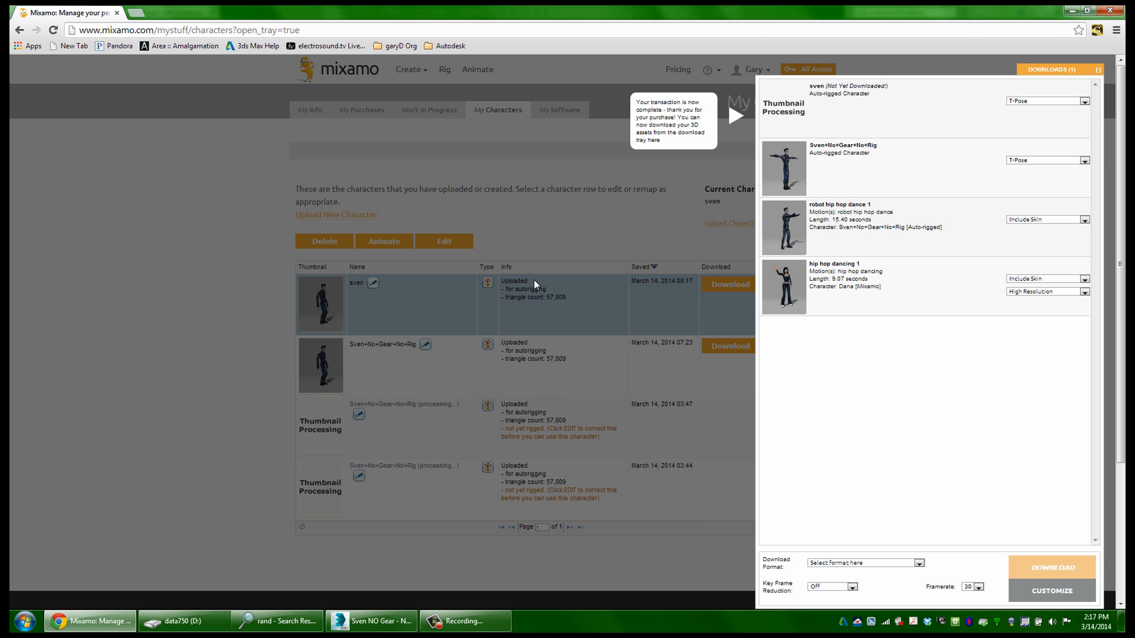
mouse_move(528, 280)
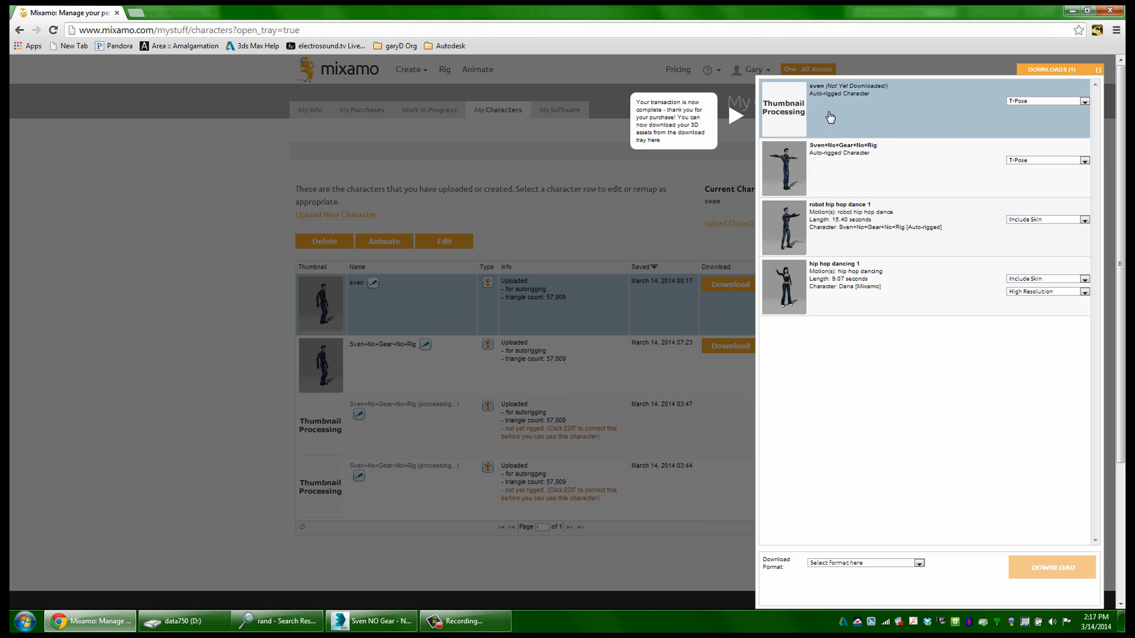
mouse_move(824, 97)
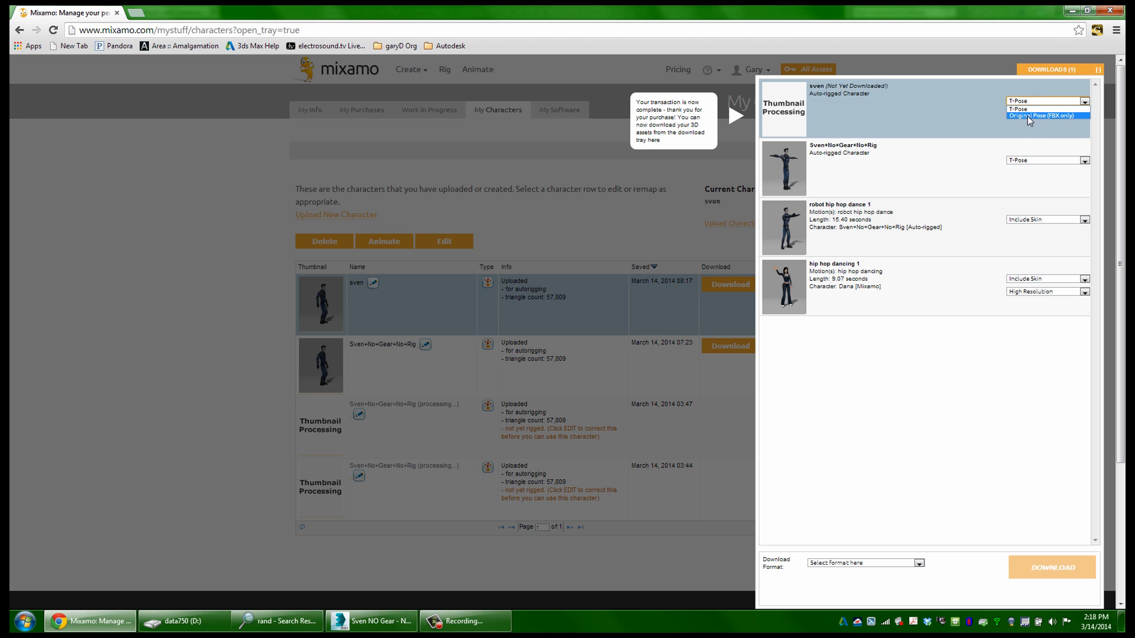
click(1043, 100)
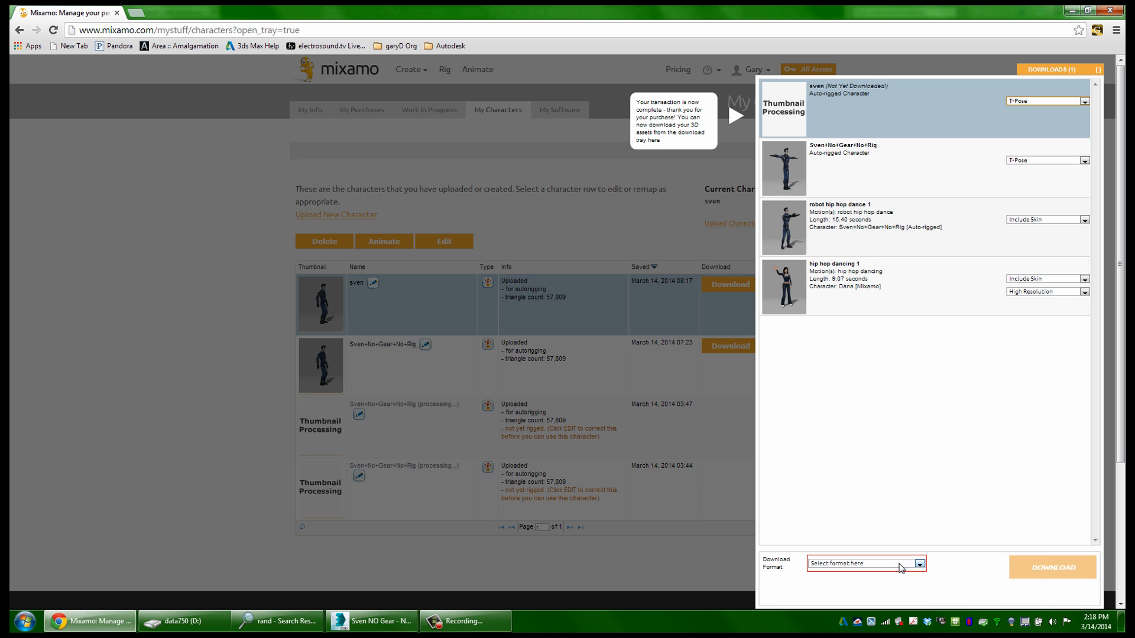
click(919, 563)
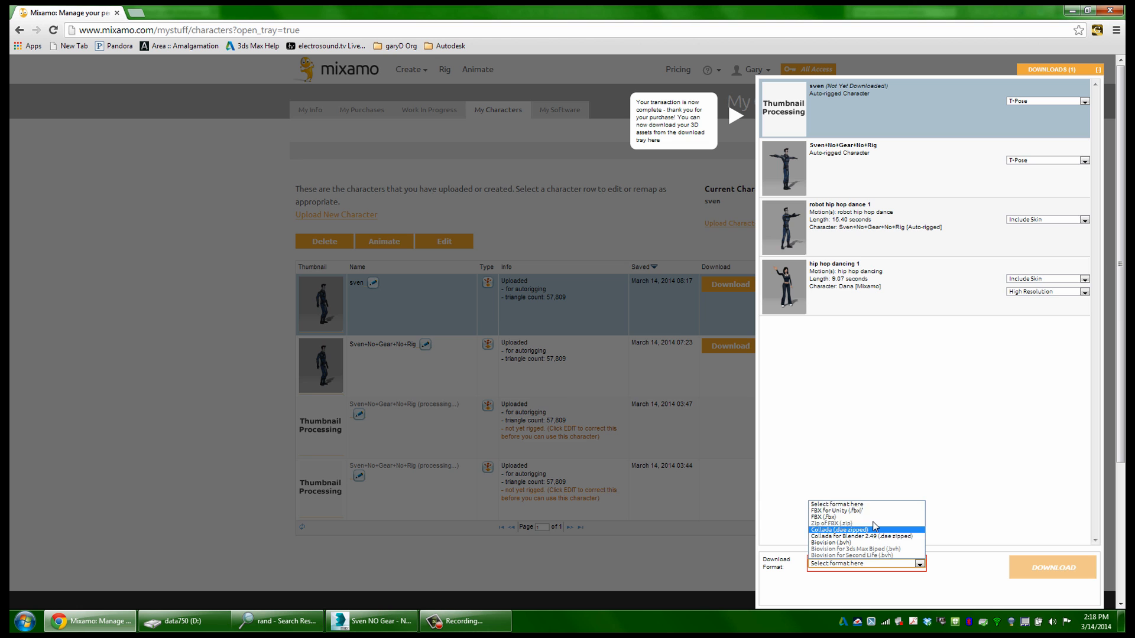
click(830, 525)
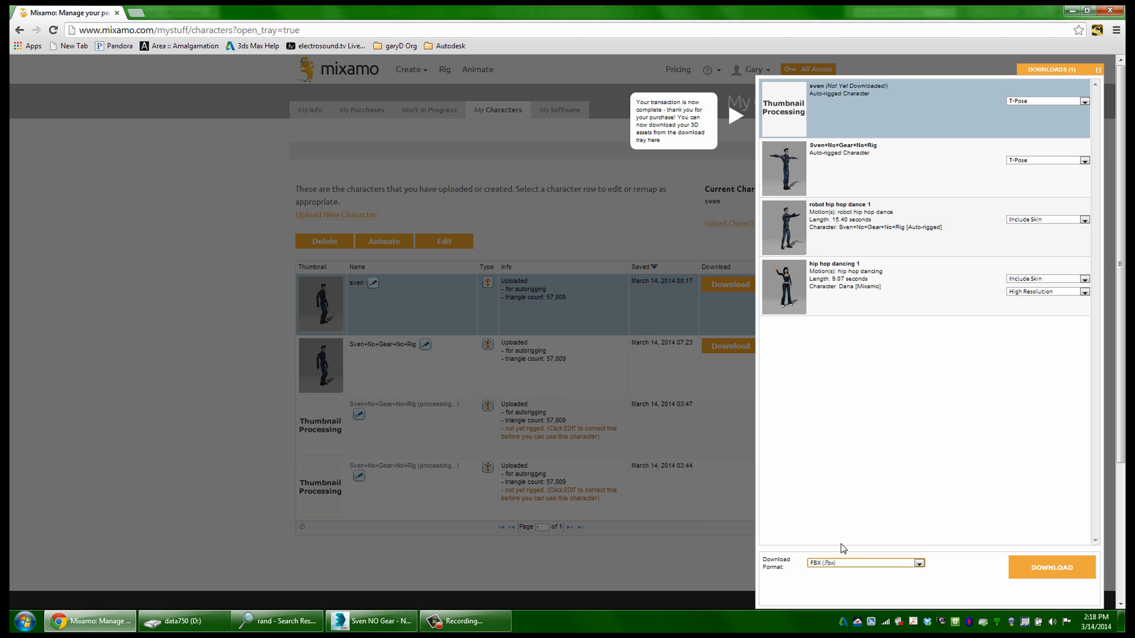
click(1049, 567)
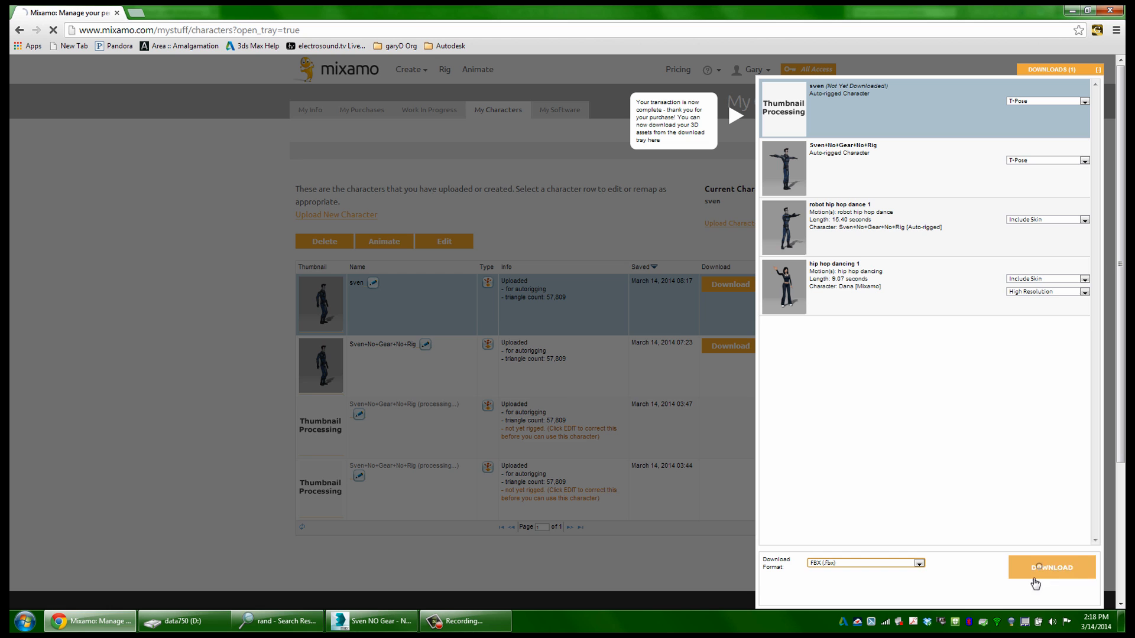
click(1050, 568)
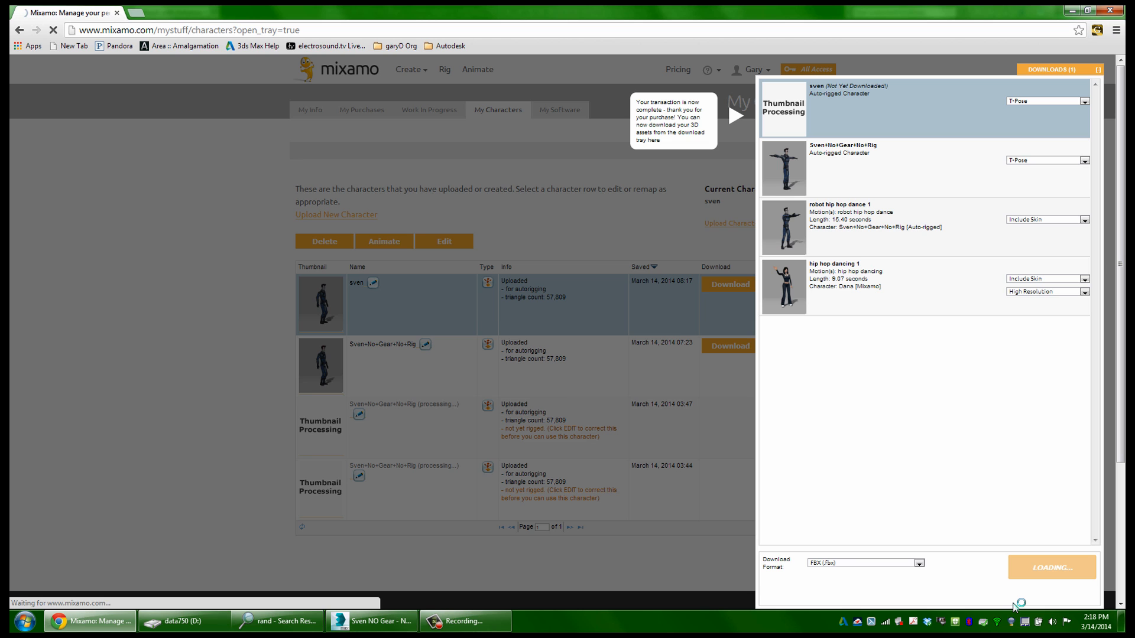
mouse_move(383, 625)
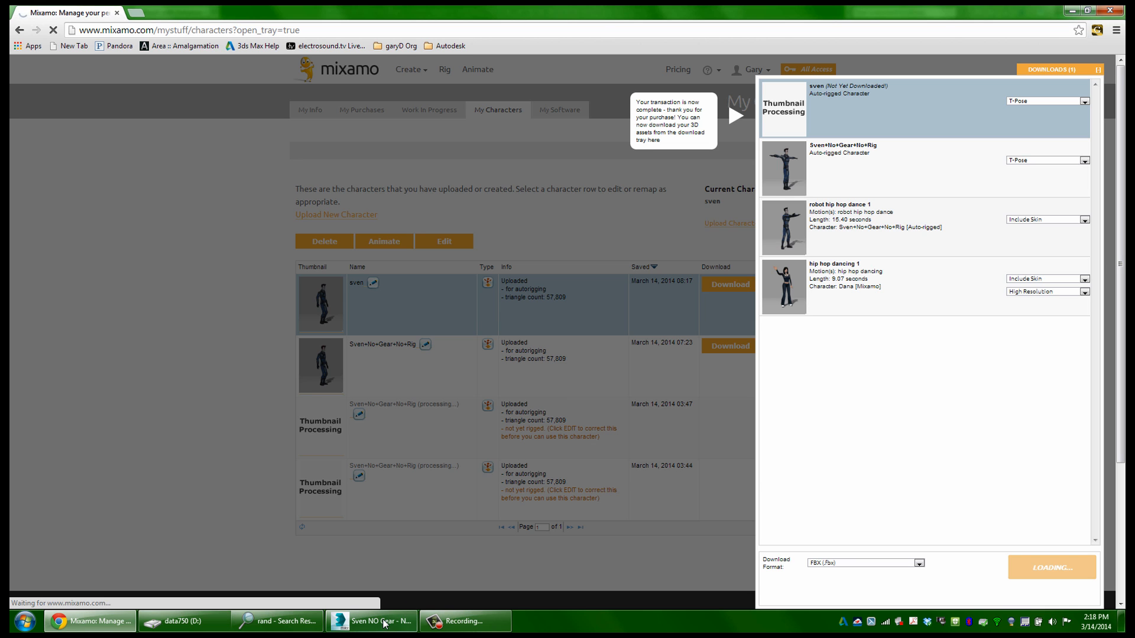
- Reset 3ds Max to an empty untitled scene, then return to the browser download
click(370, 621)
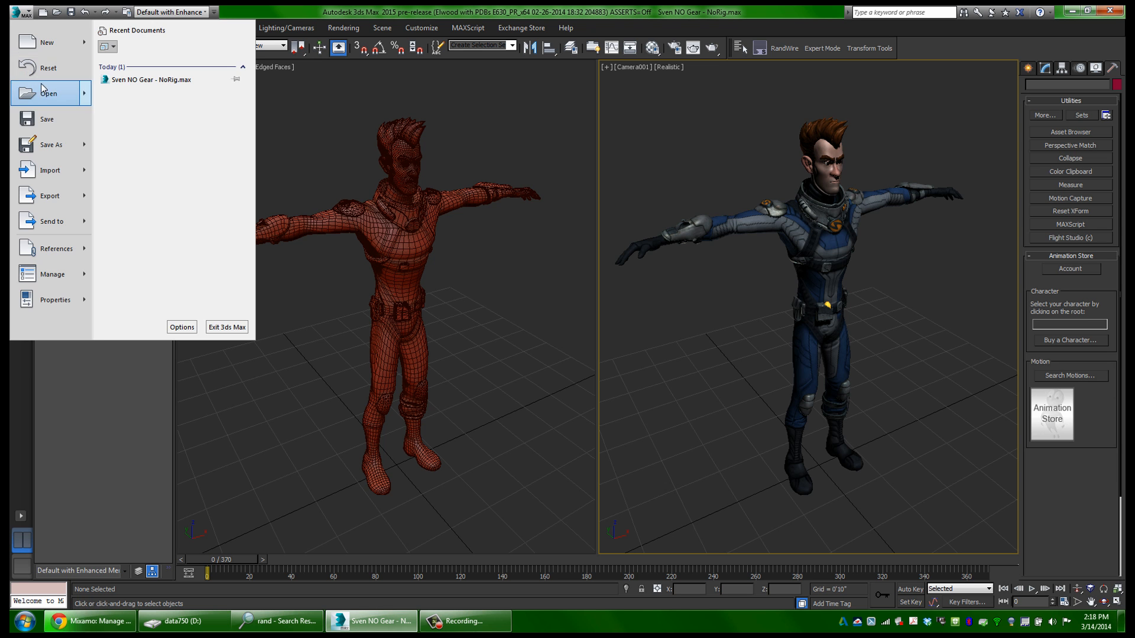
click(48, 67)
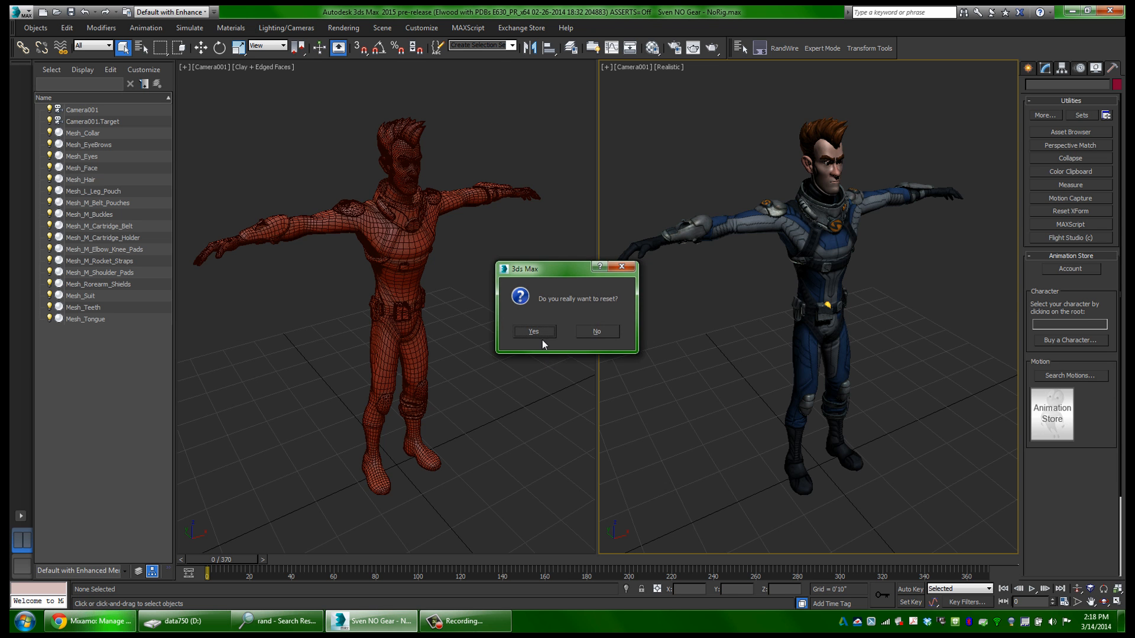
click(533, 331)
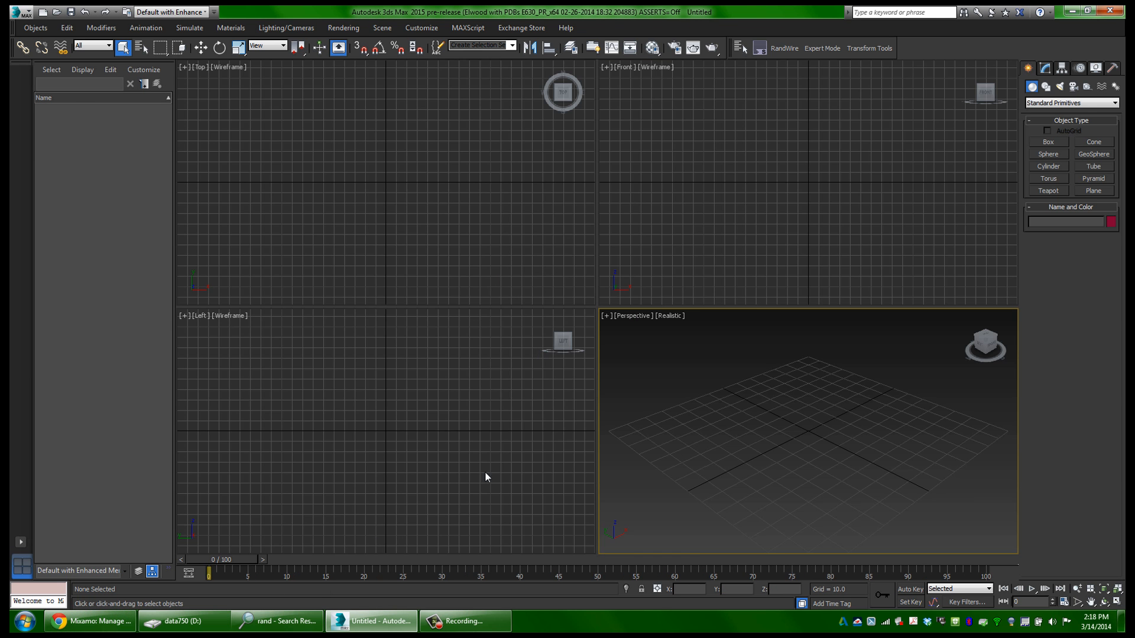
click(88, 620)
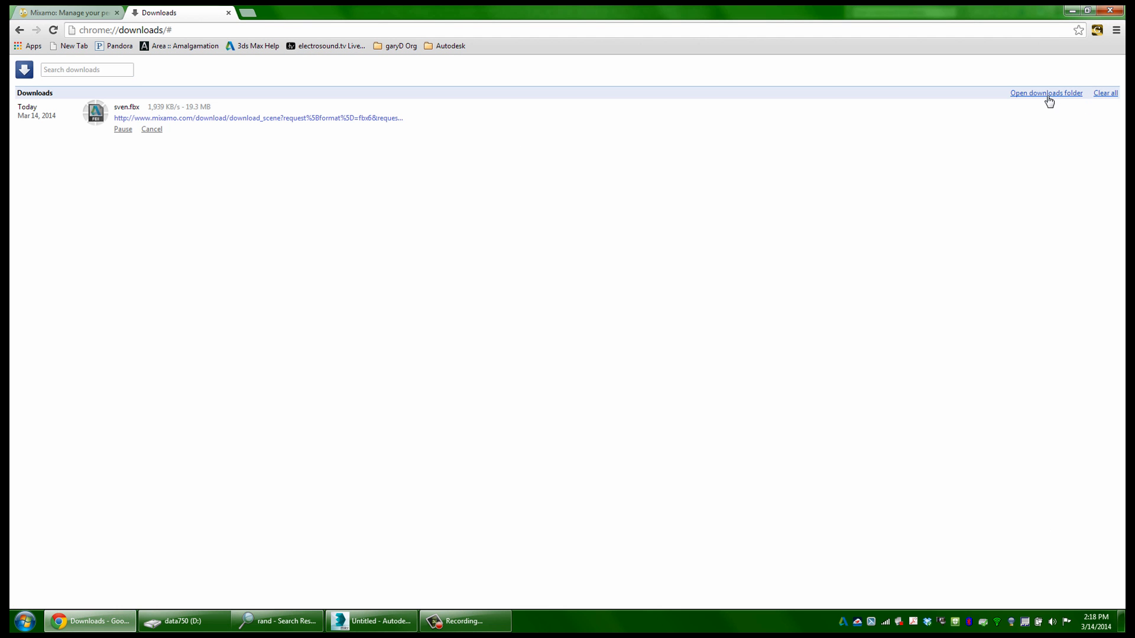
- Preview the downloaded sven.fbx in FBX Review from the downloads folder, then close it
click(1045, 92)
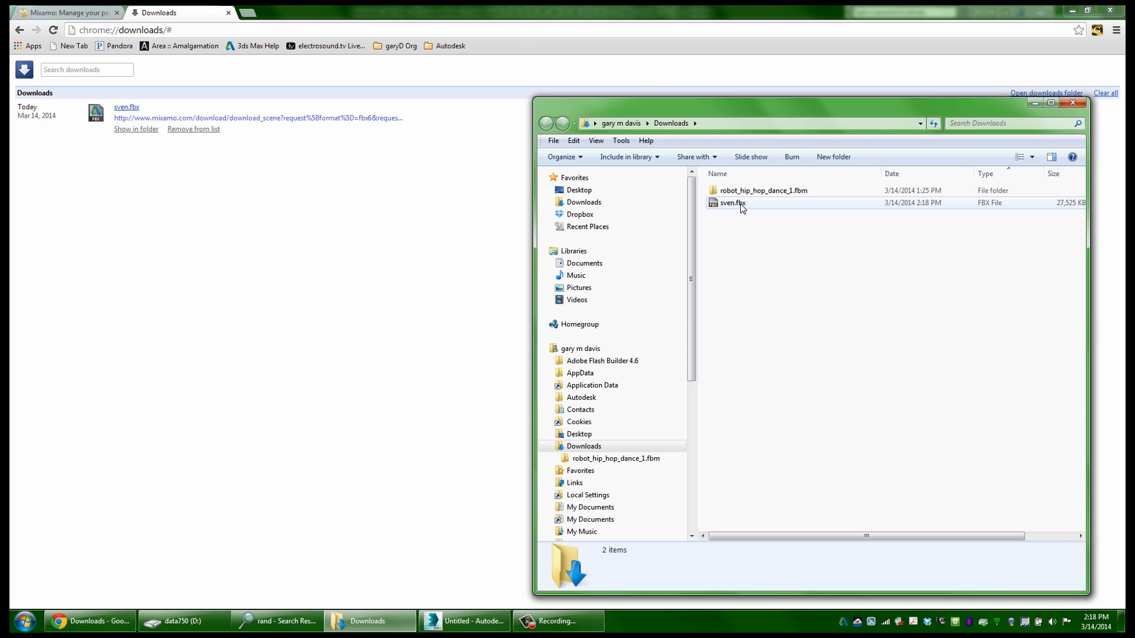
click(733, 202)
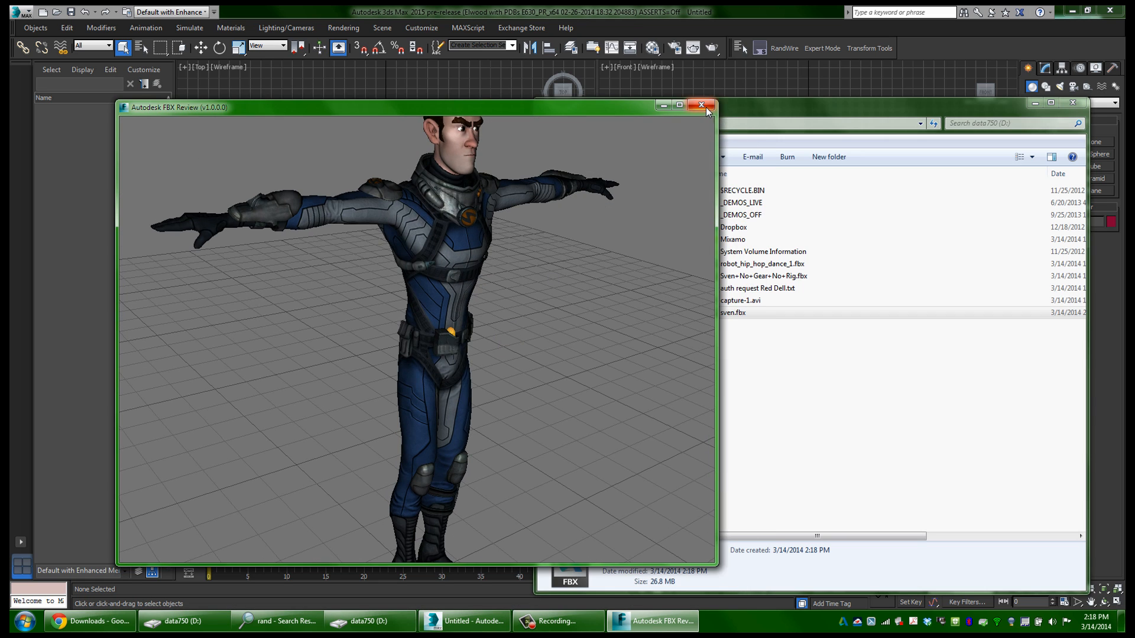
click(699, 105)
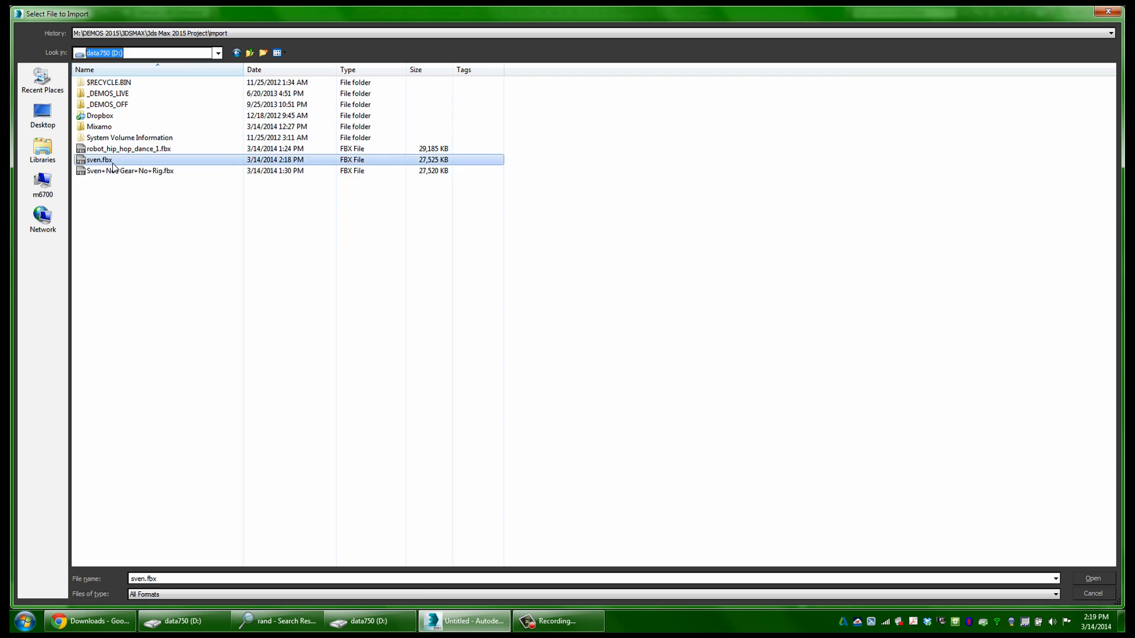
- Import sven.fbx with its mixamorig skeleton and view it through Camera001
click(1091, 578)
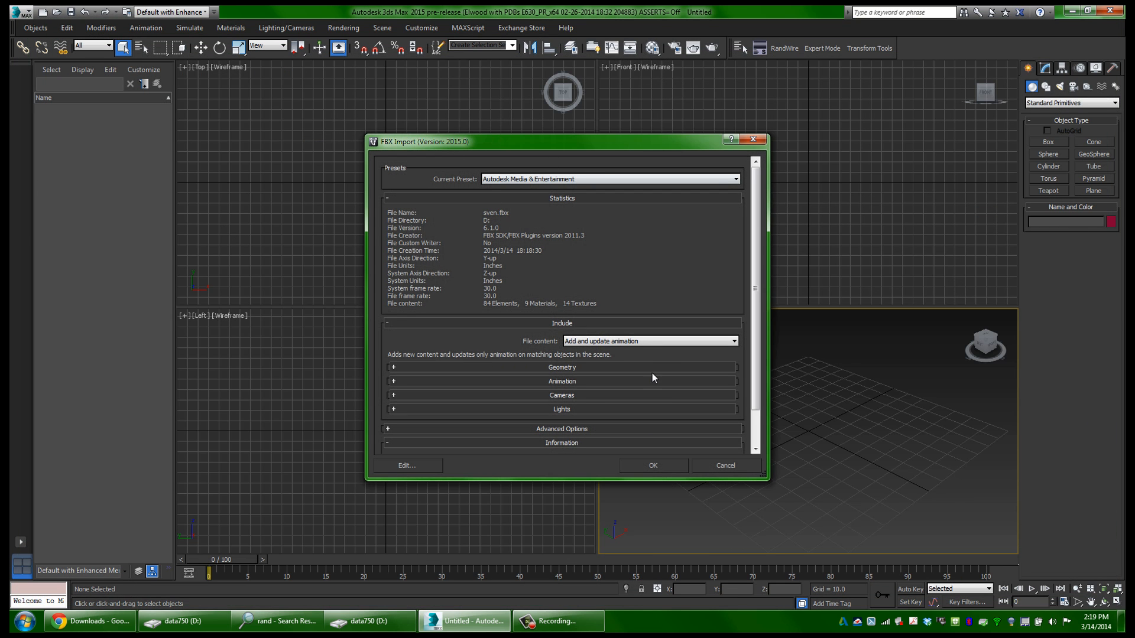
click(650, 465)
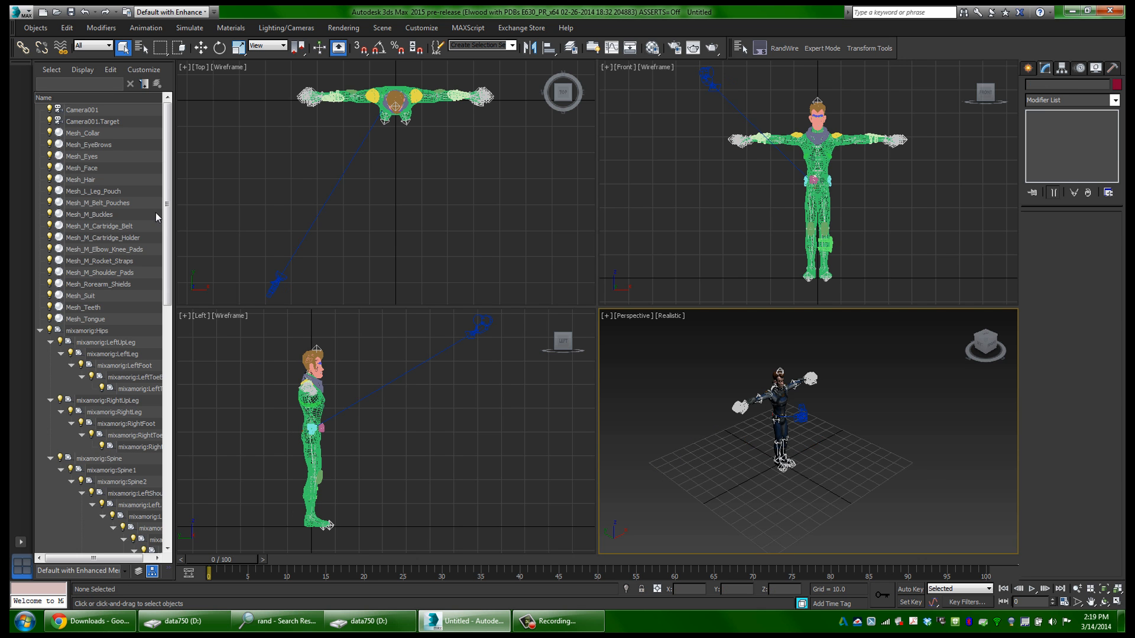
scroll(down, 3)
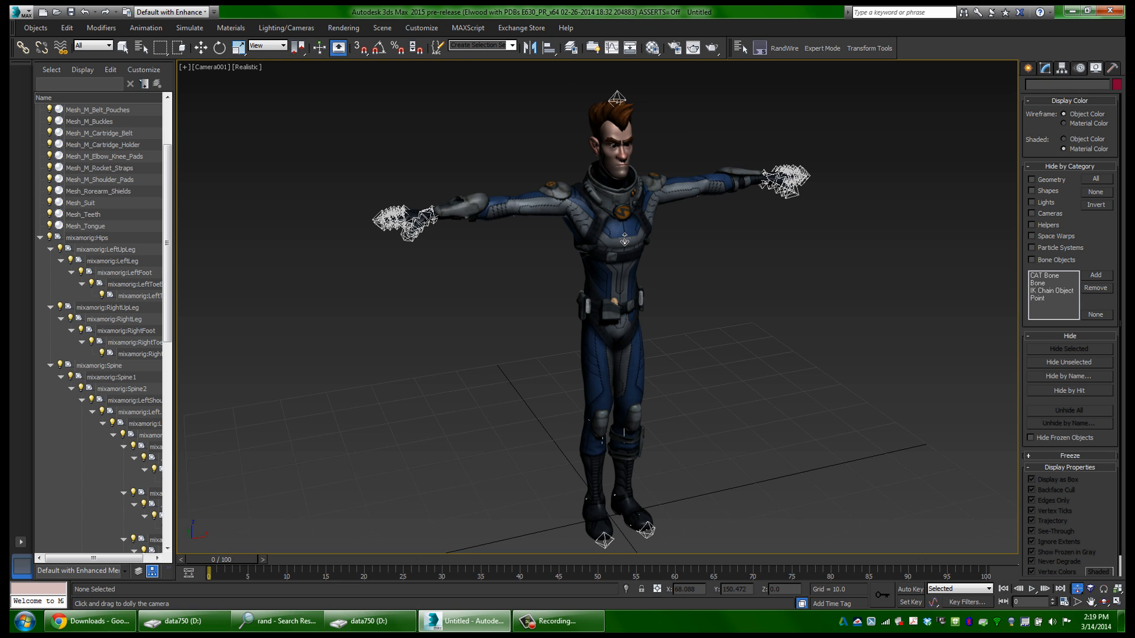
mouse_move(1029, 111)
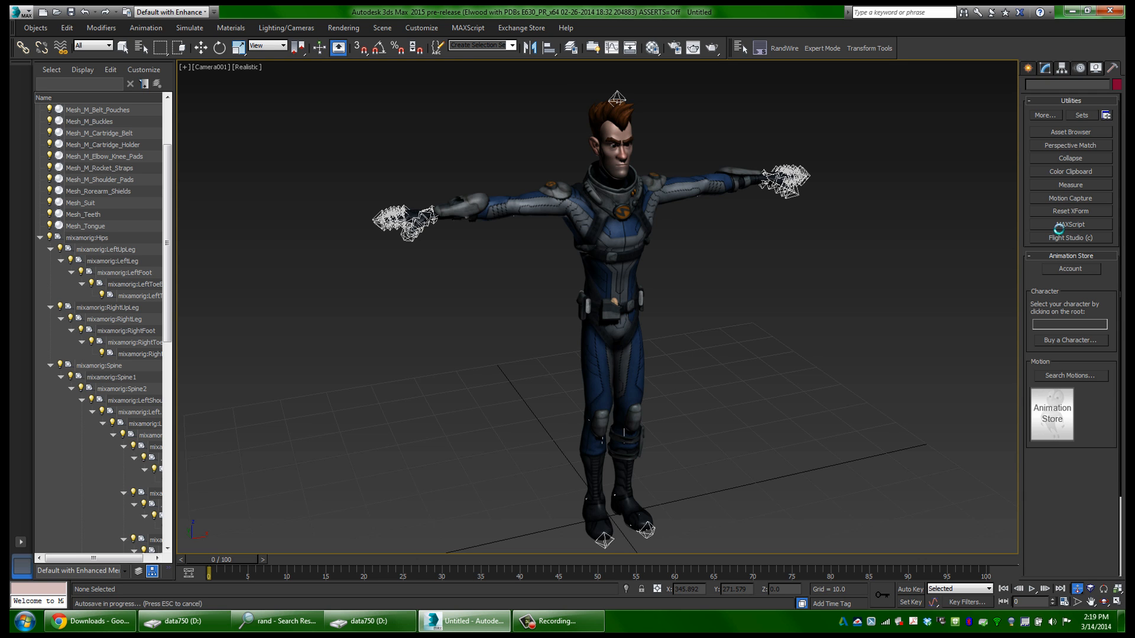
- Run AutoBiped.ms via MAXScript; Create Biped fails with a conversion error
click(1069, 225)
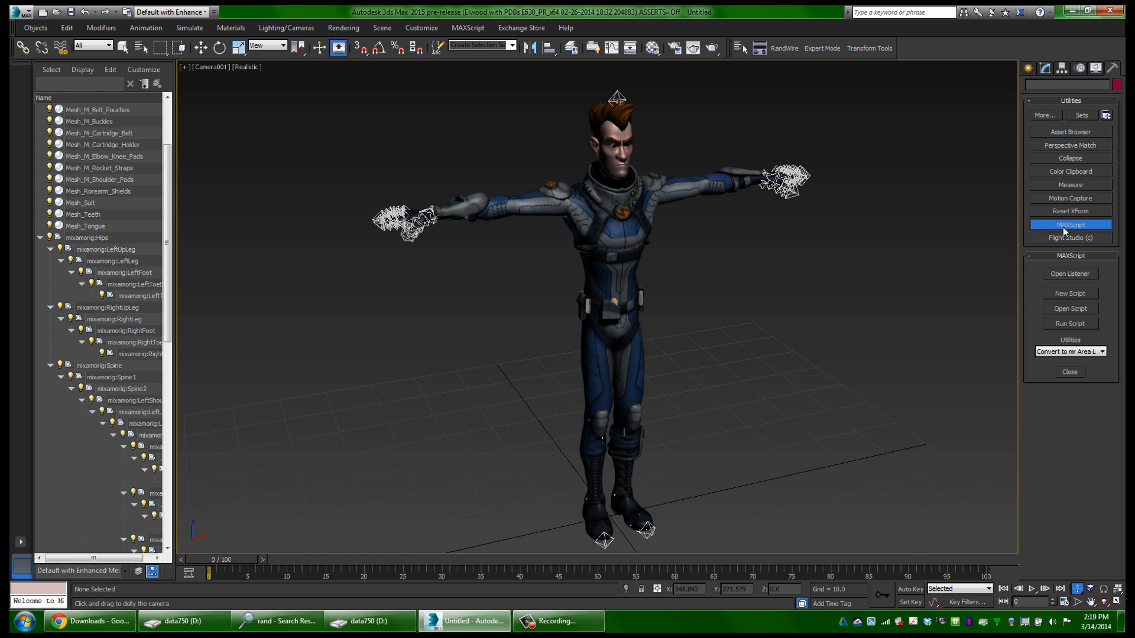
click(1068, 307)
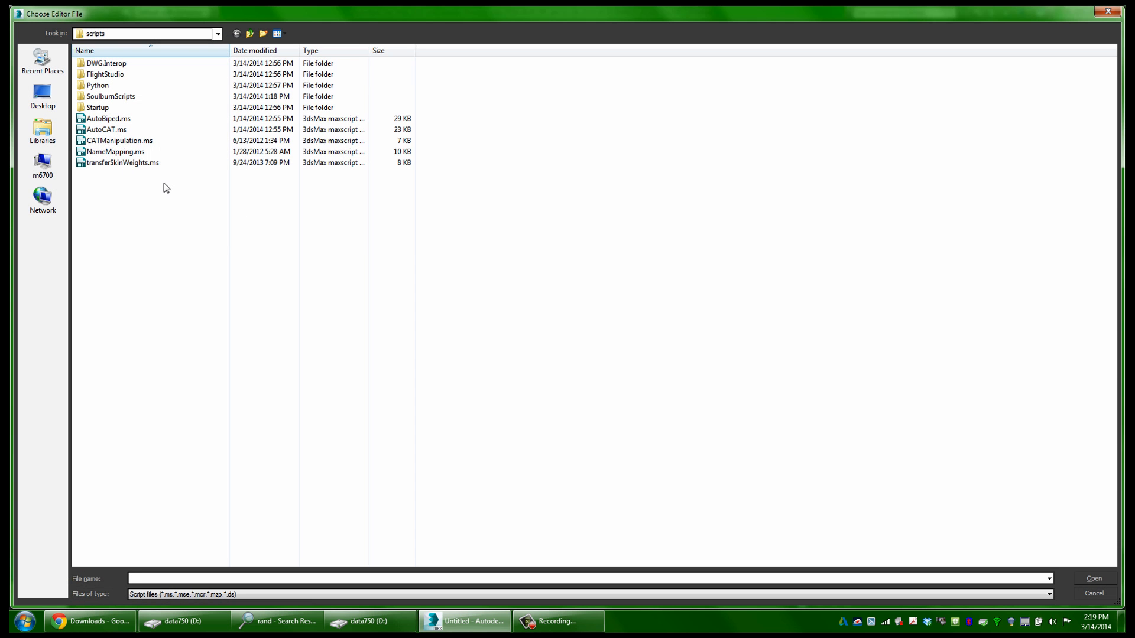
click(109, 119)
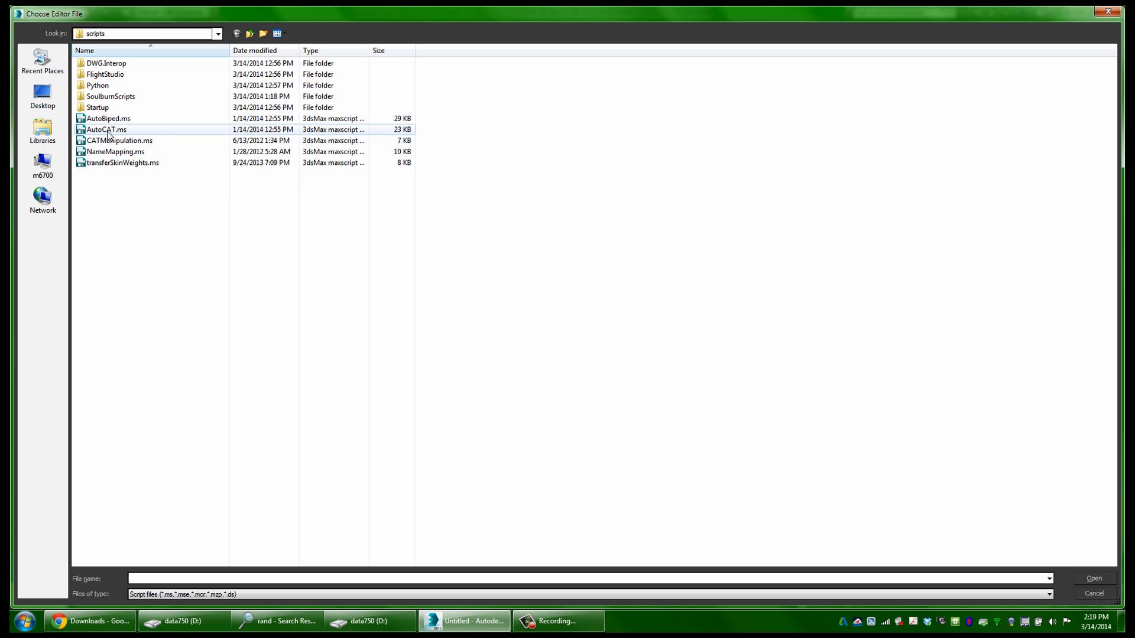
click(109, 119)
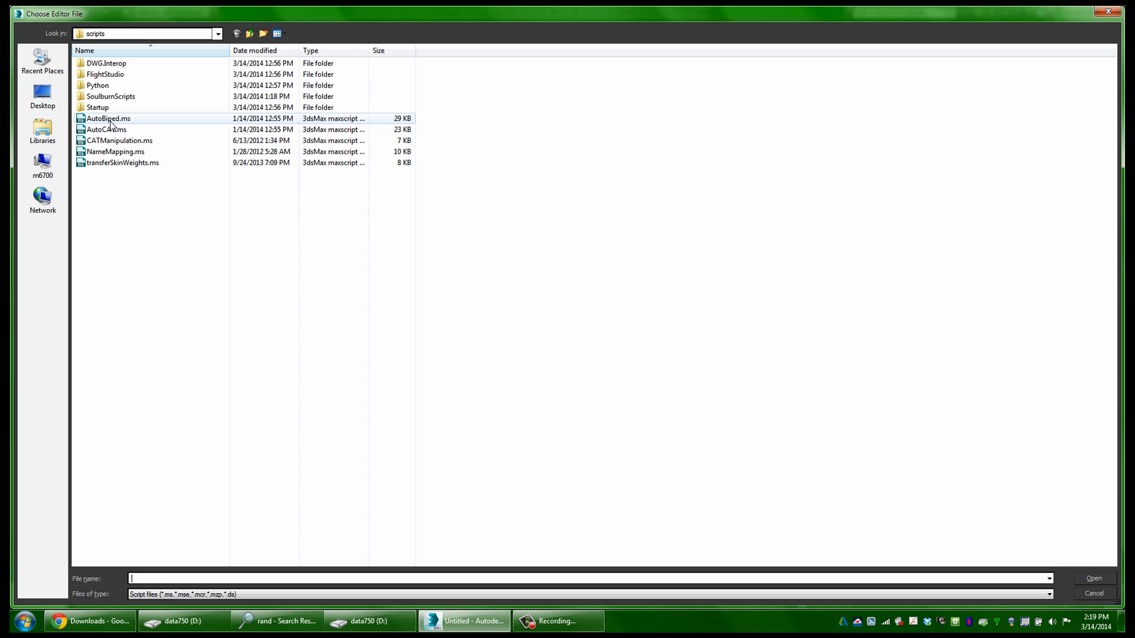
click(108, 118)
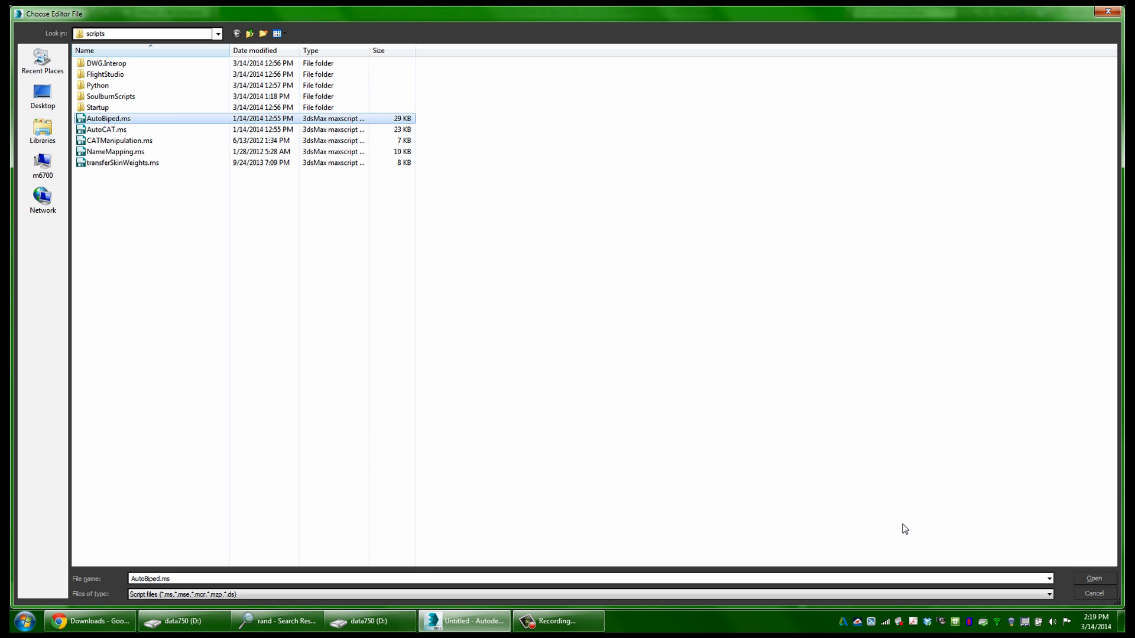
mouse_move(152, 134)
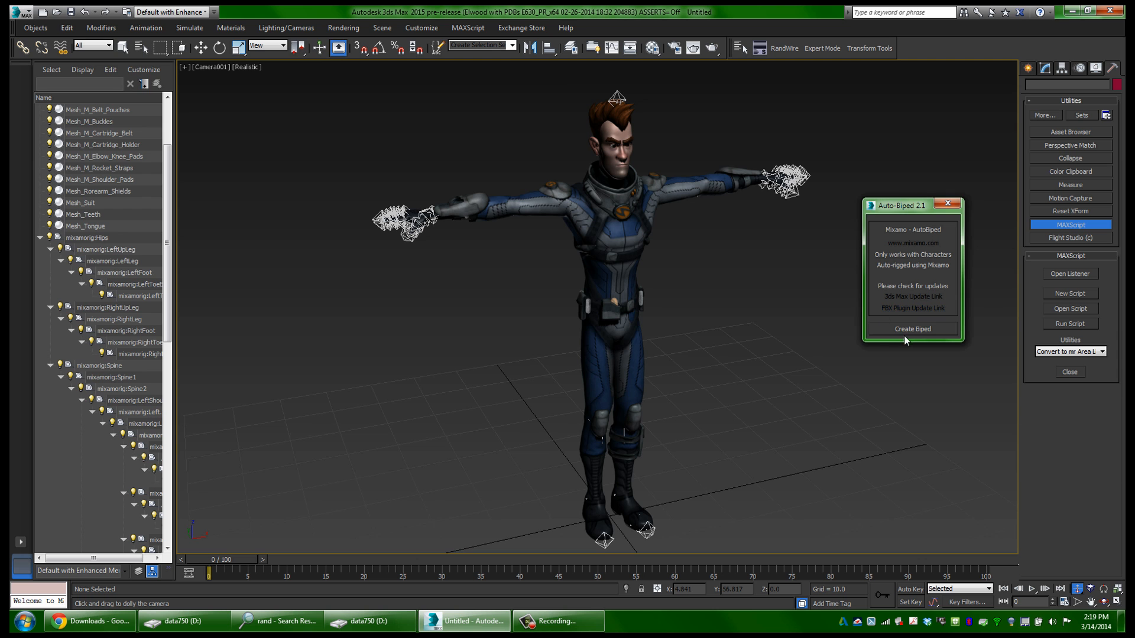
click(912, 328)
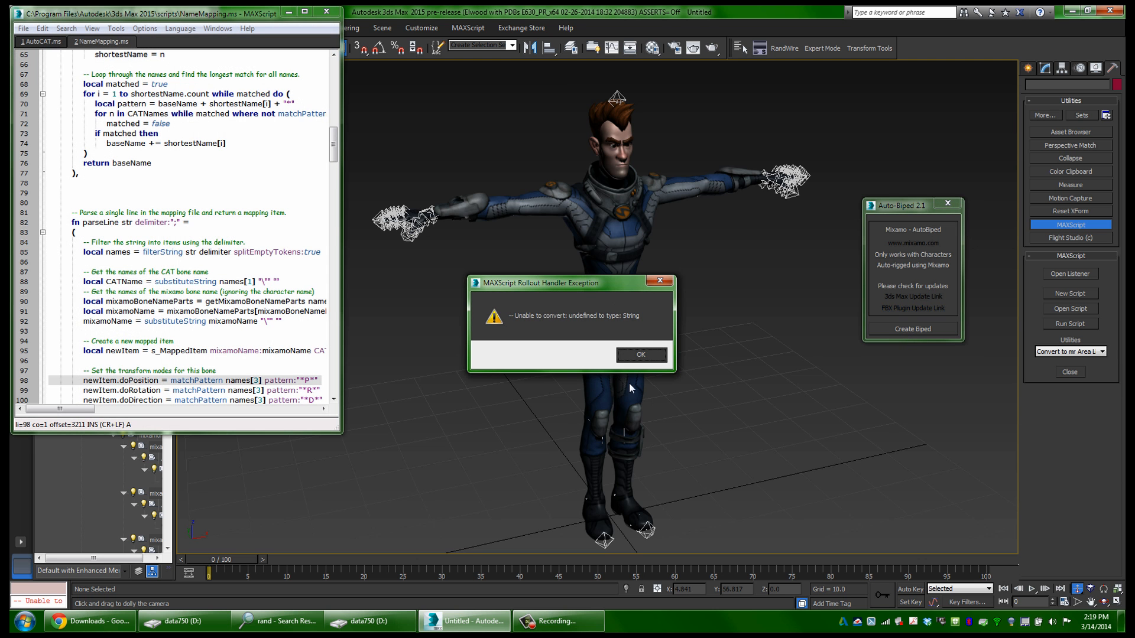
click(640, 354)
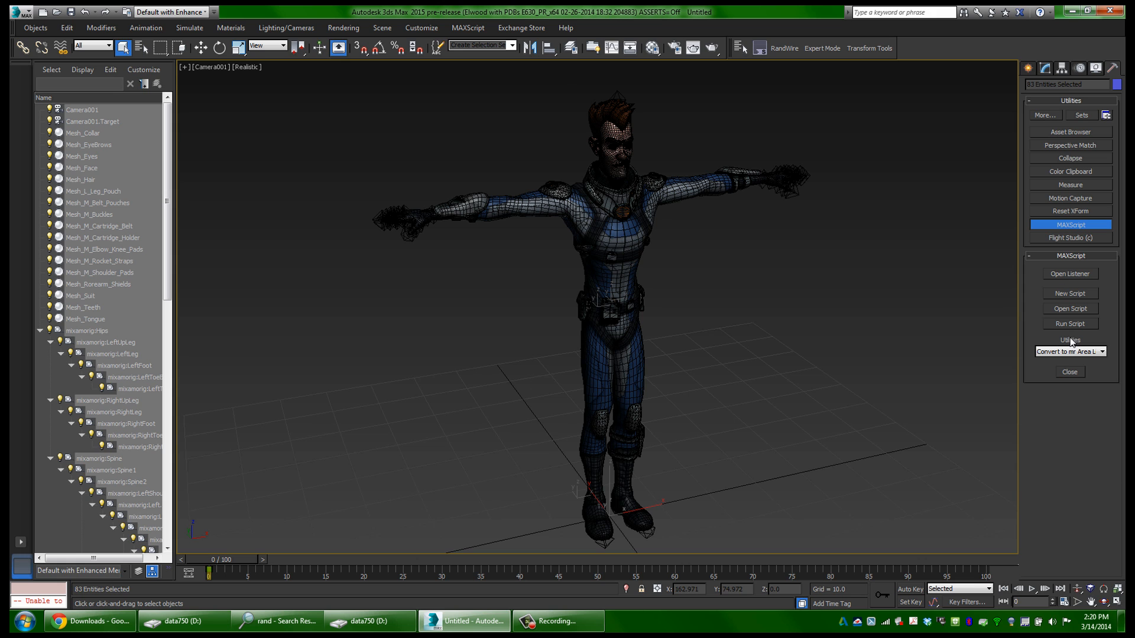
- Run AutoCAT.ms and create a CAT rig fitted to Sven from the Mixamo skeleton
click(1070, 308)
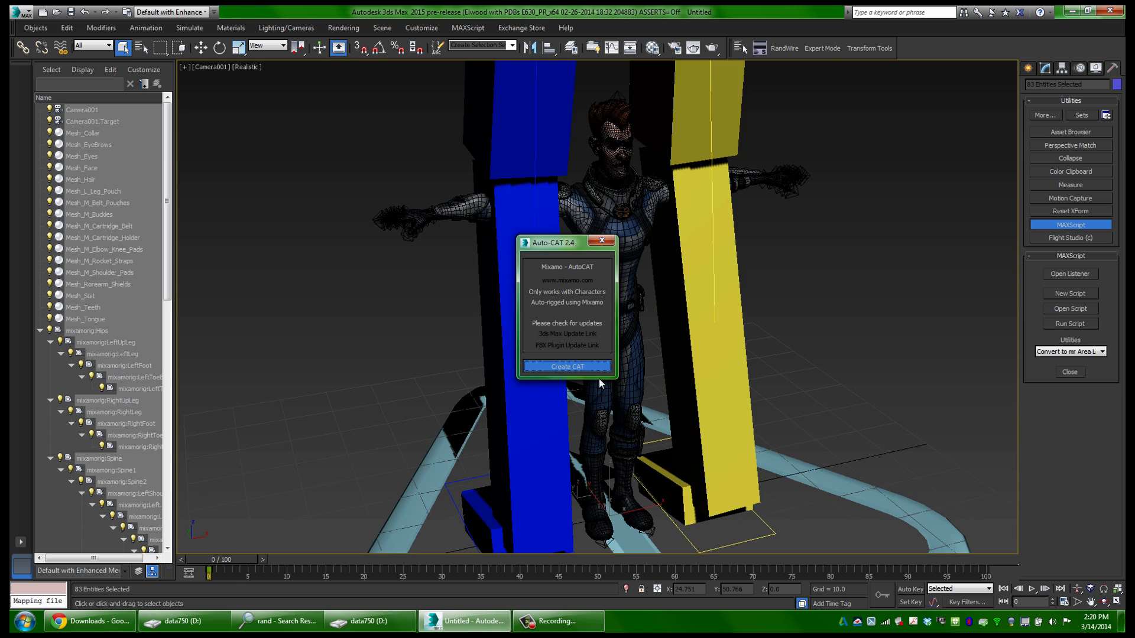
click(566, 366)
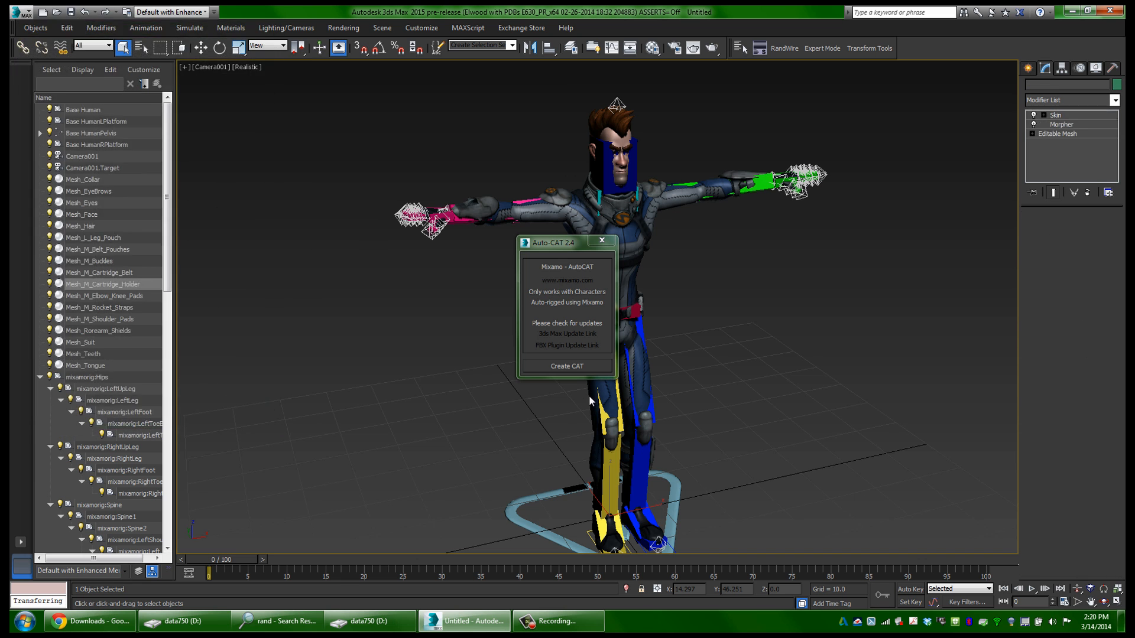
- Load the GameCharRun CATMotion preset on Base Human, then remove the motion layer
click(101, 307)
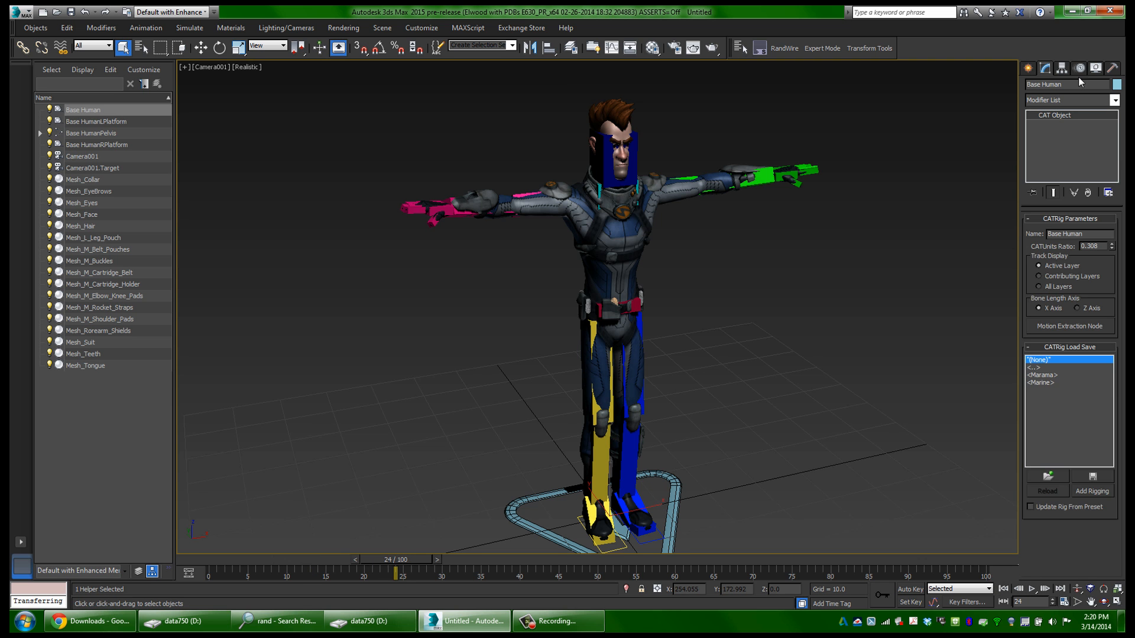
click(1042, 69)
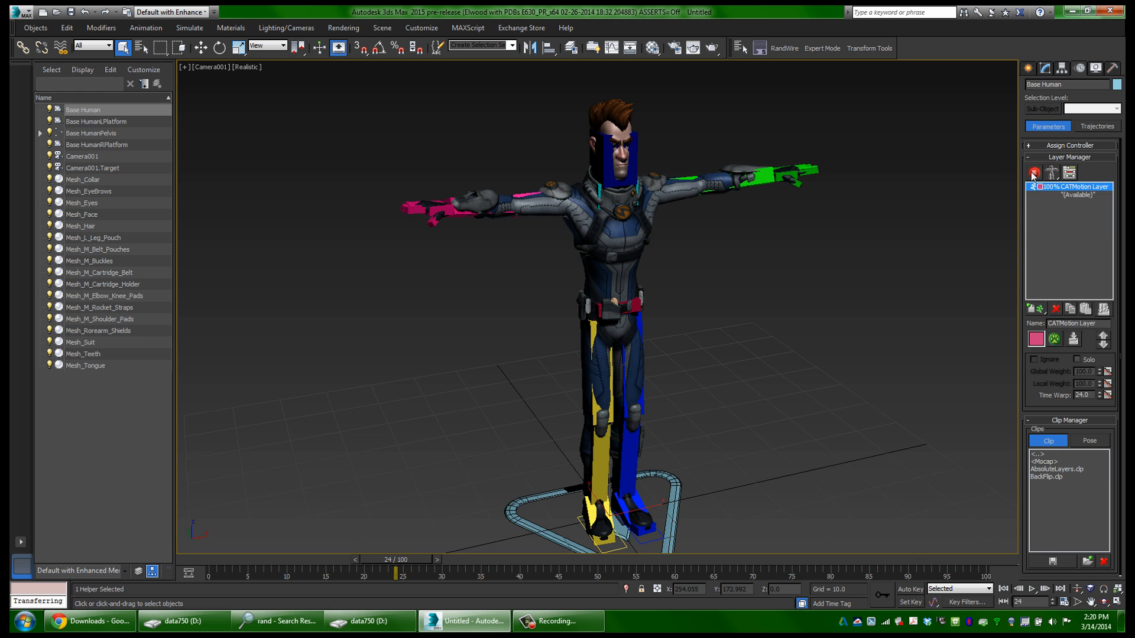
click(1031, 588)
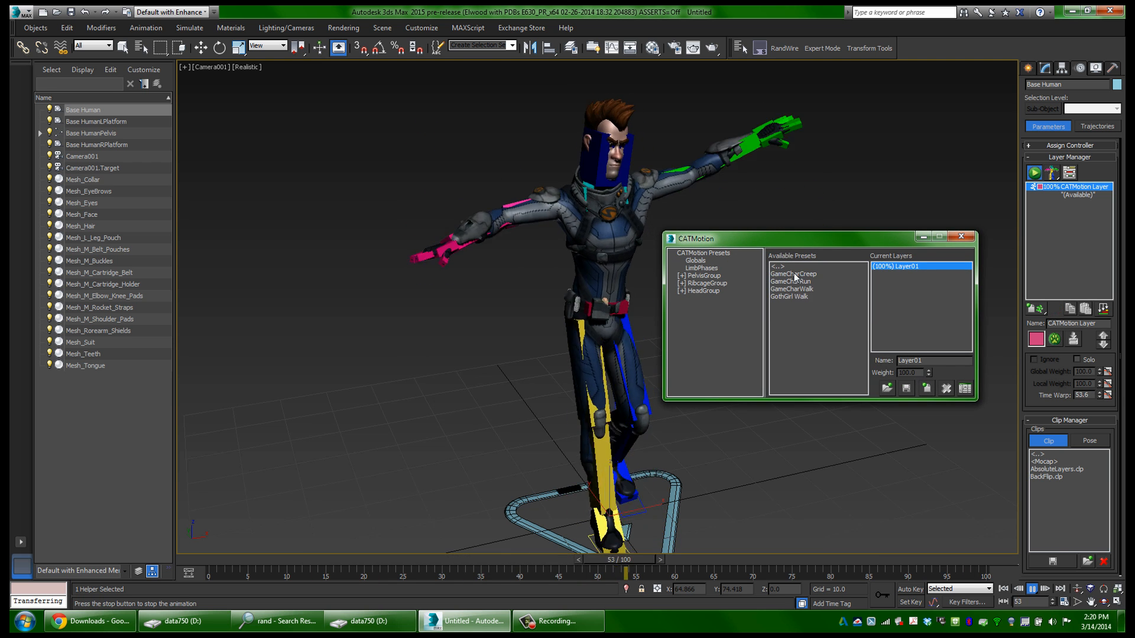
double_click(791, 281)
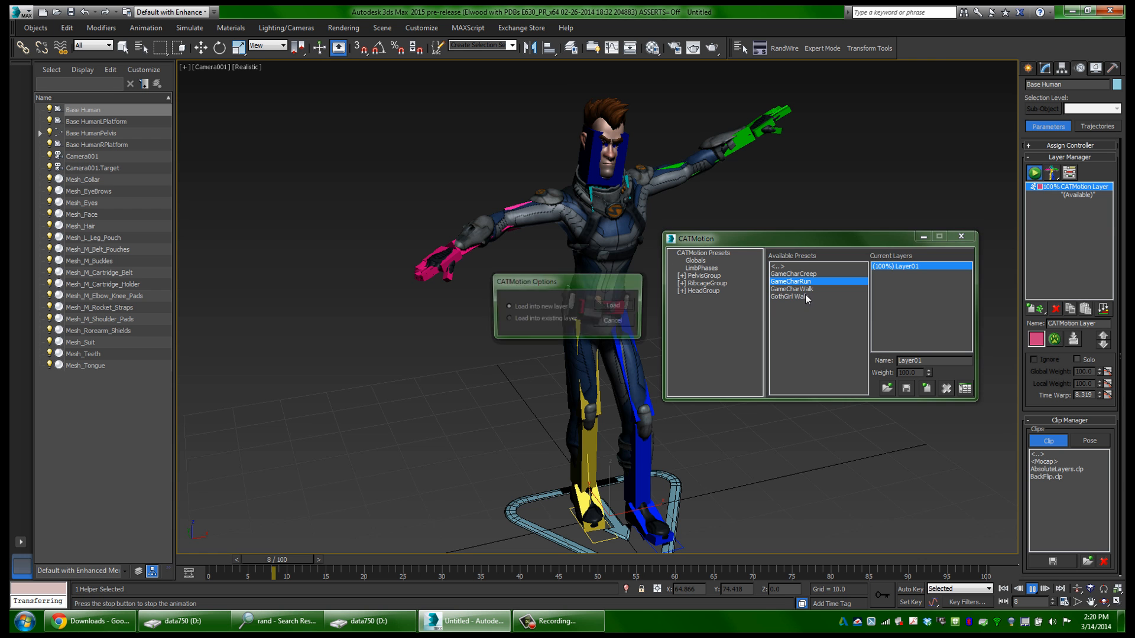
click(611, 304)
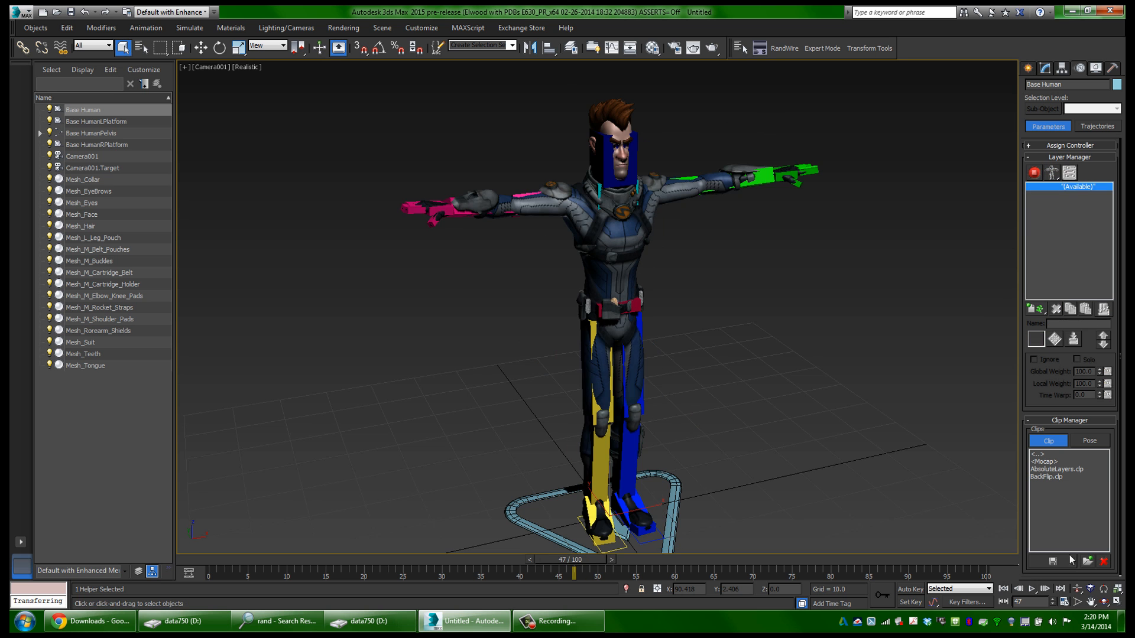
mouse_move(929, 522)
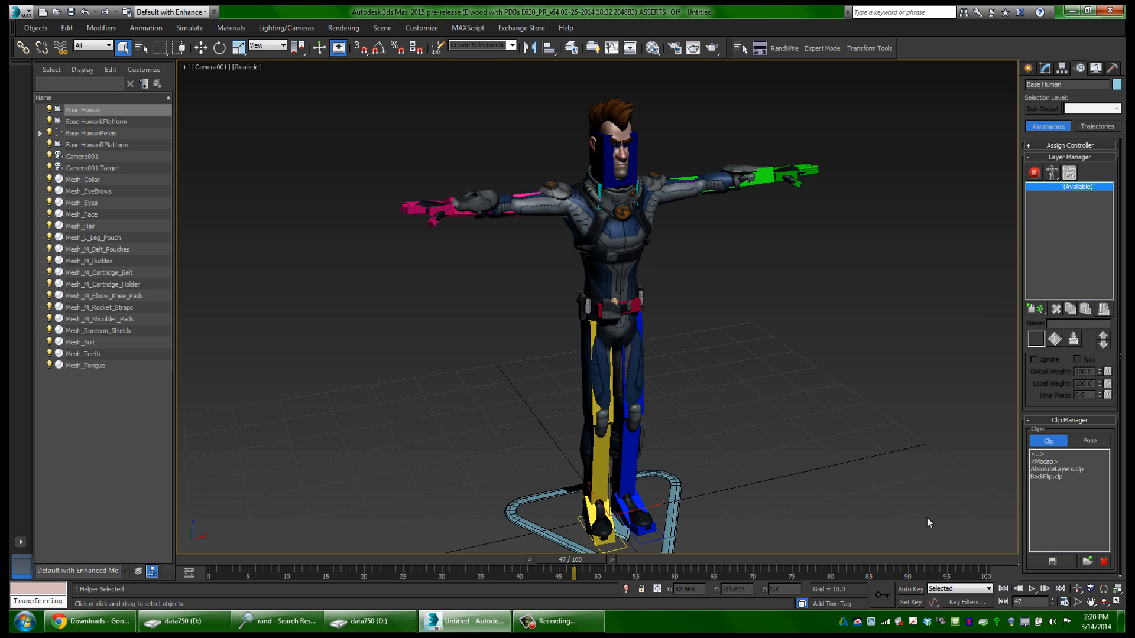
- Search the Animation Store for 'robot' across all character types and pick robot hip hop dance
right_click(459, 212)
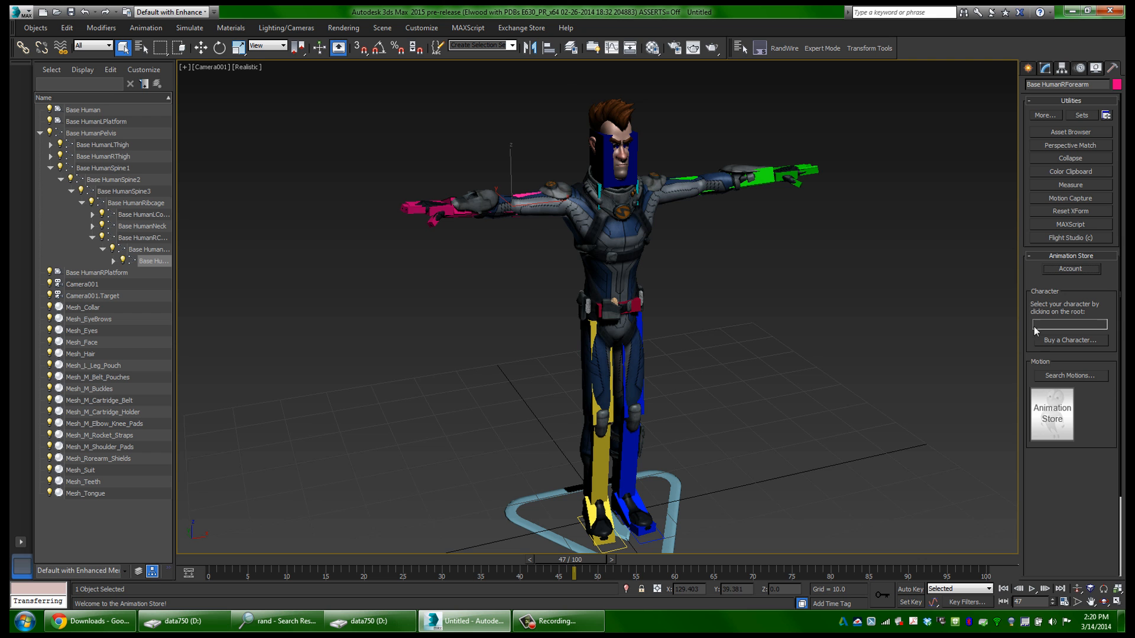
click(1071, 375)
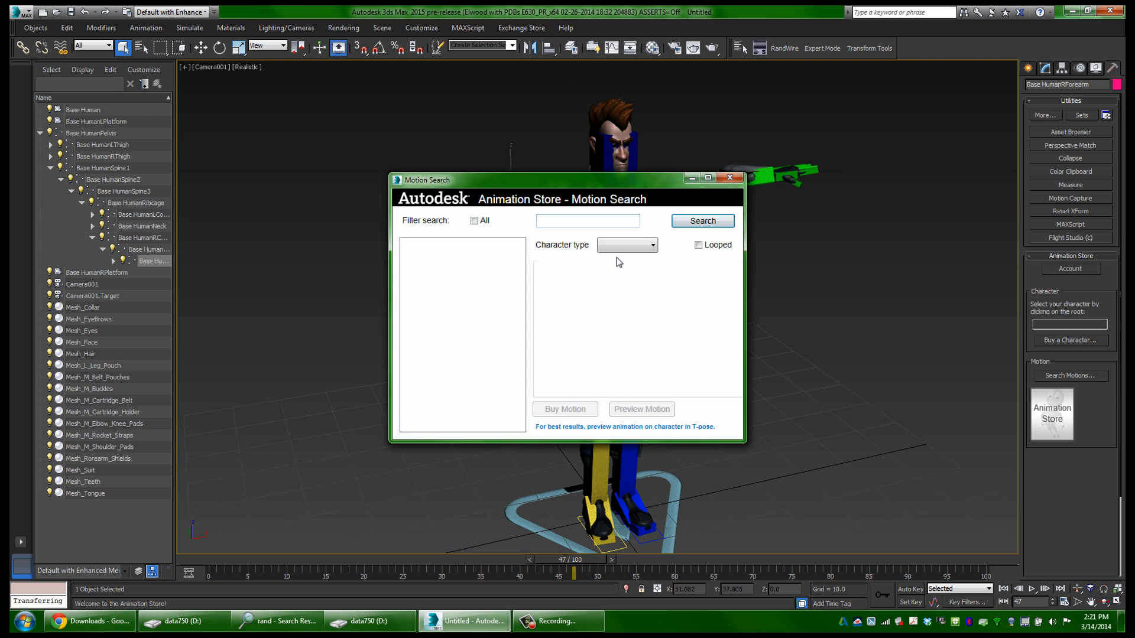
click(700, 221)
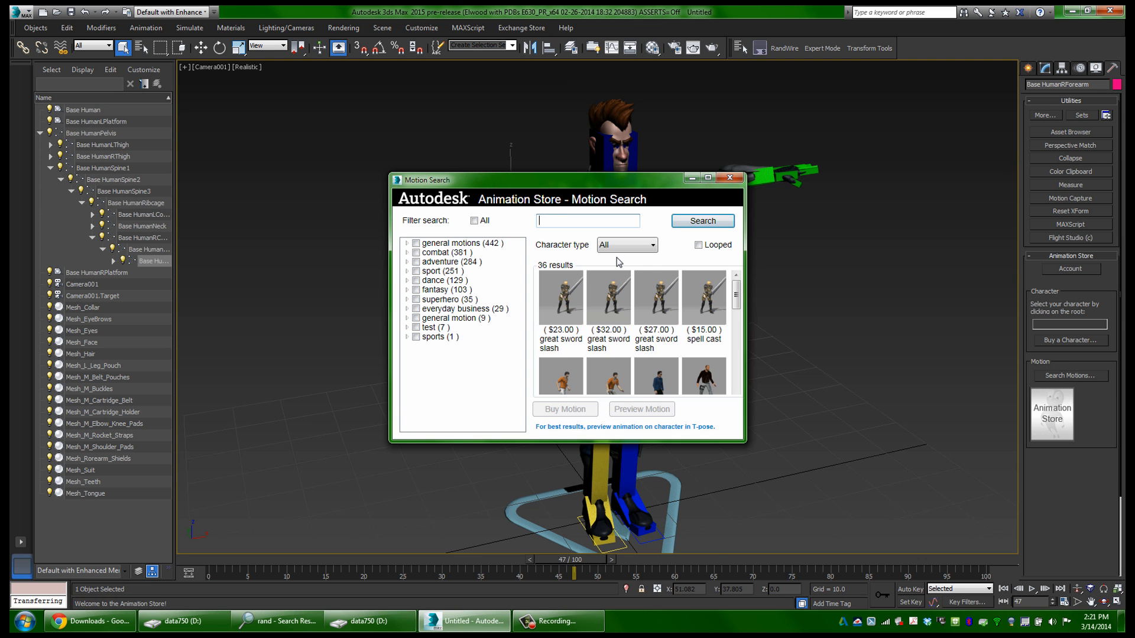
text(robot)
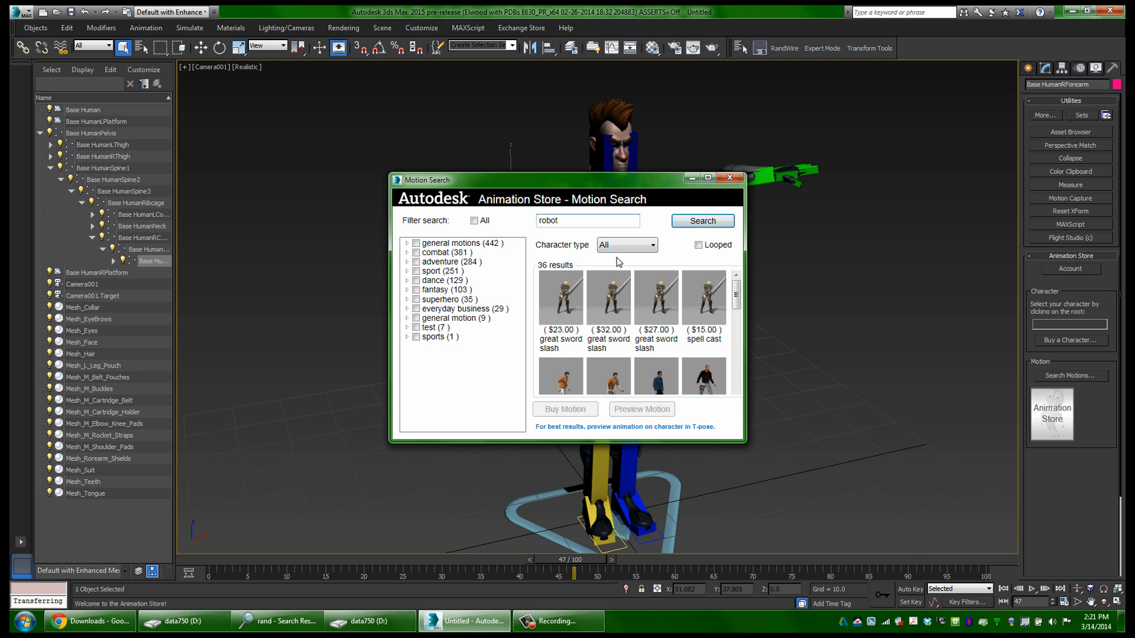
click(700, 221)
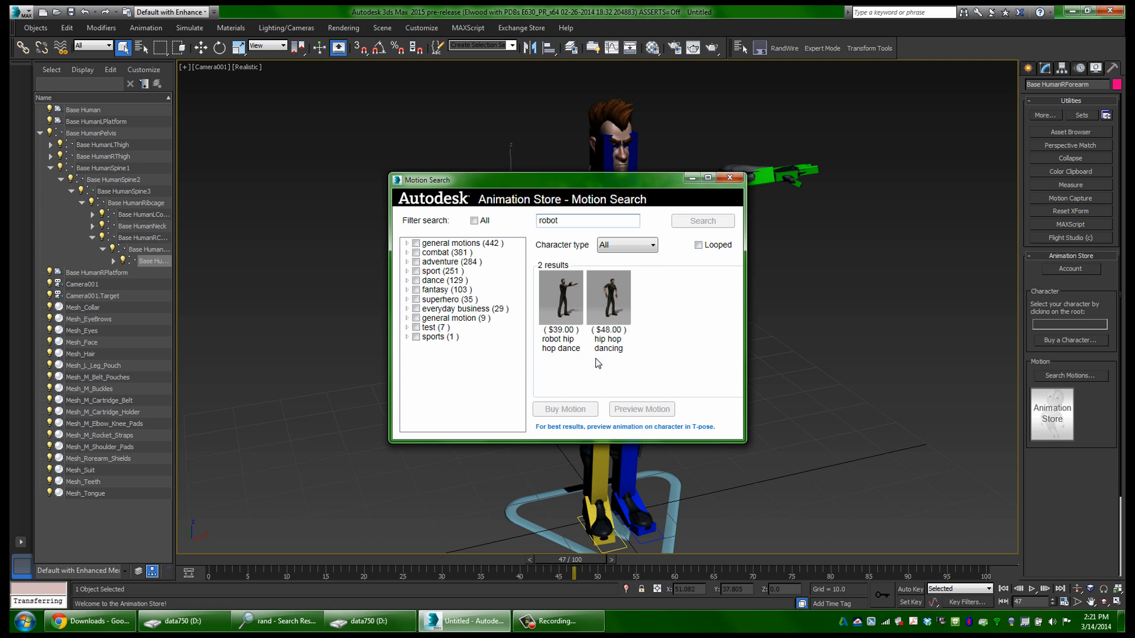
mouse_move(560, 318)
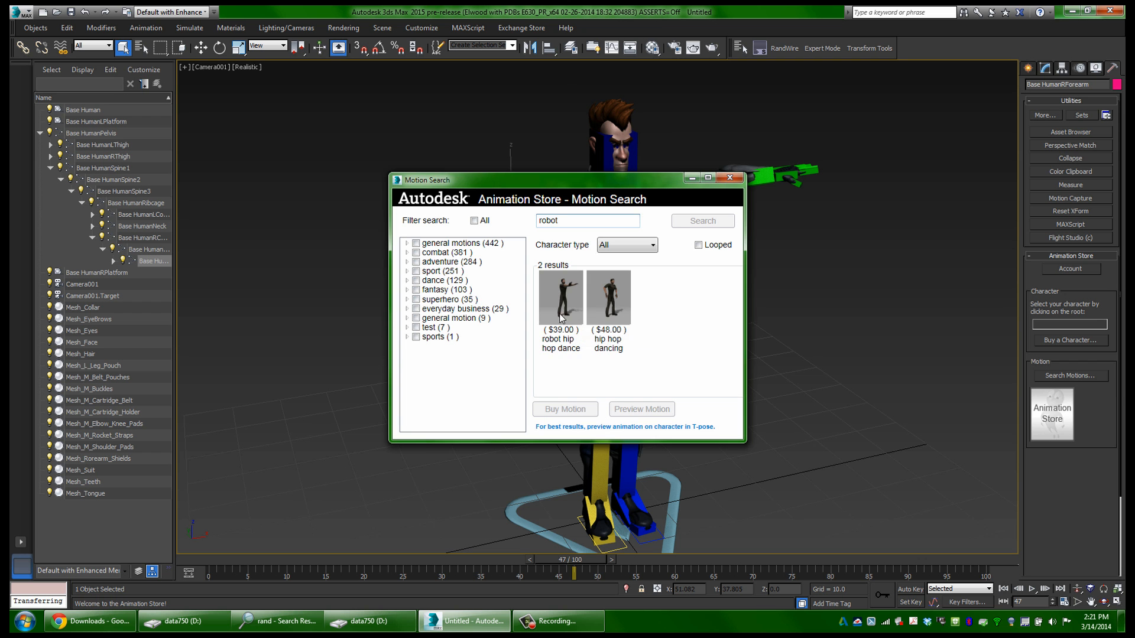
click(559, 297)
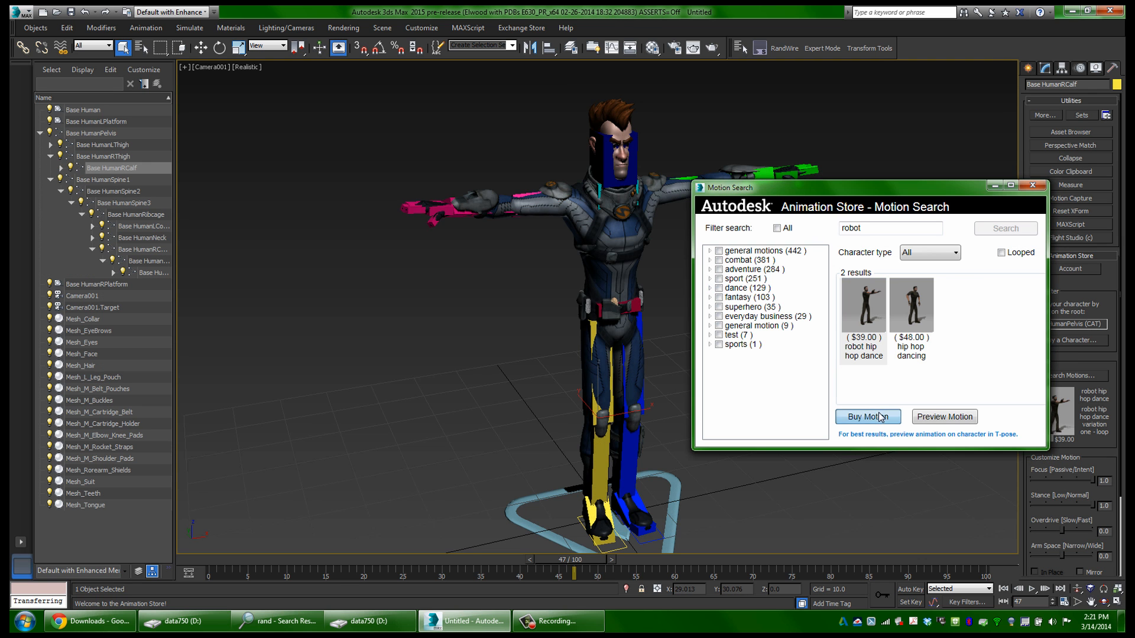
- Preview robot hip hop dance on the CAT rig, accepting the Procedural-to-FK spine conversion
click(943, 416)
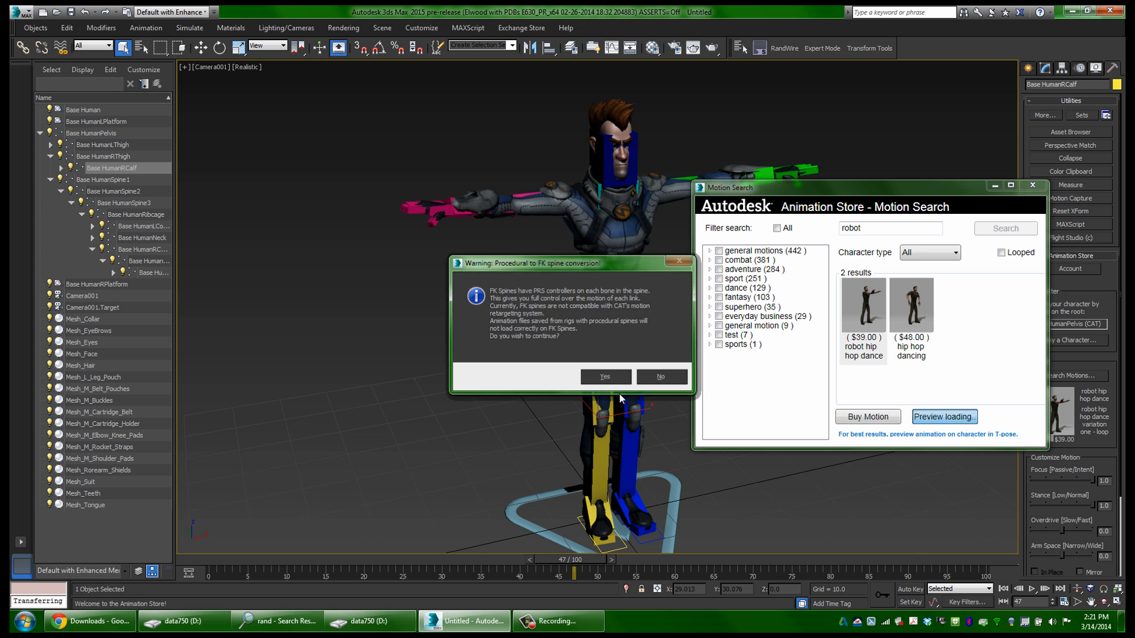
click(604, 375)
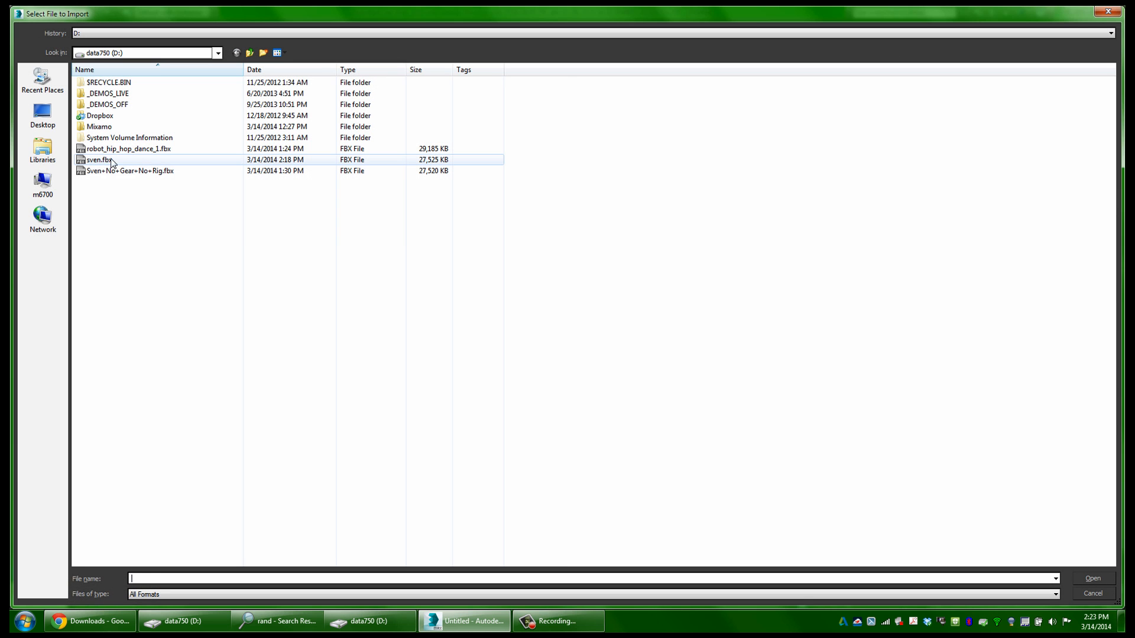
- Re-import sven.fbx and browse for a script from the MAXScript utility
double_click(98, 159)
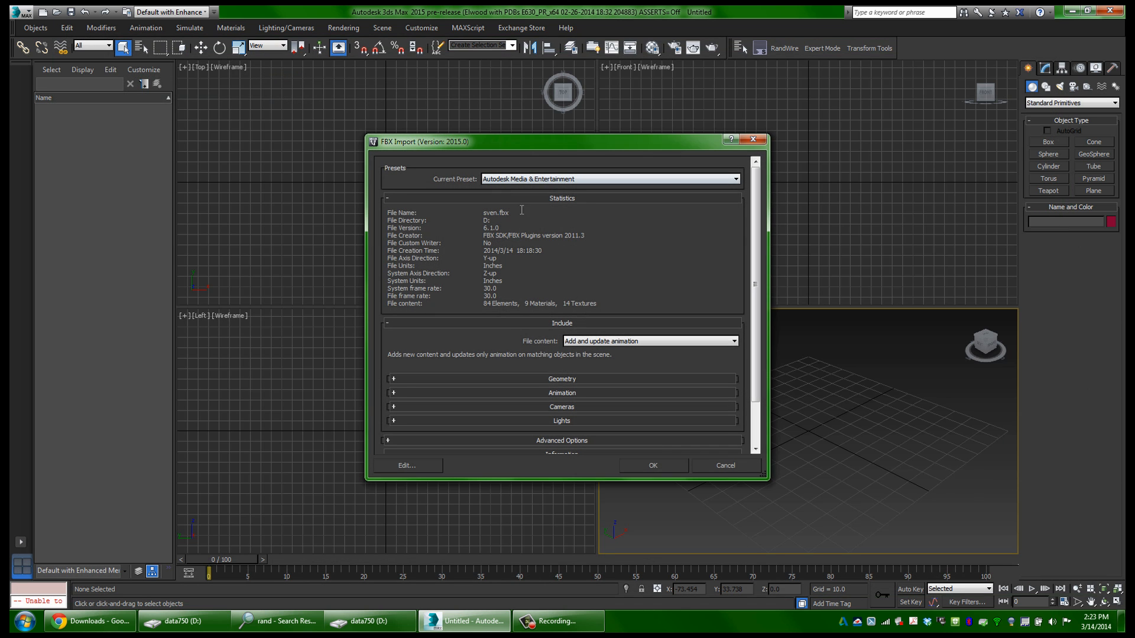
mouse_move(513, 189)
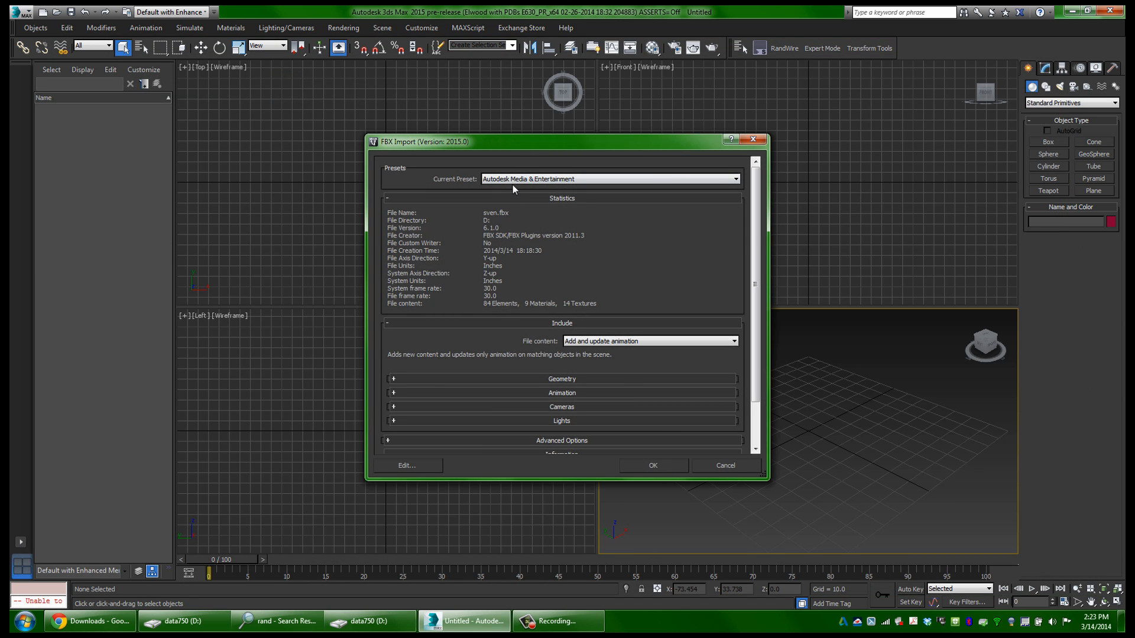
mouse_move(662, 475)
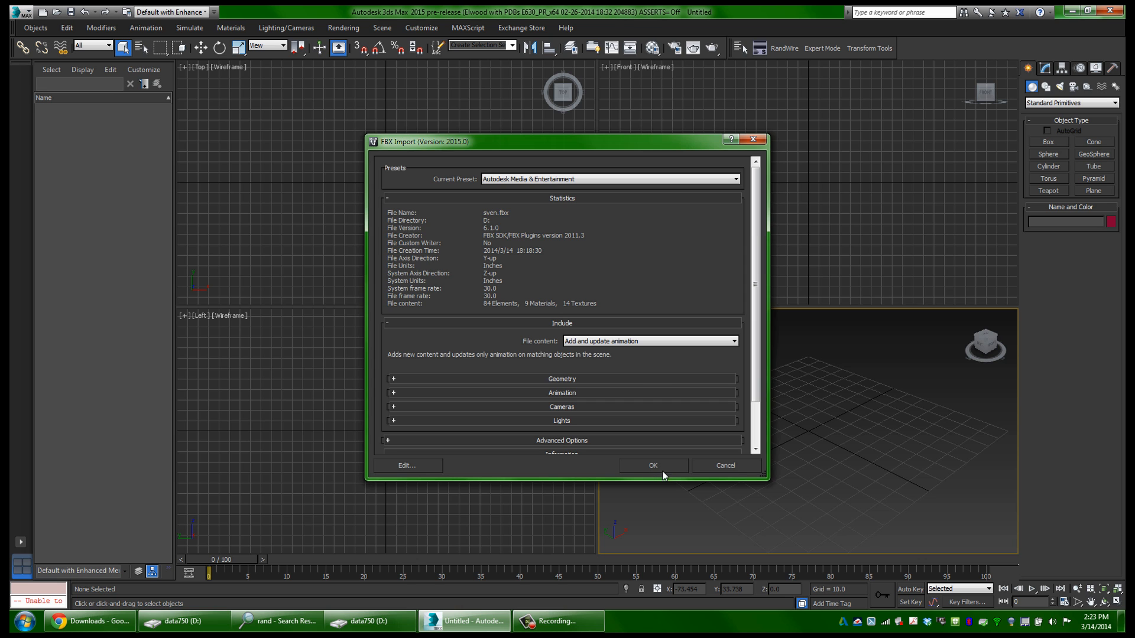
click(651, 465)
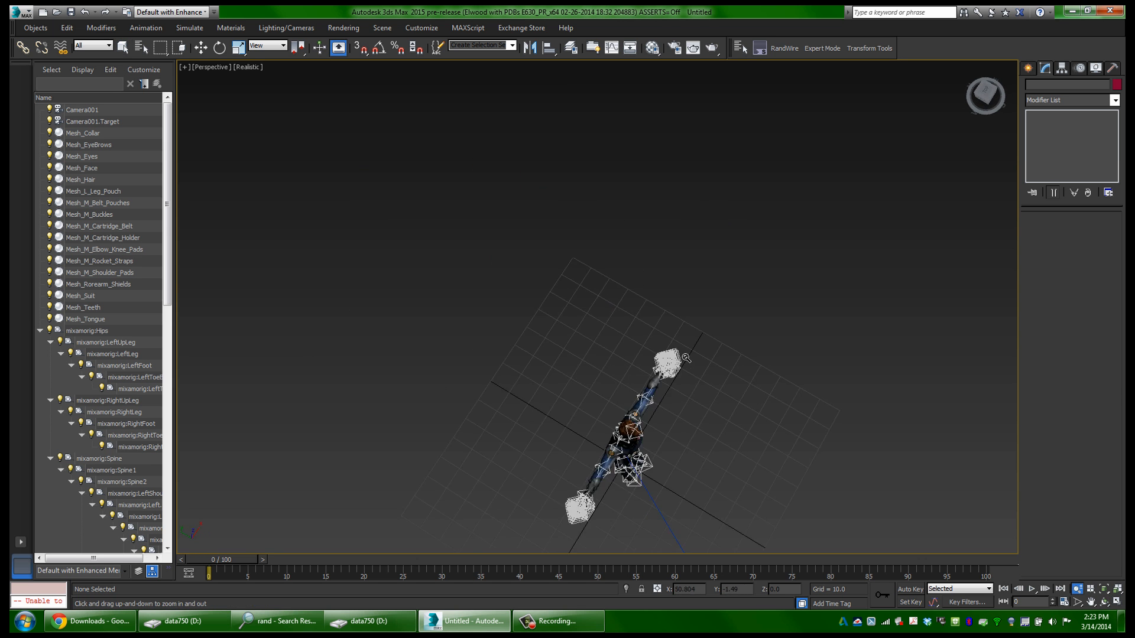
click(1094, 68)
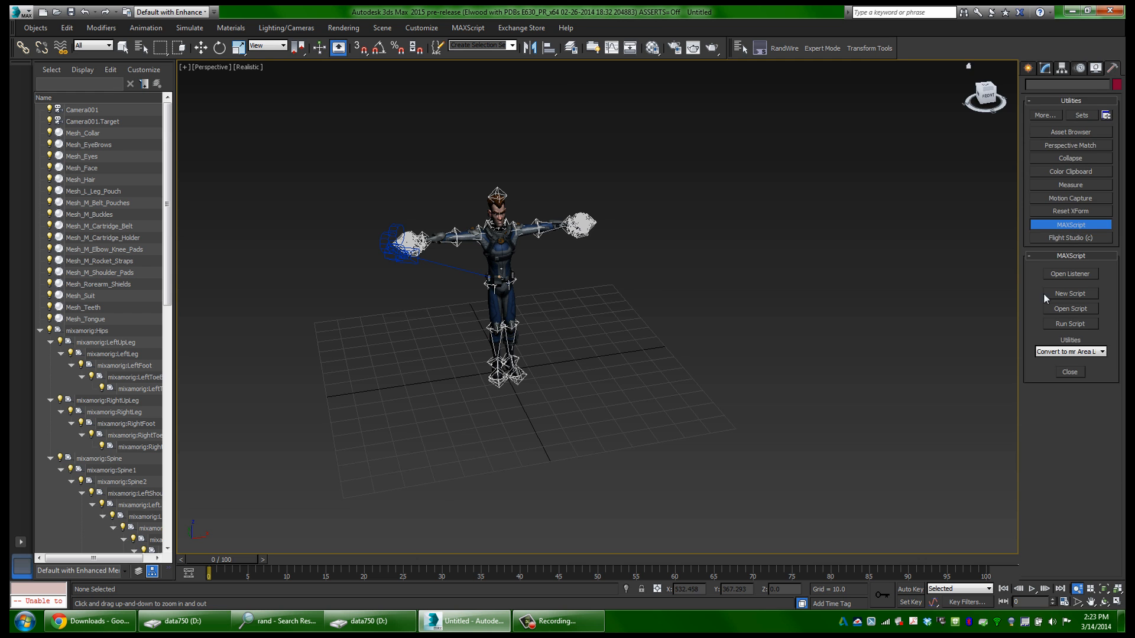
click(1069, 308)
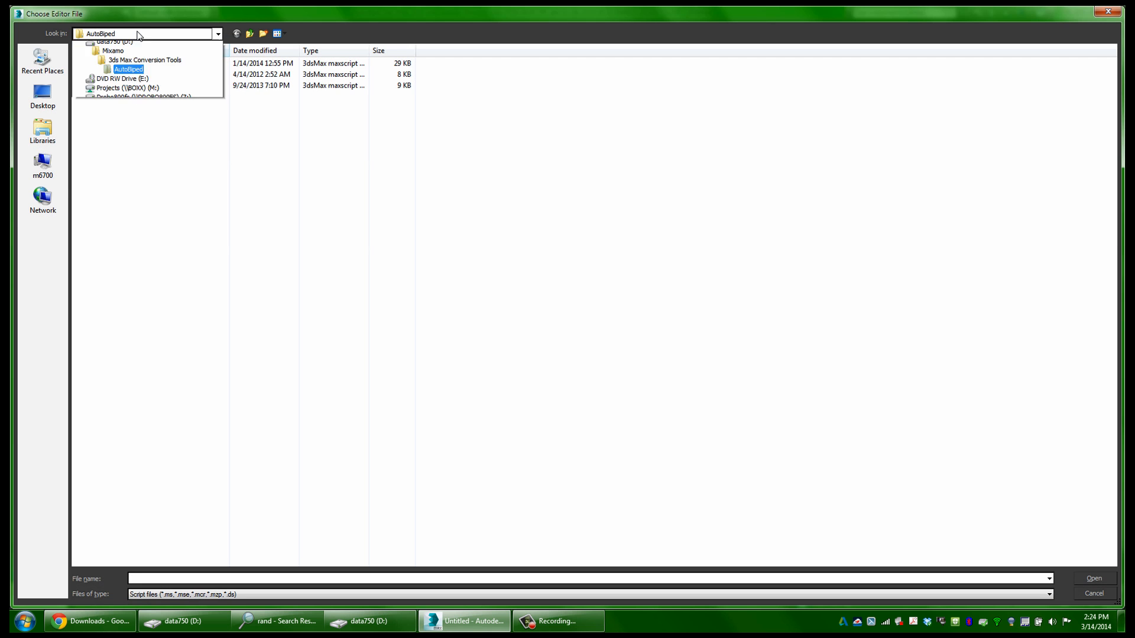
- Run AutoBiped to convert the mixamorig skeleton into Bip001 with Sven skinned, then close it
click(129, 68)
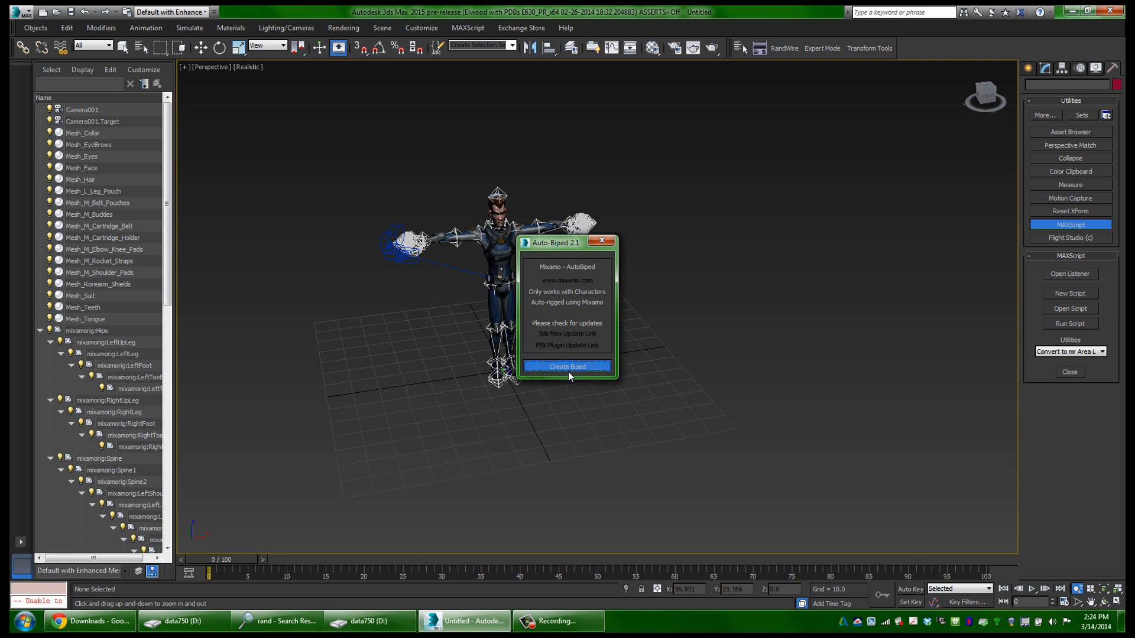
click(568, 366)
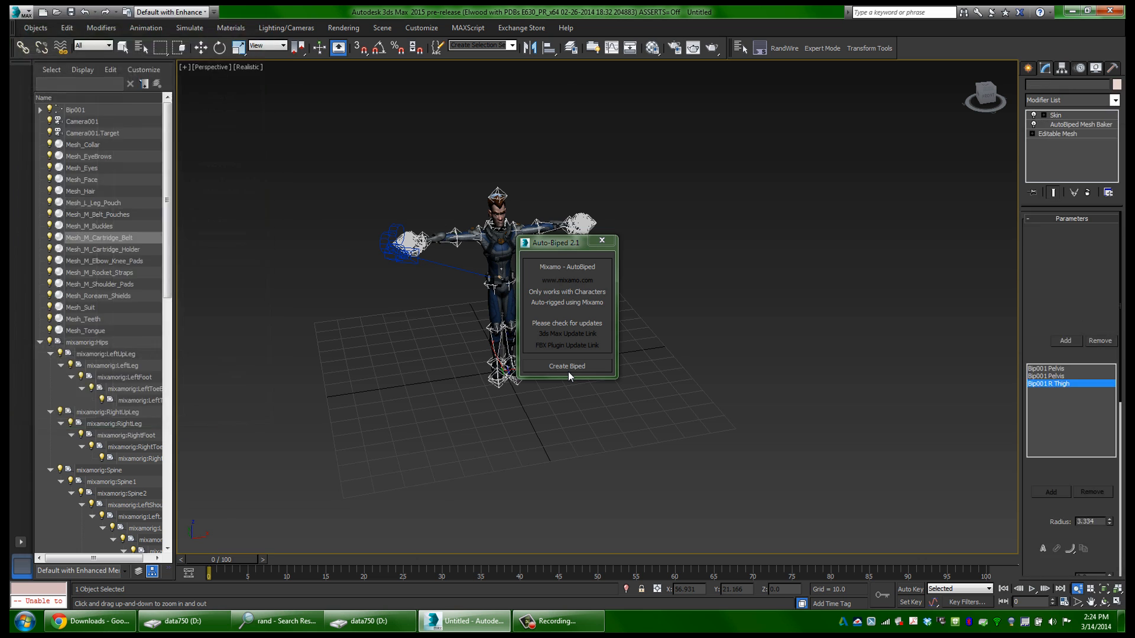
click(566, 365)
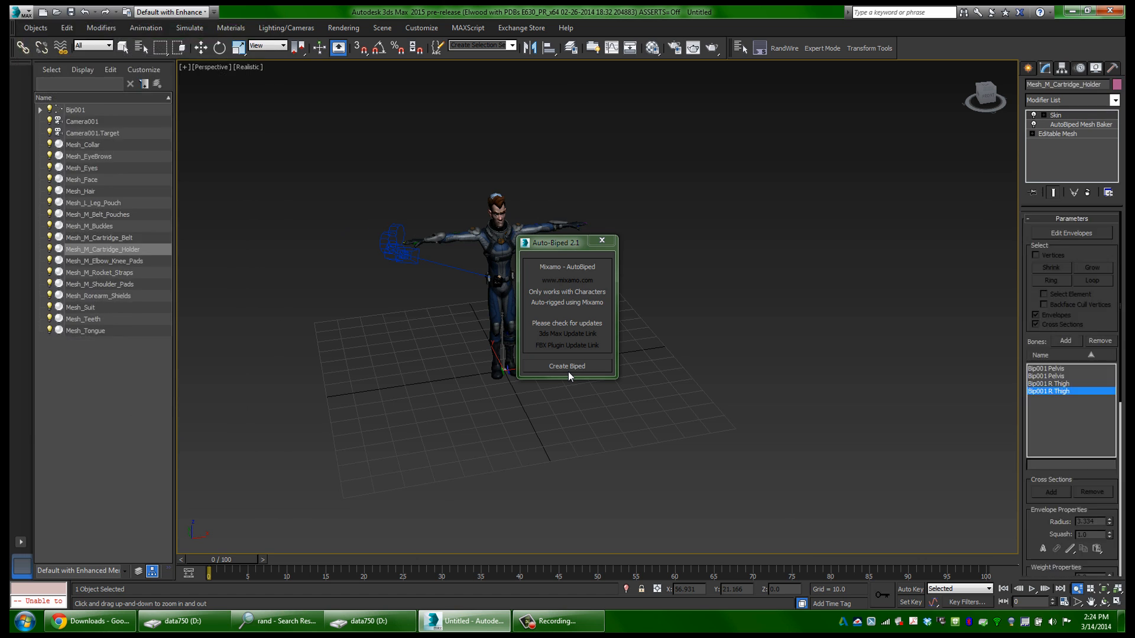
click(102, 272)
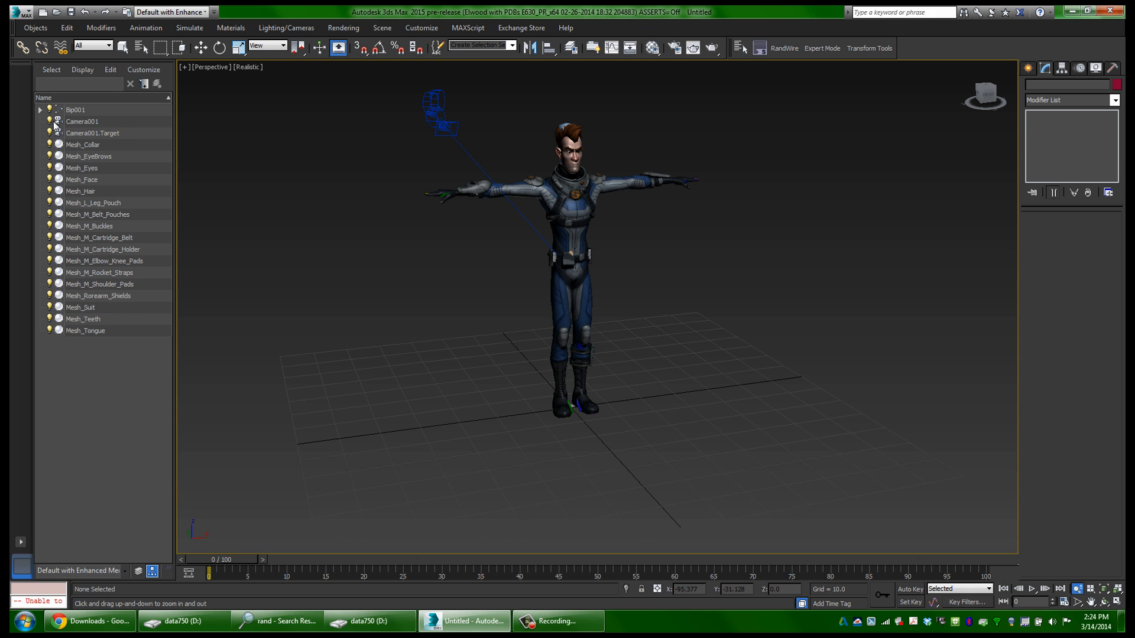
- Expand Bip001 and Pelvis, select the left thigh bone, and start Load File in the Motion panel
click(40, 109)
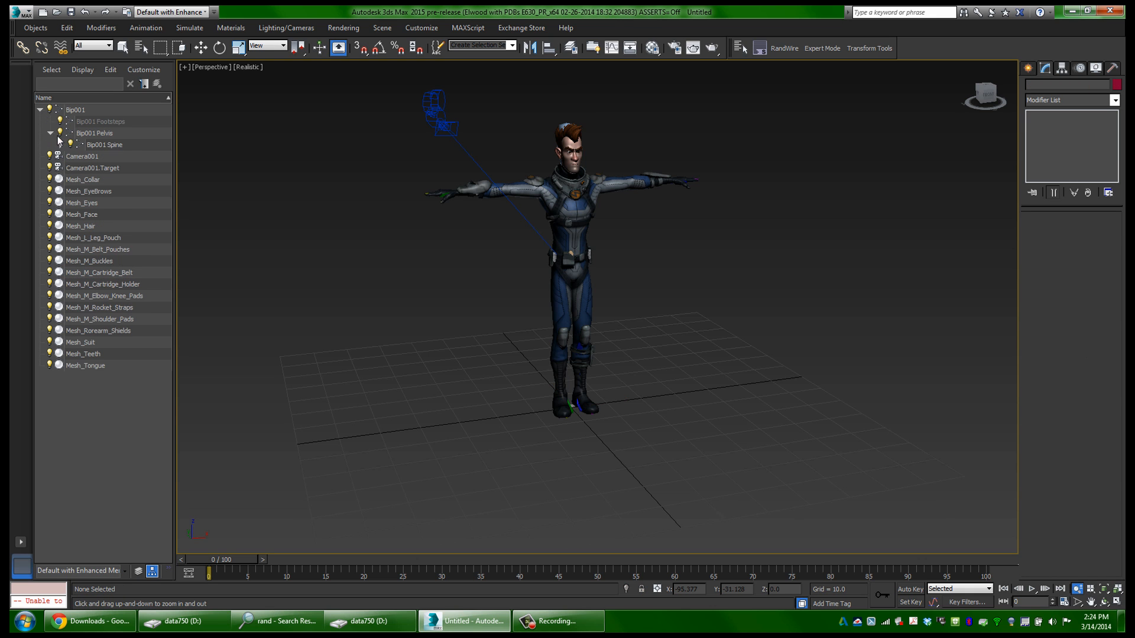
click(40, 110)
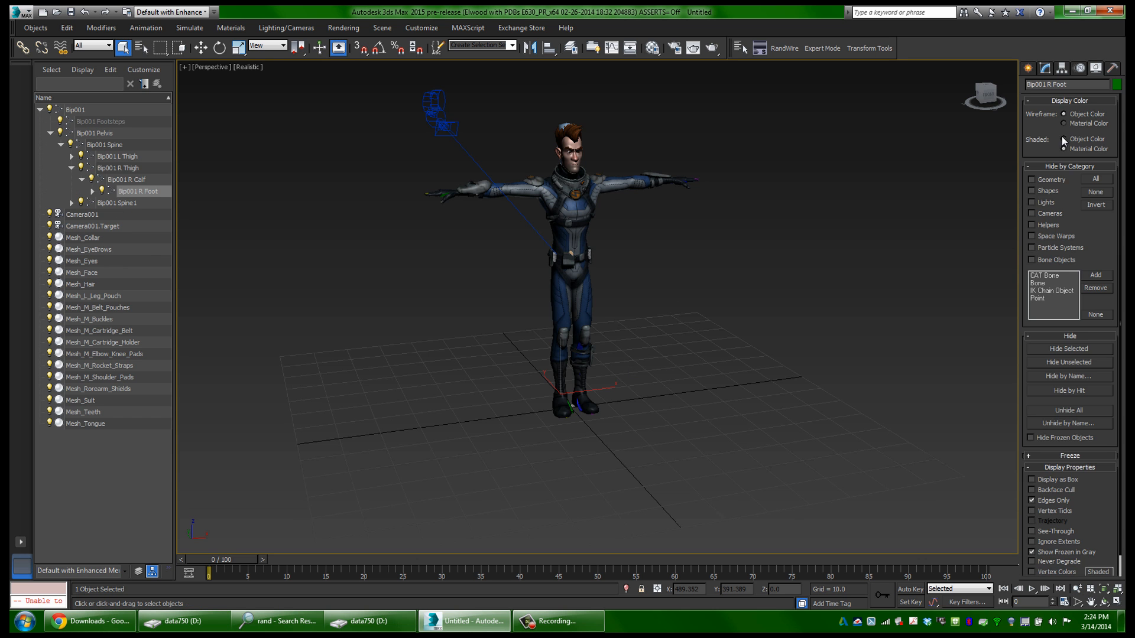
click(1032, 179)
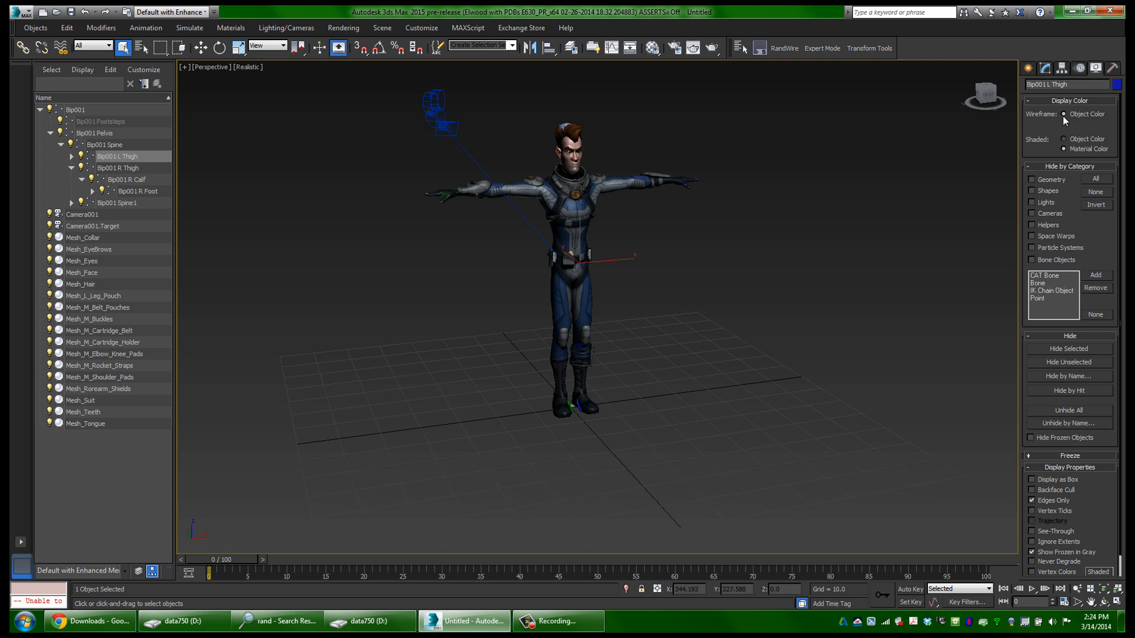
click(1044, 69)
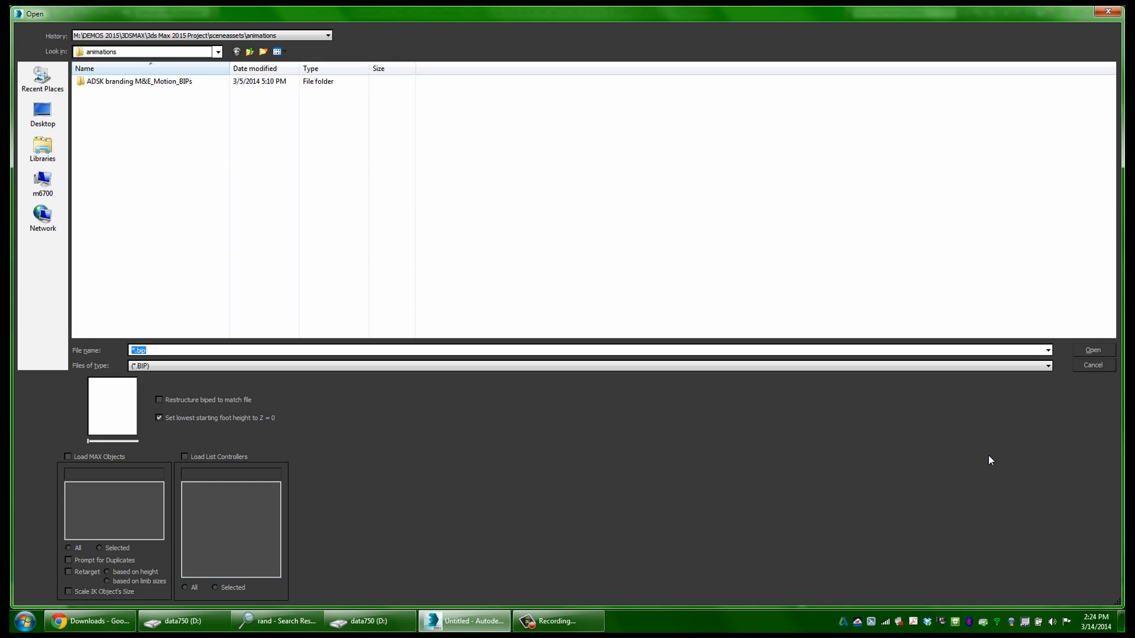
- Load a .bip walking motion onto Sven's biped, then bring Mixamo's page back up in Chrome
click(216, 51)
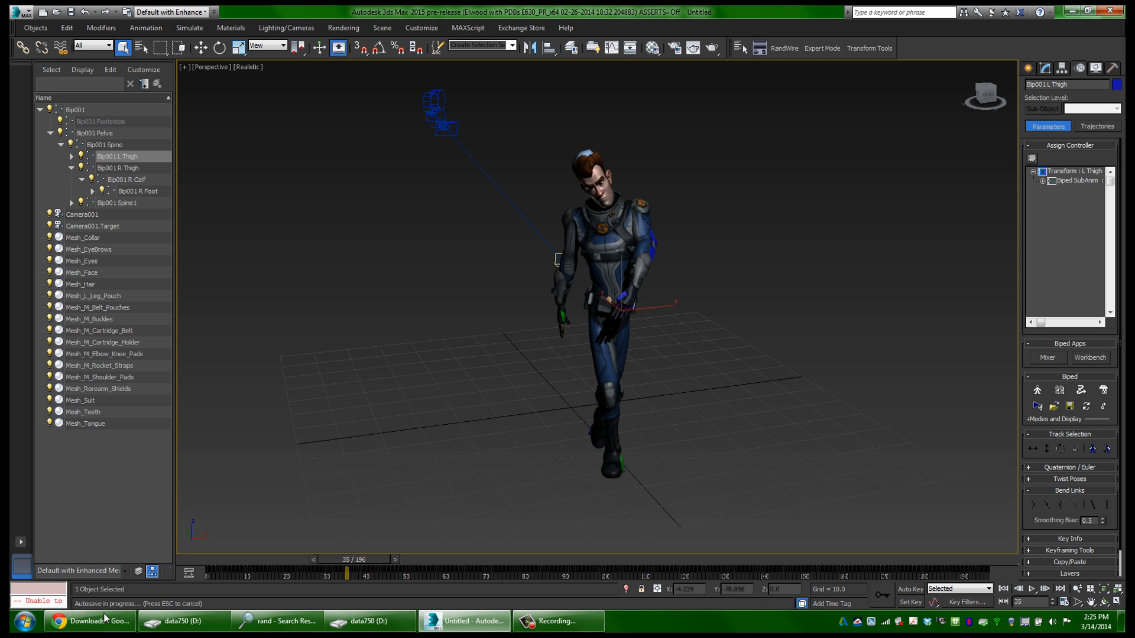
click(89, 621)
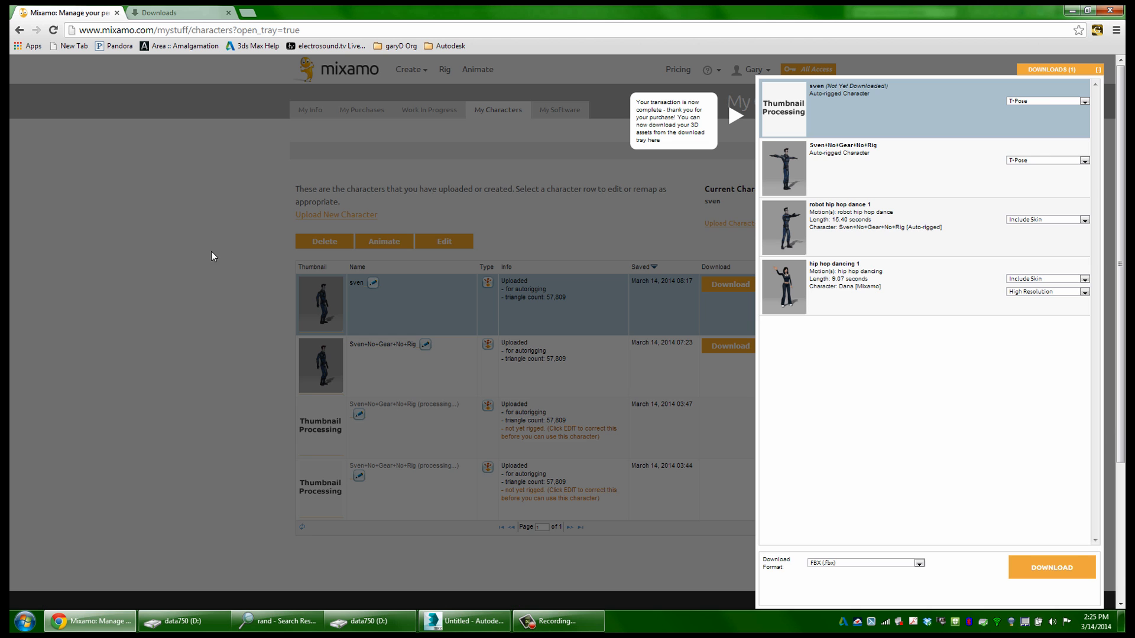
mouse_move(844, 104)
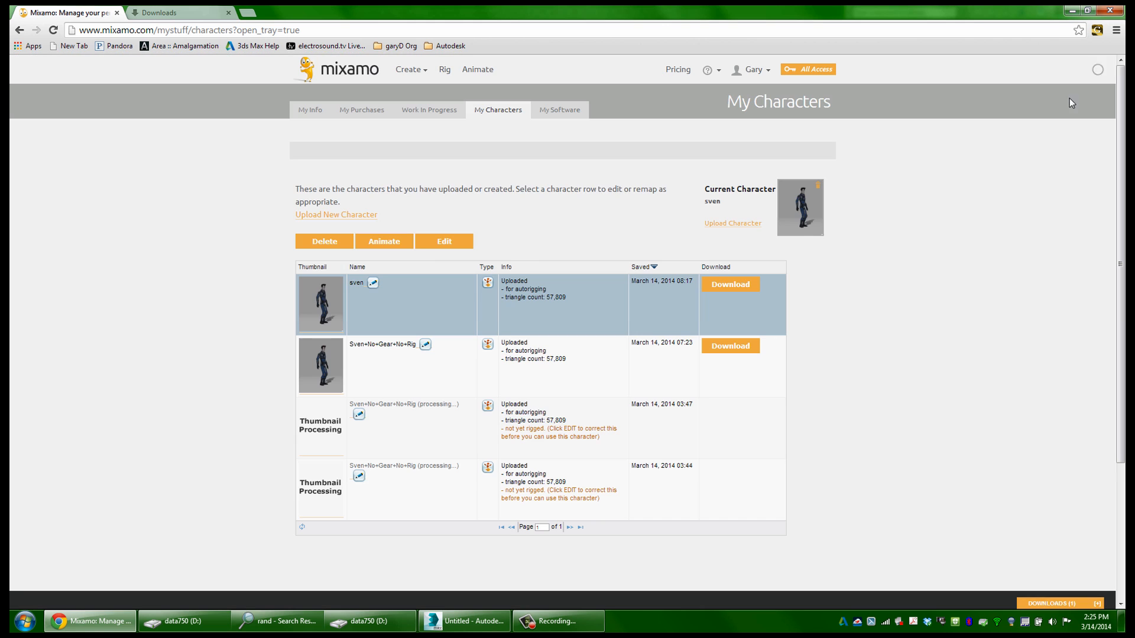
mouse_move(445, 68)
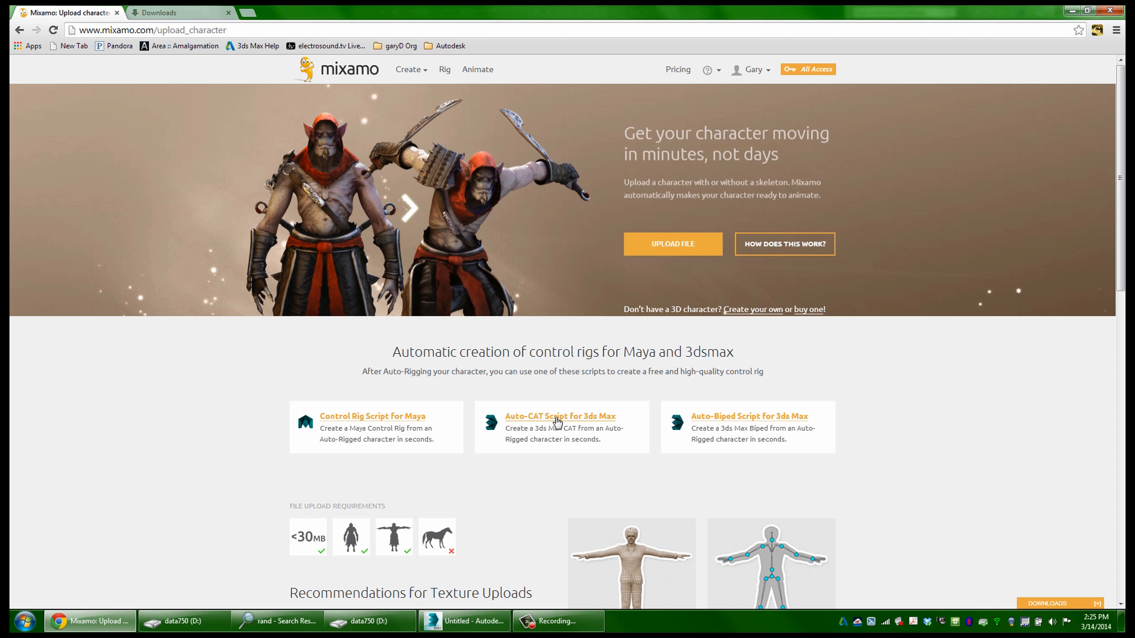
mouse_move(585, 428)
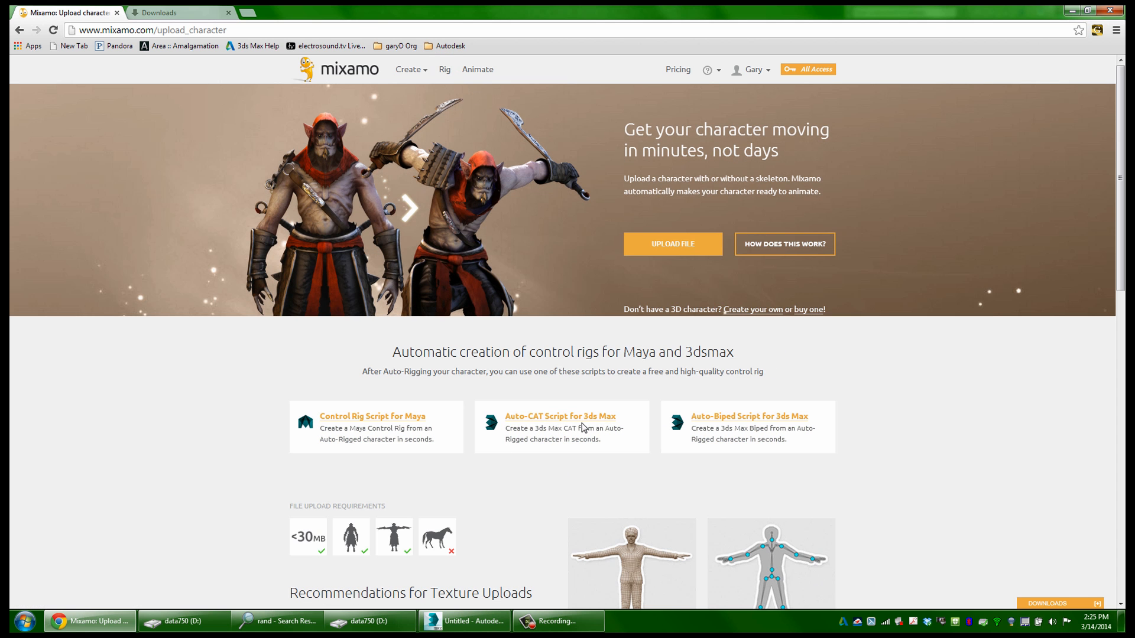
mouse_move(602, 449)
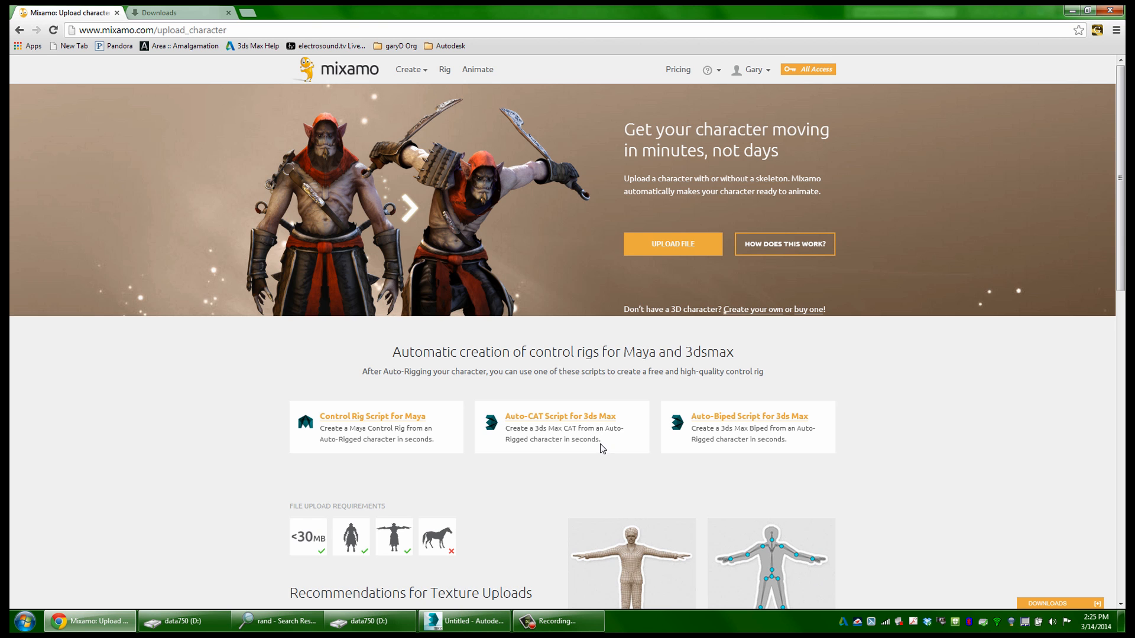
mouse_move(516, 427)
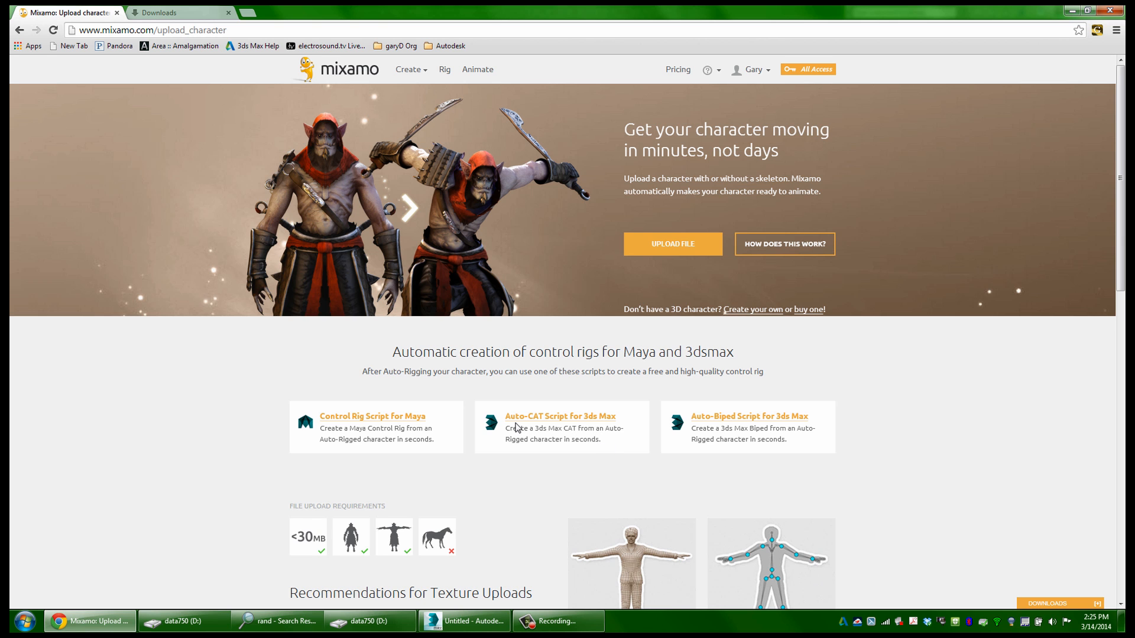
mouse_move(534, 424)
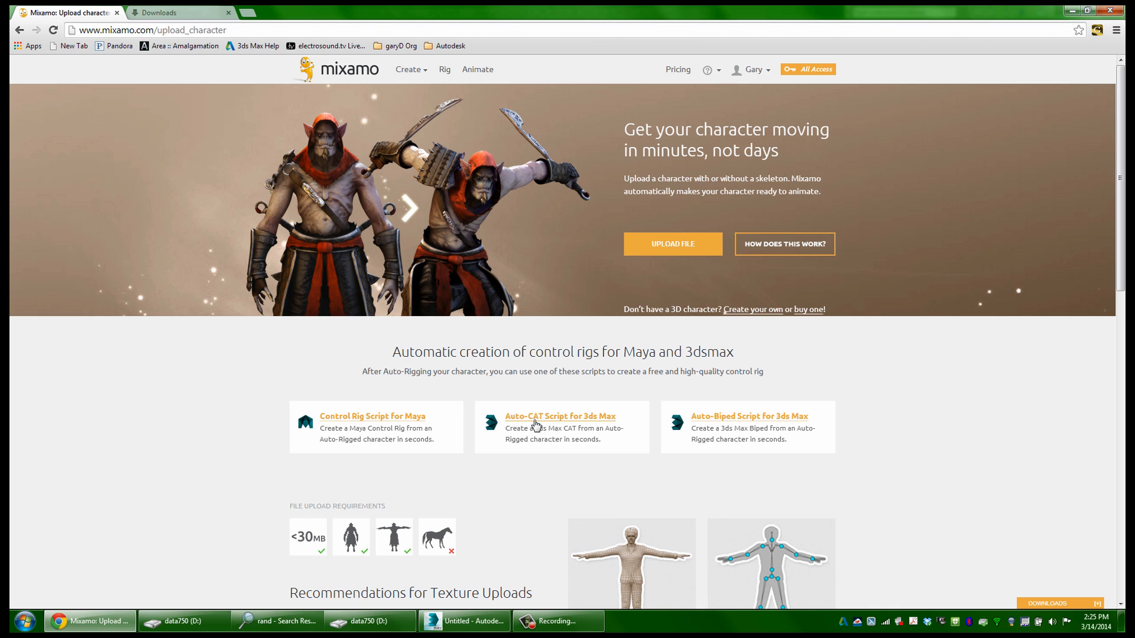
mouse_move(721, 437)
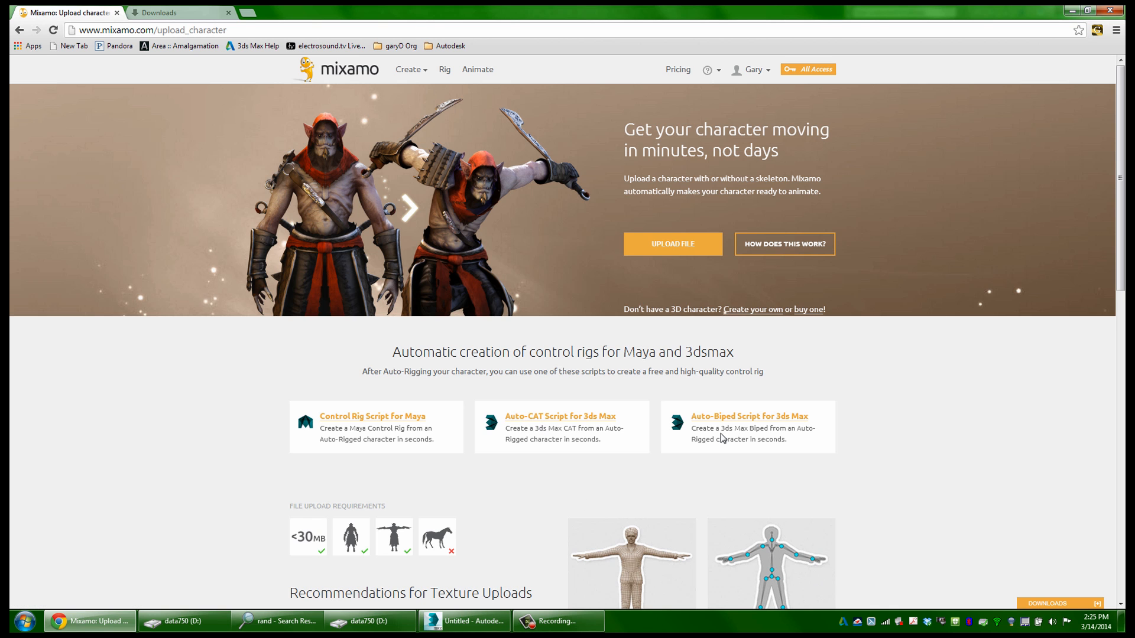
mouse_move(723, 434)
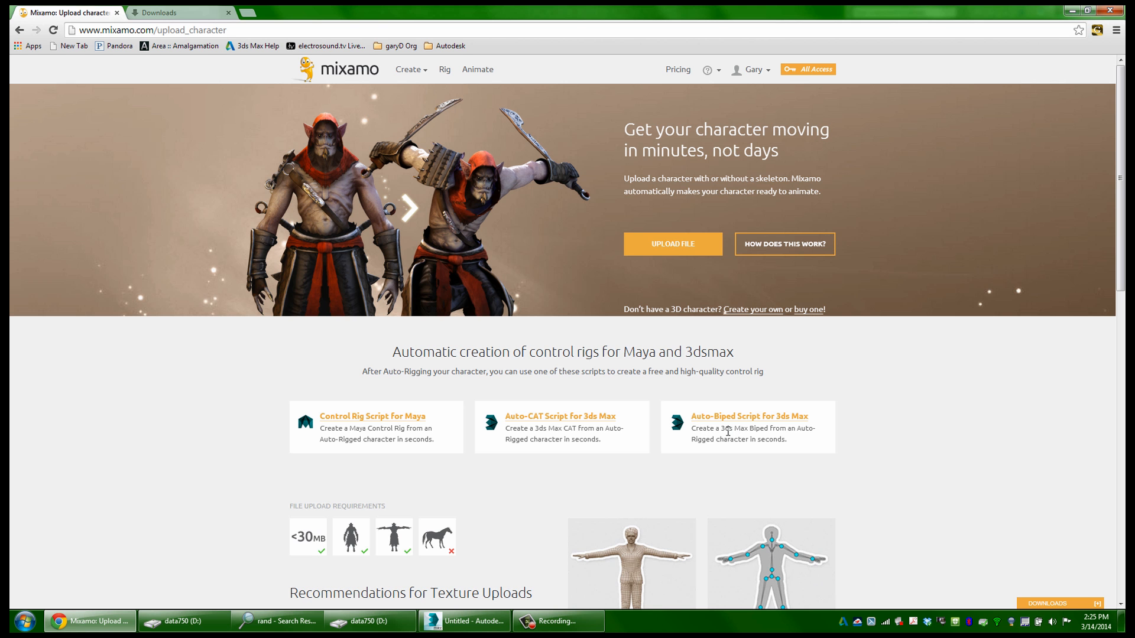
mouse_move(734, 449)
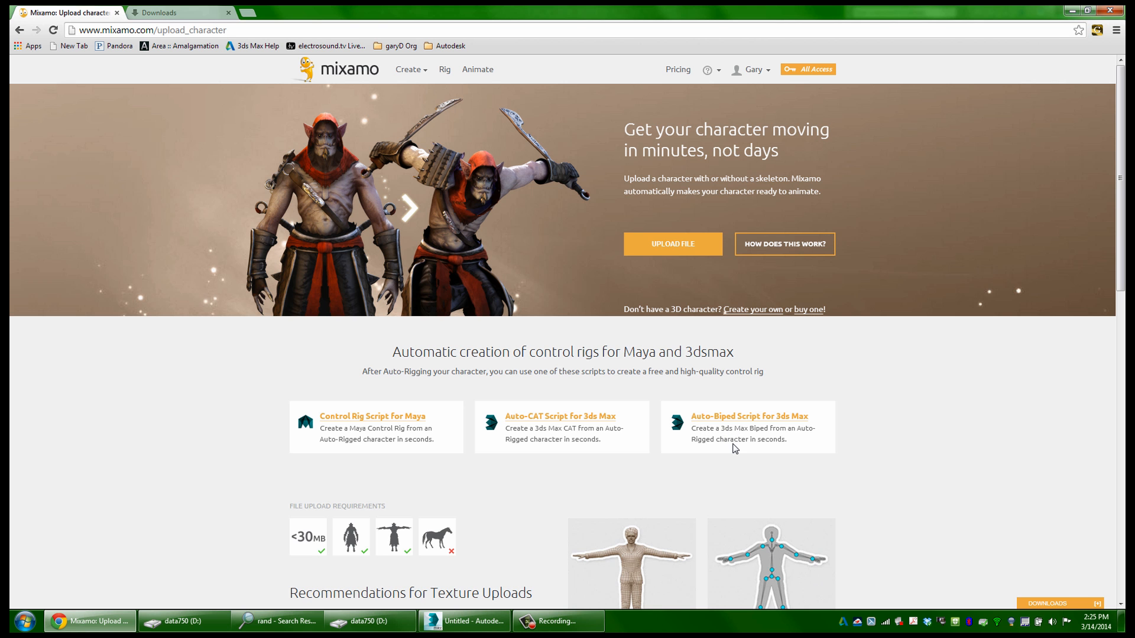
mouse_move(457, 585)
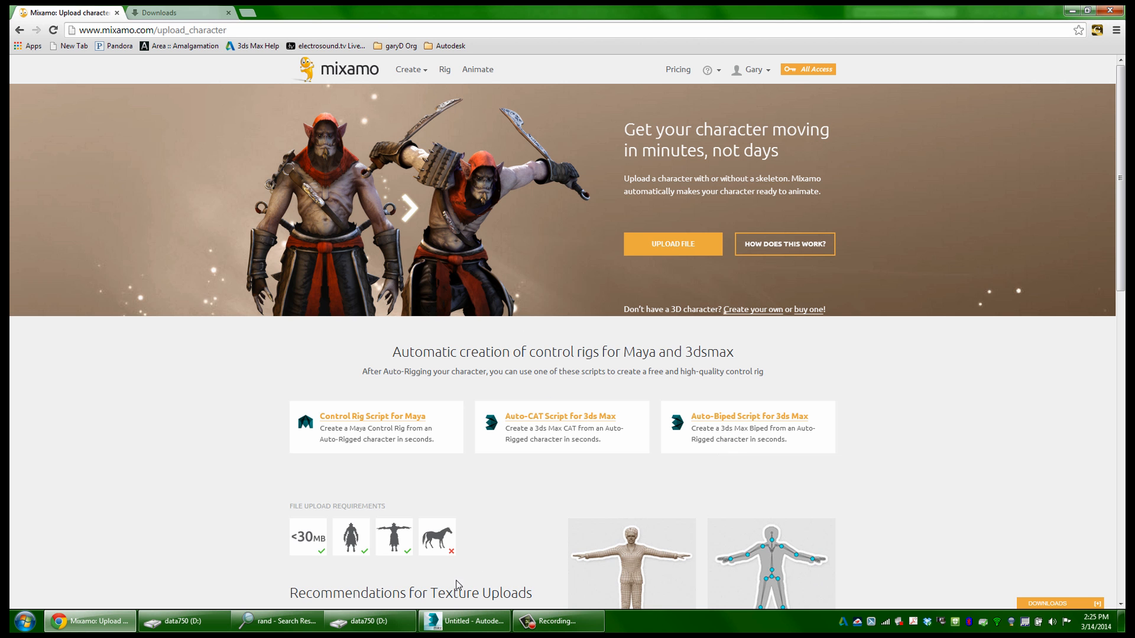
- Switch from Mixamo's rig-script upload page back to 3ds Max showing Sven mid-walk
click(463, 621)
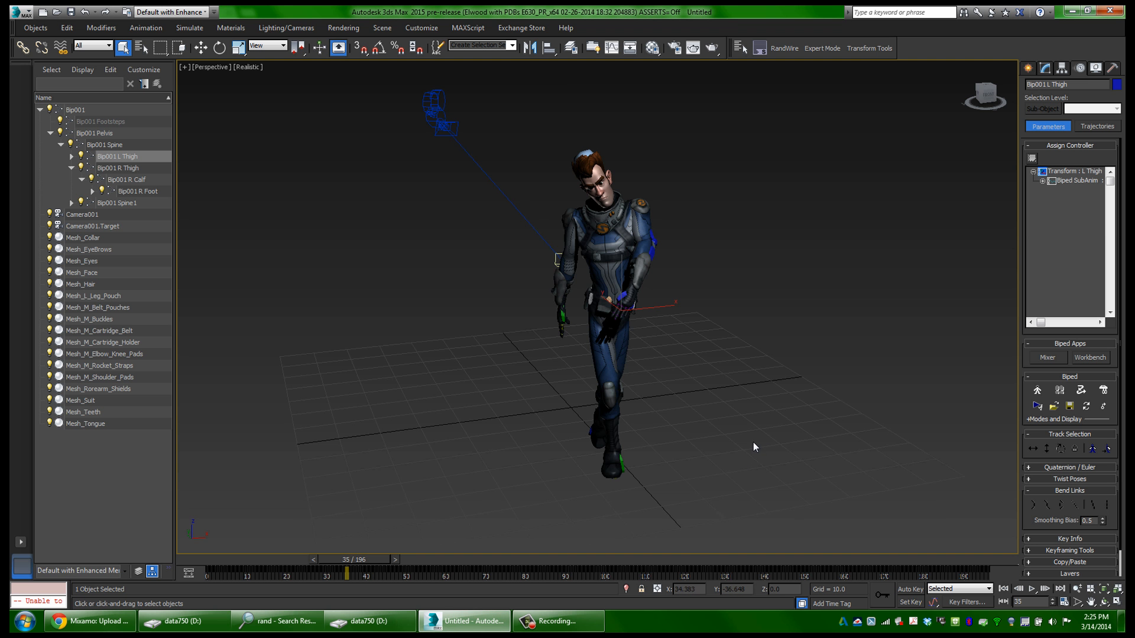